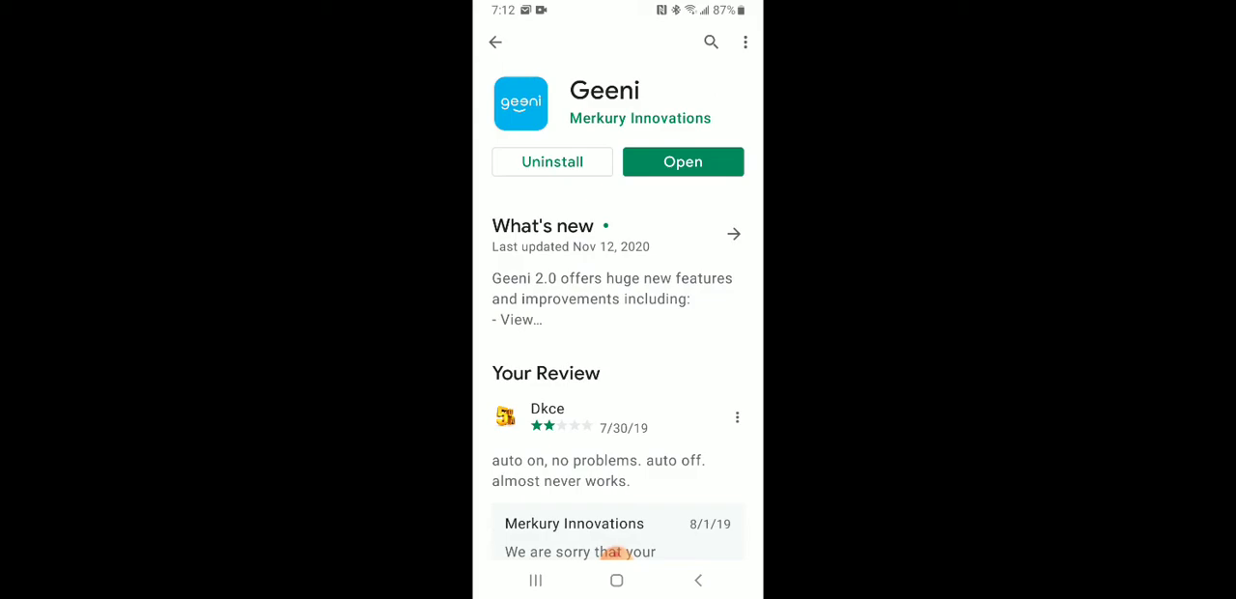
# Launch the installed Geeni app from its Play Store page.
pyautogui.click(684, 162)
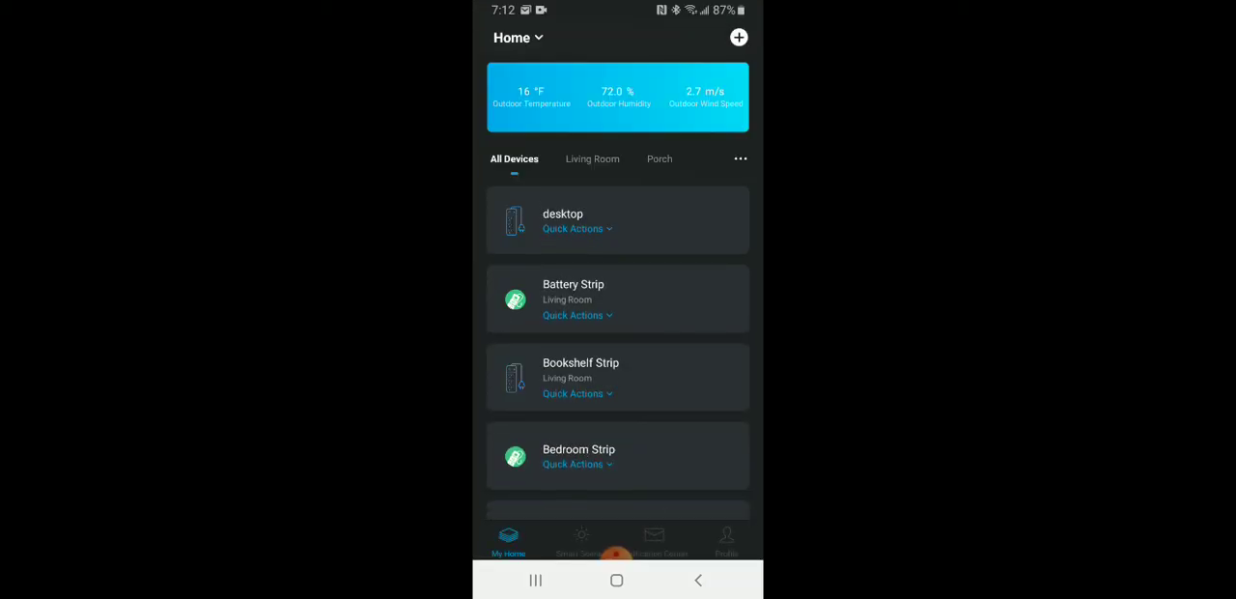
pyautogui.scroll(-3)
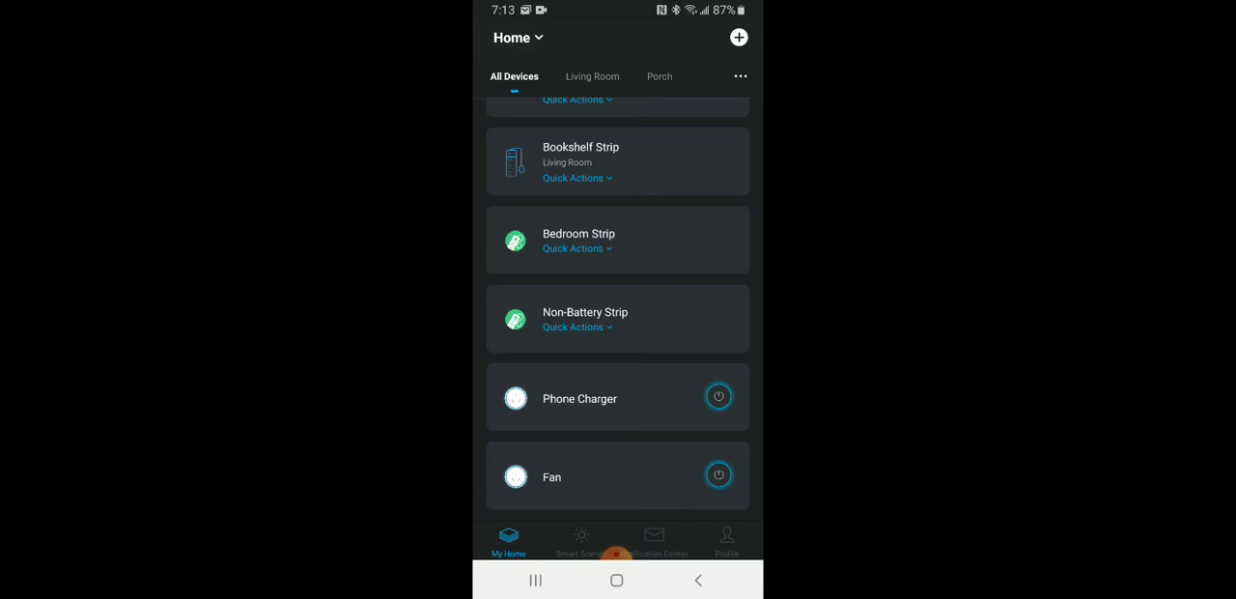
pyautogui.scroll(-3)
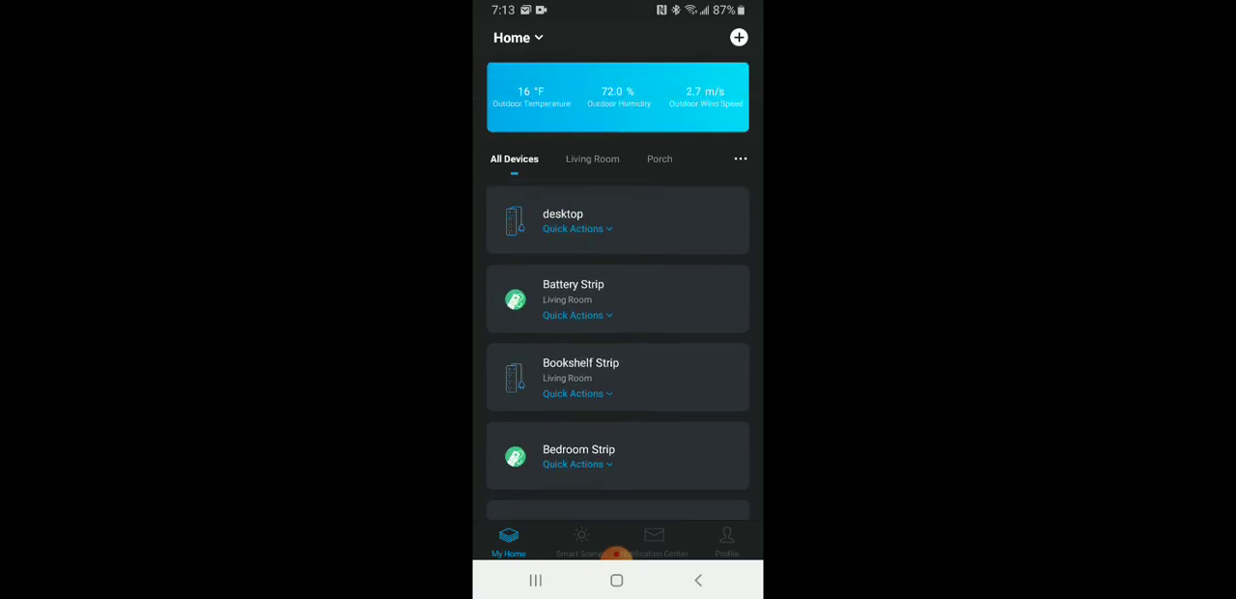
pyautogui.scroll(-3)
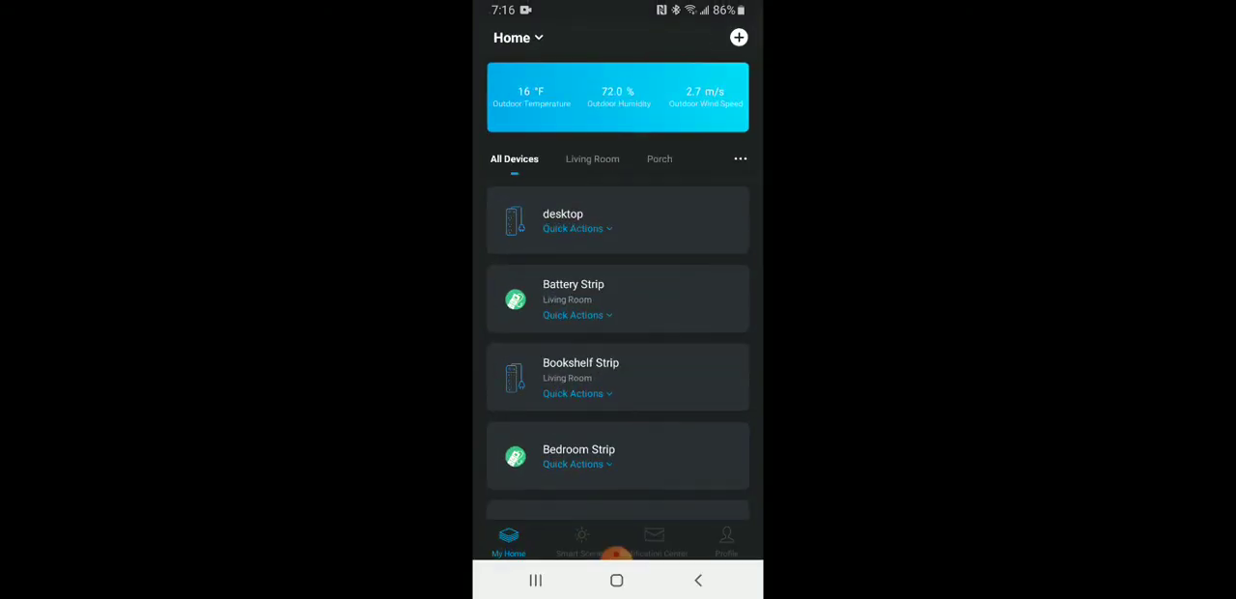
# Start adding a new device with the + button, leading to the phone's Wi-Fi settings.
pyautogui.click(738, 37)
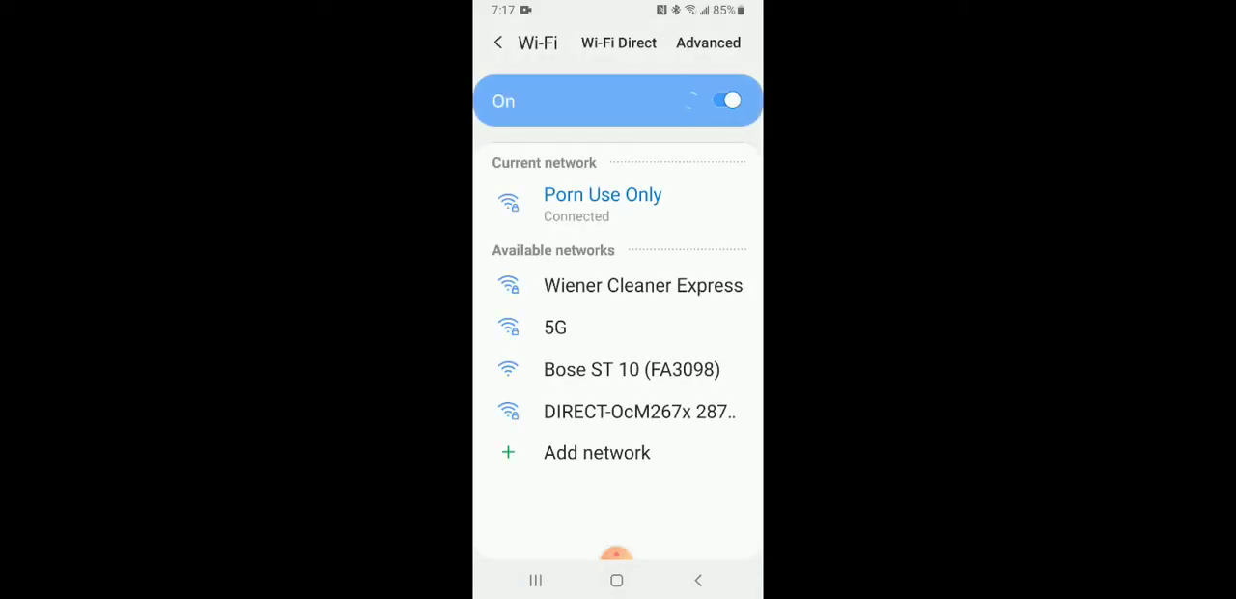
pyautogui.click(643, 286)
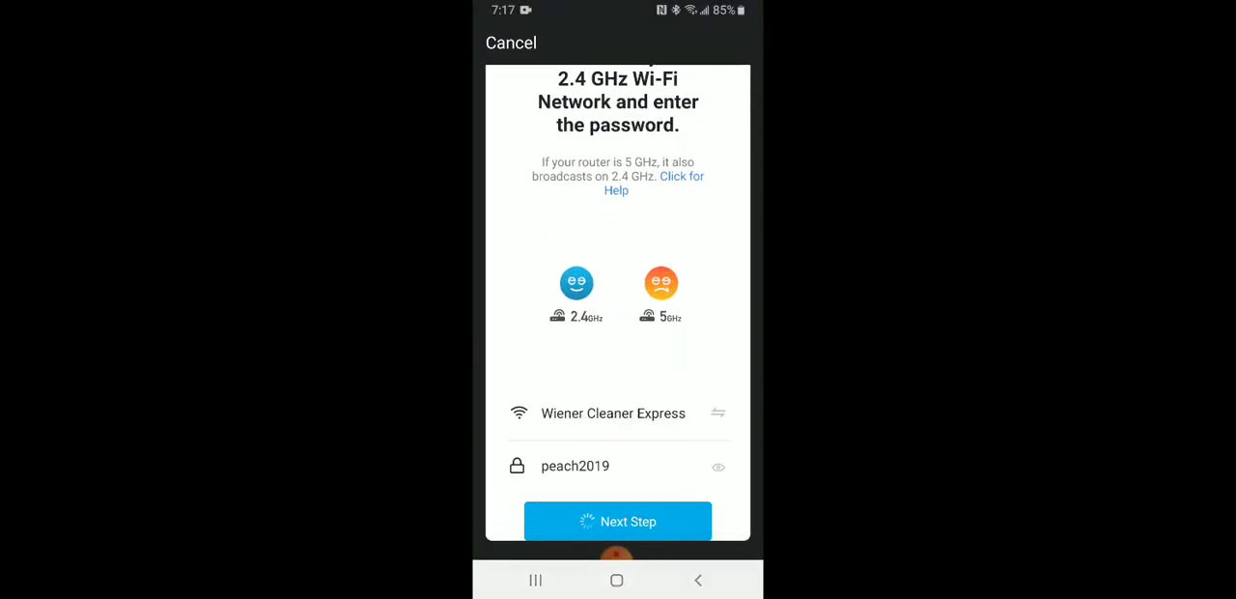
# Submit the 2.4 GHz network and password so the Merkury plug pairs.
pyautogui.click(619, 522)
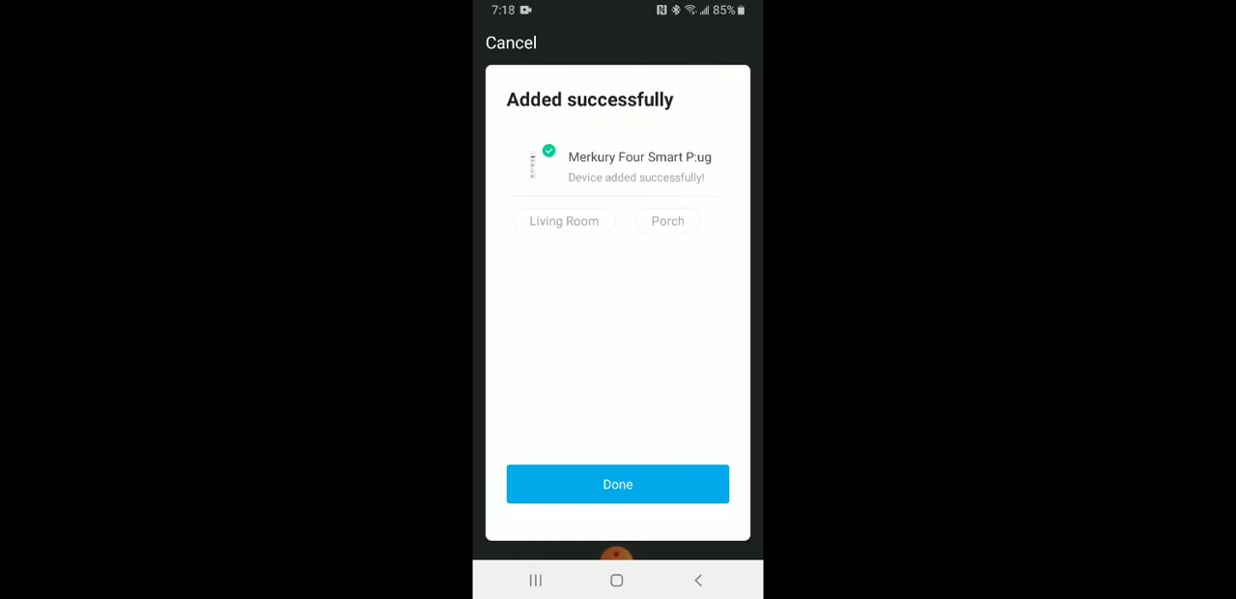
# Name the newly added plug 'Computer Desk', save it and finish setup.
pyautogui.click(640, 156)
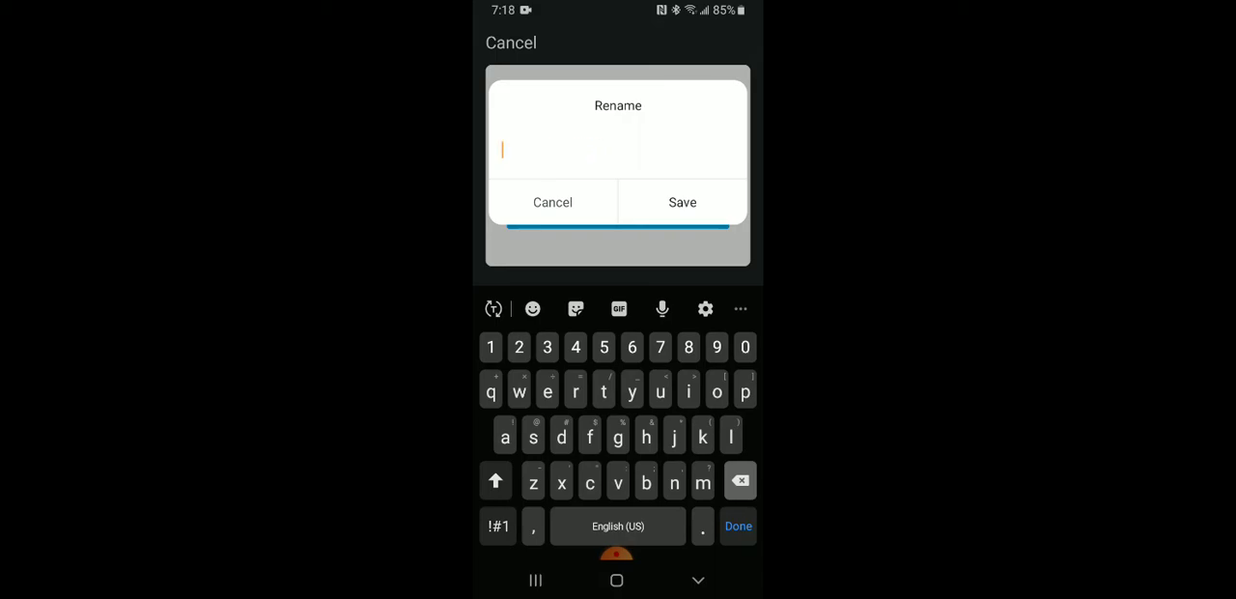
pyautogui.write('Computer Desk')
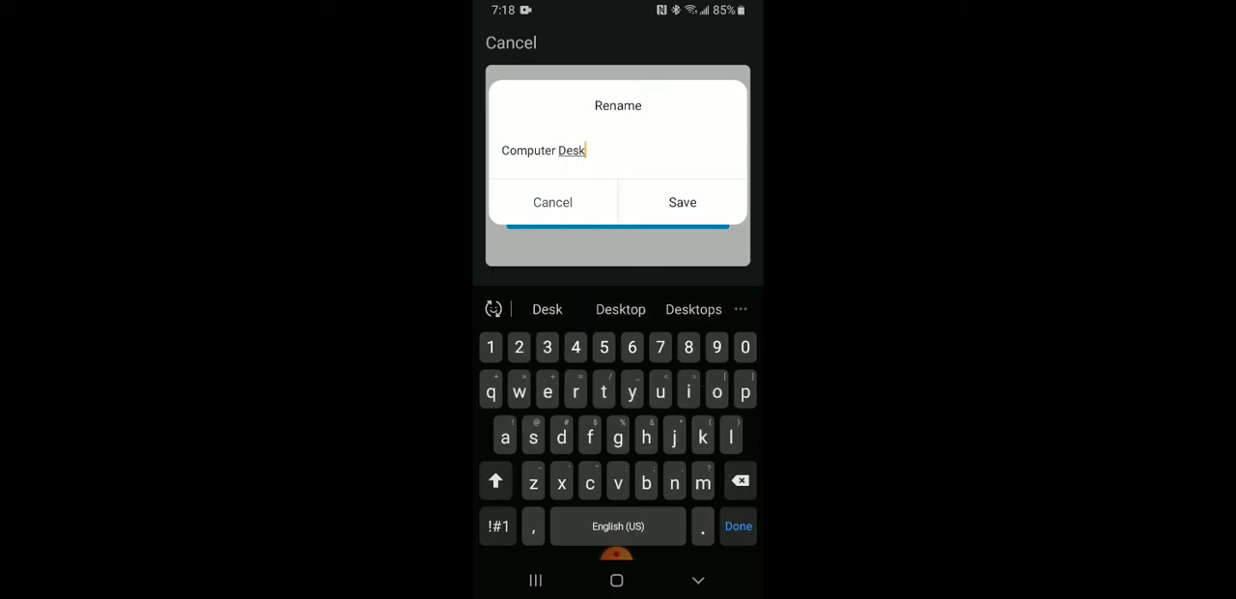
pyautogui.click(682, 200)
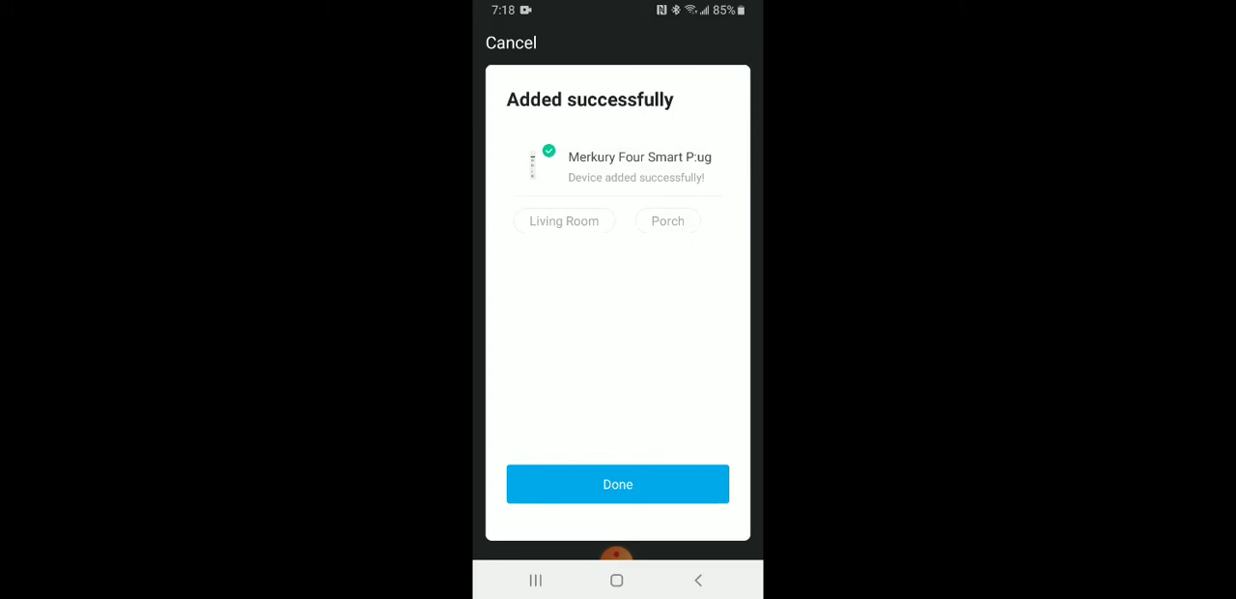
pyautogui.click(618, 483)
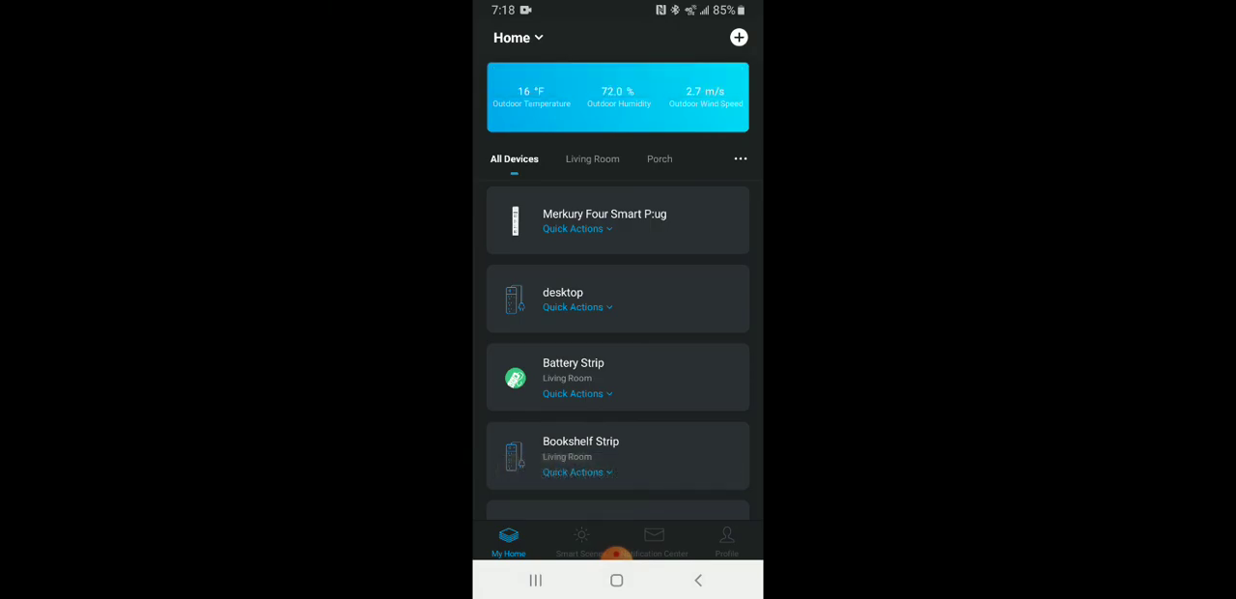
# Show the new plug's four outlet switches from the home device list.
pyautogui.scroll(-3)
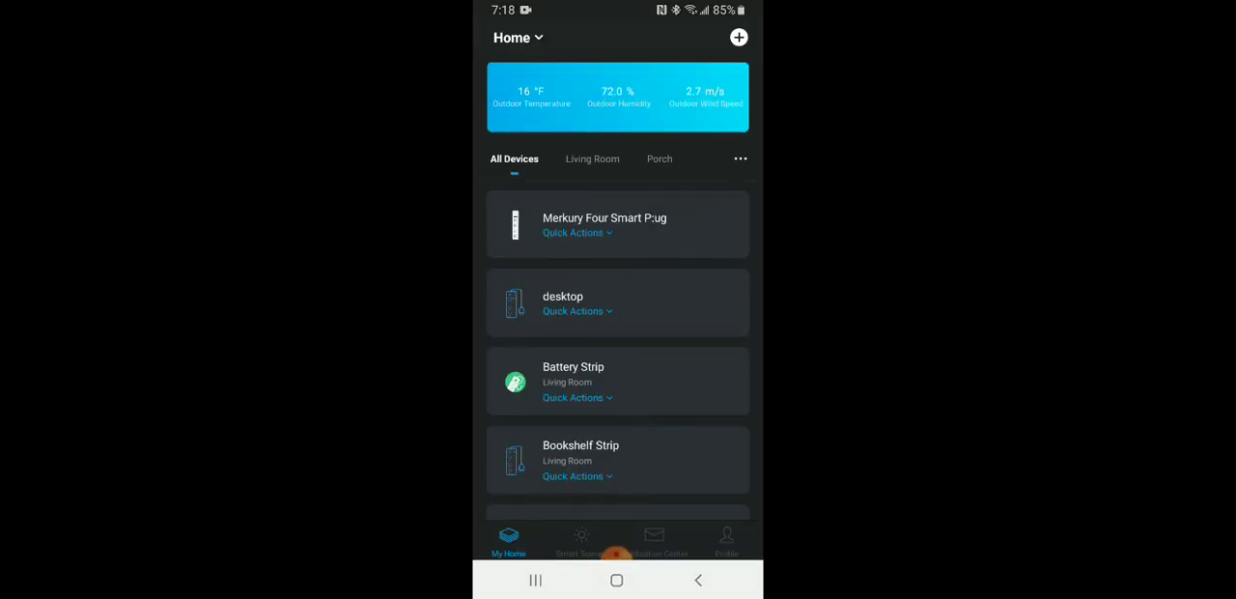
pyautogui.click(575, 232)
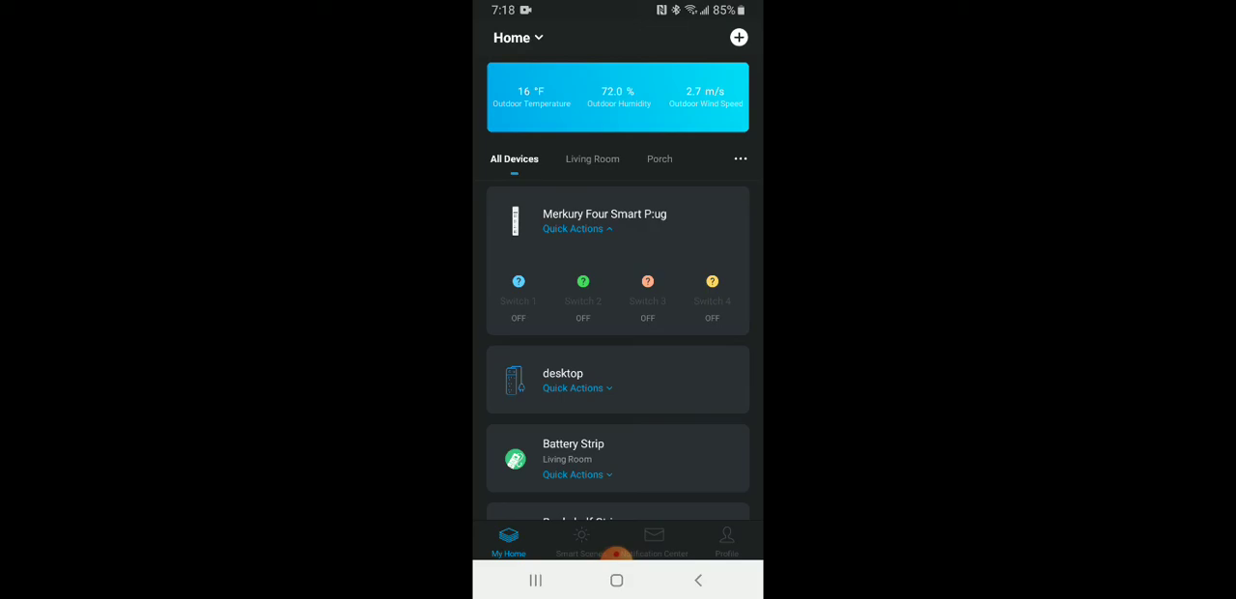
pyautogui.click(576, 228)
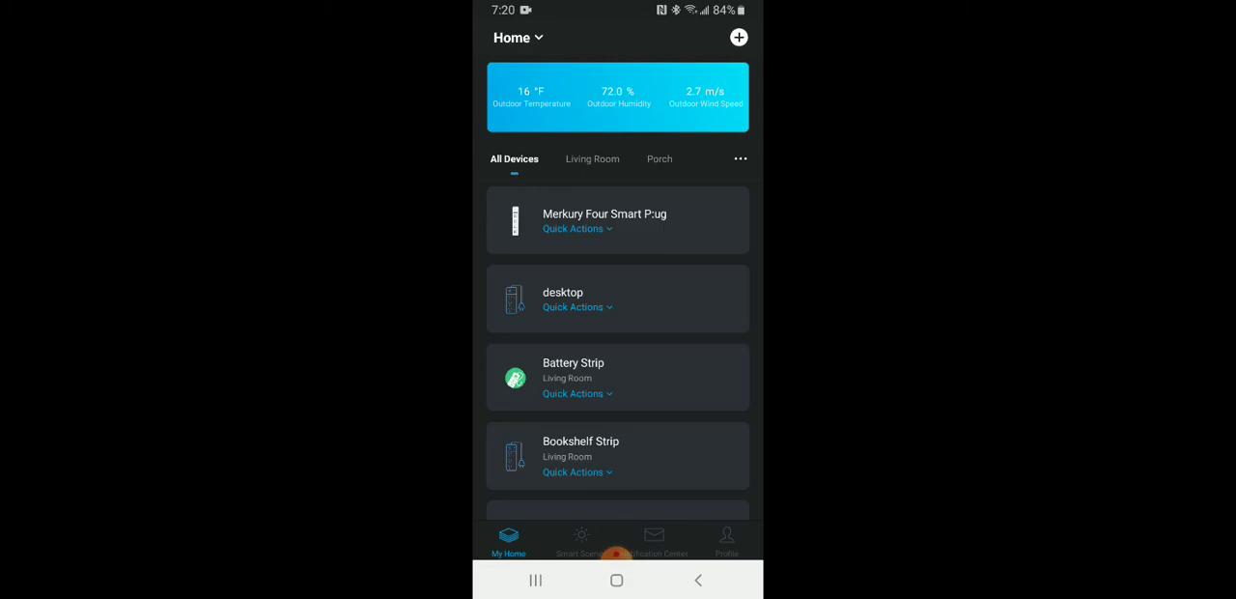
pyautogui.click(603, 221)
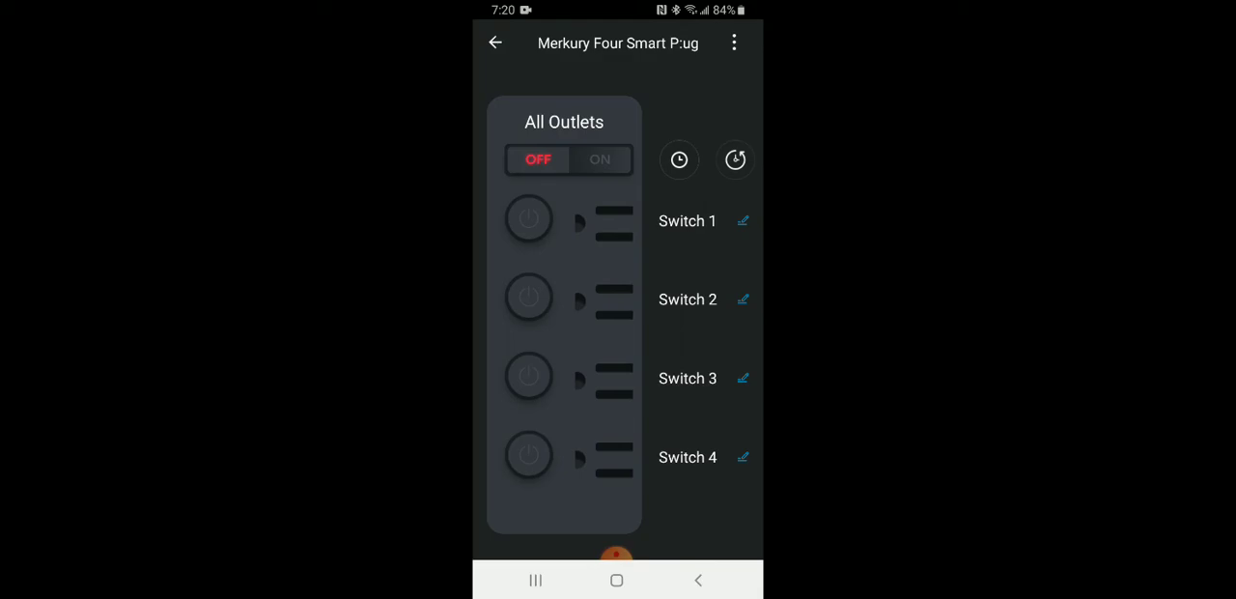
pyautogui.click(495, 42)
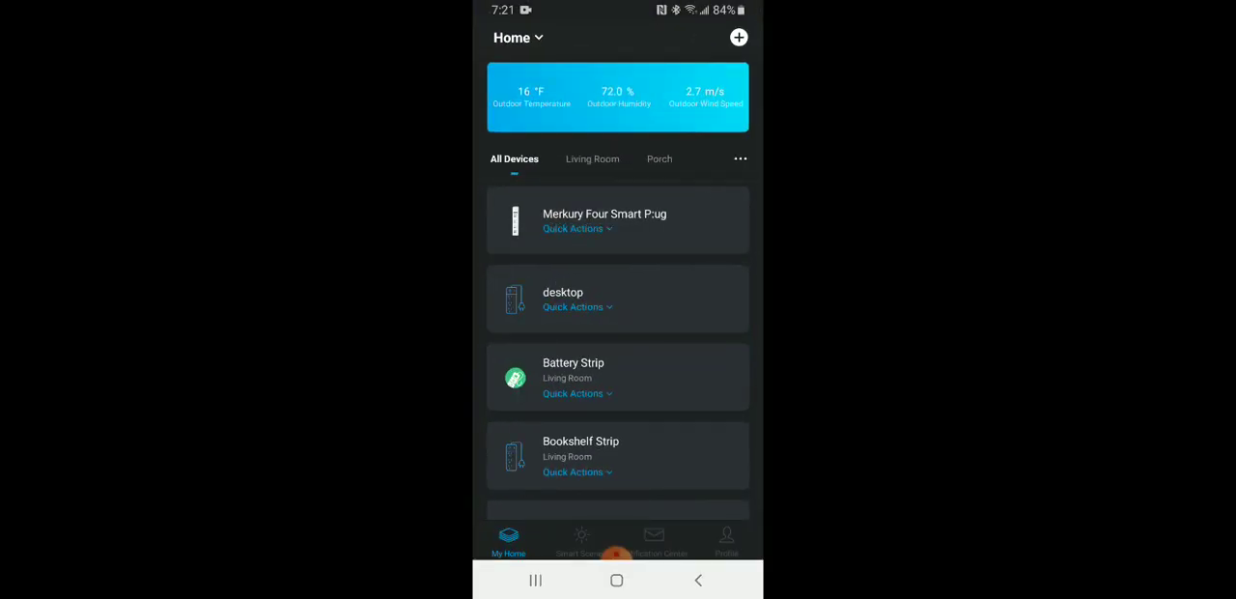
# Rename the four-outlet smart plug to 'Desk' in its device settings and save.
pyautogui.click(603, 212)
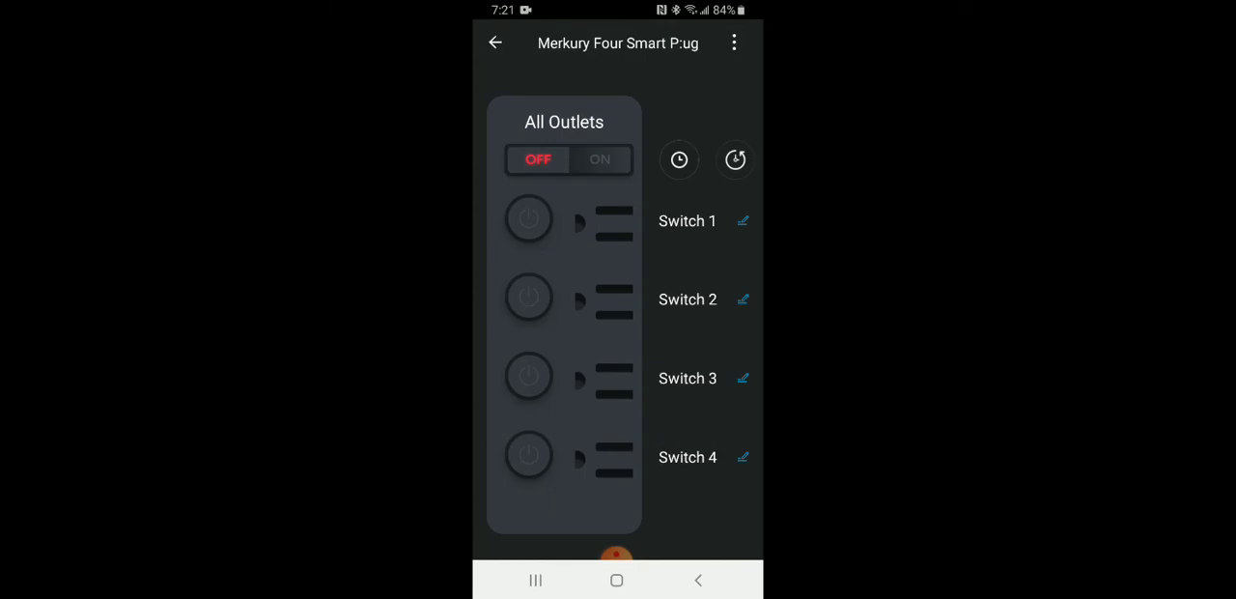
pyautogui.click(734, 43)
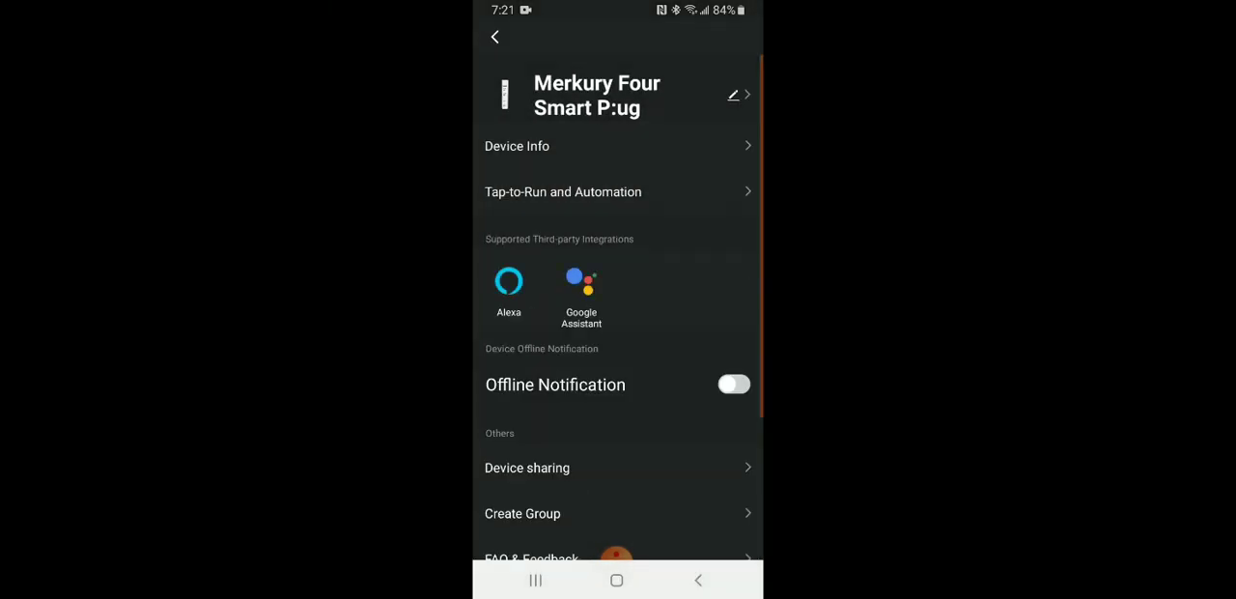
pyautogui.click(734, 94)
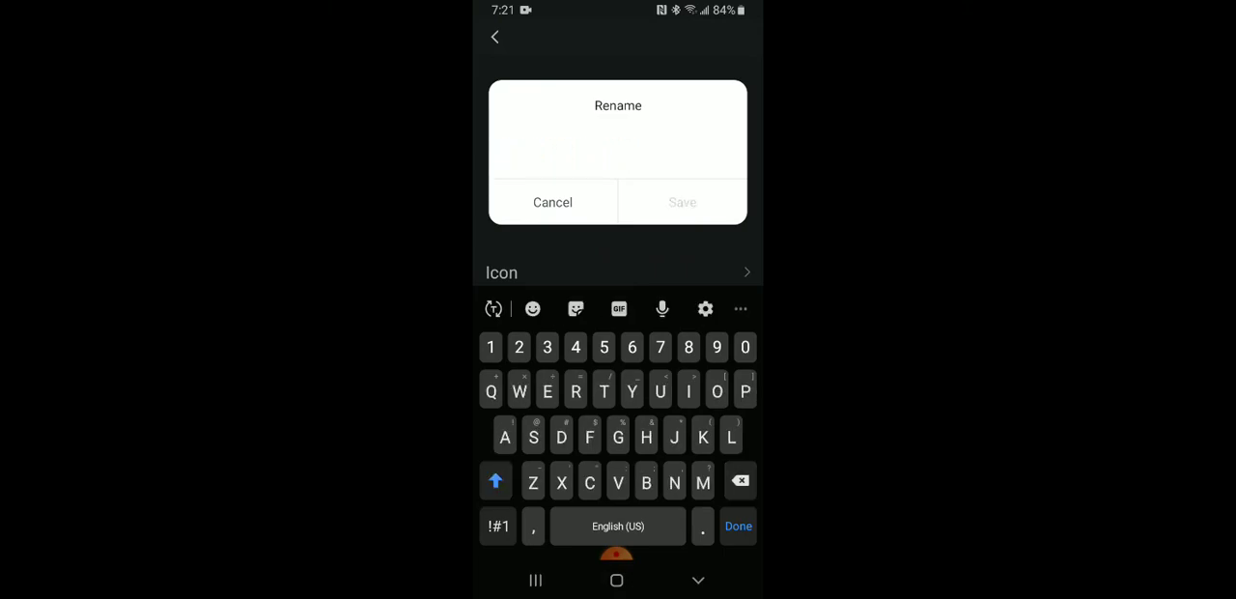
pyautogui.write('Desk')
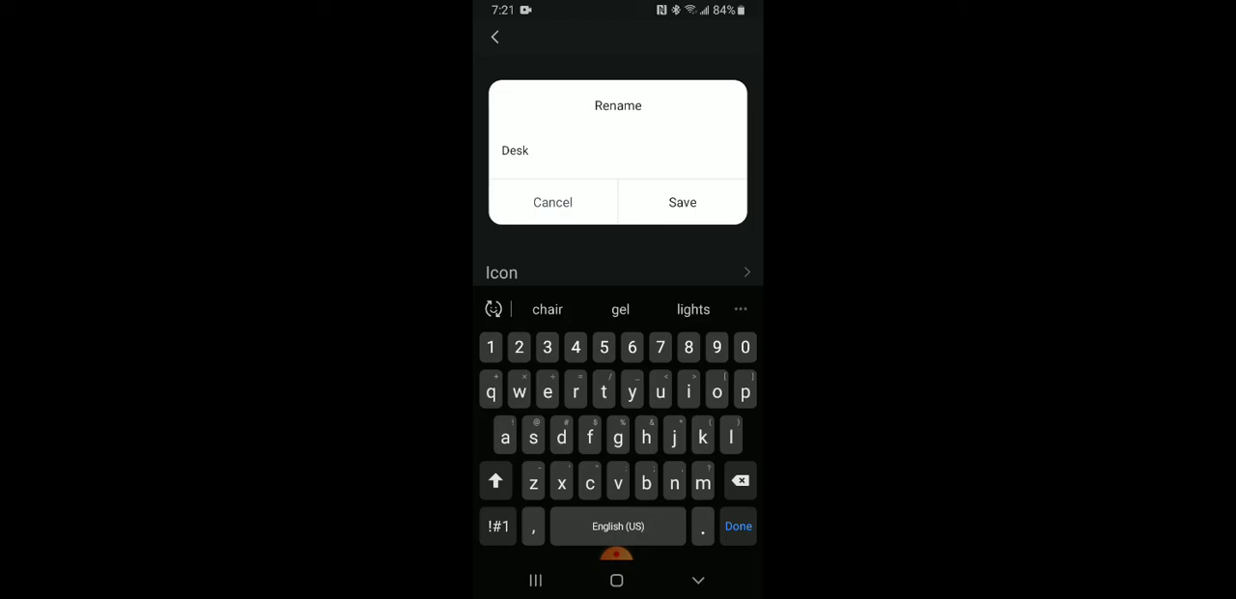
pyautogui.click(495, 481)
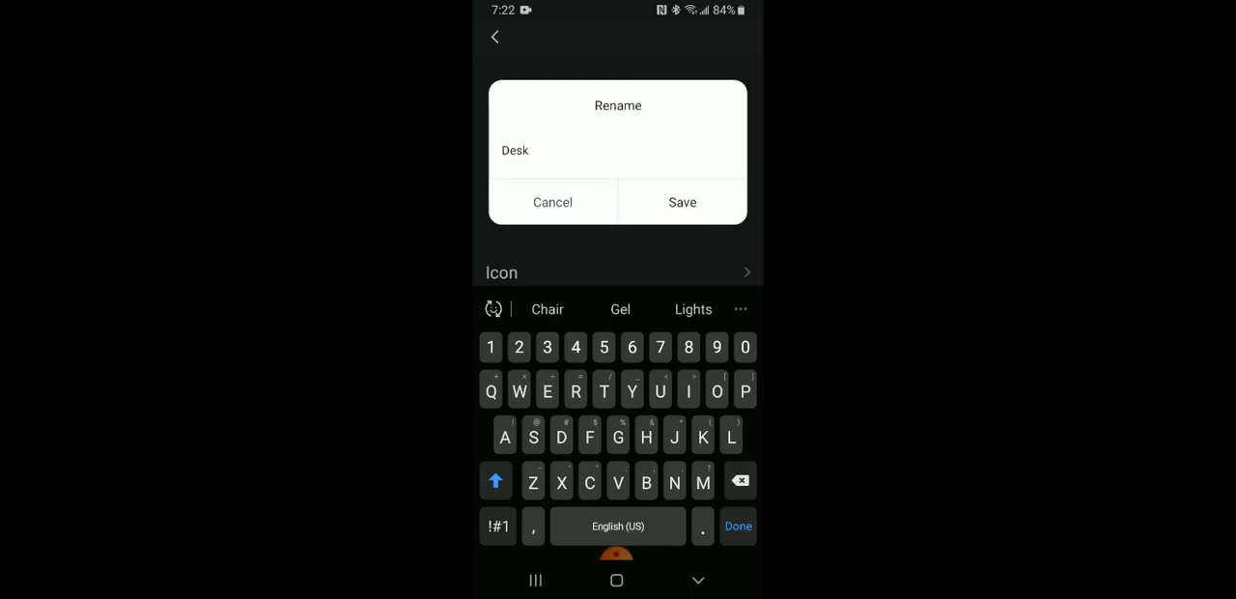
pyautogui.click(682, 201)
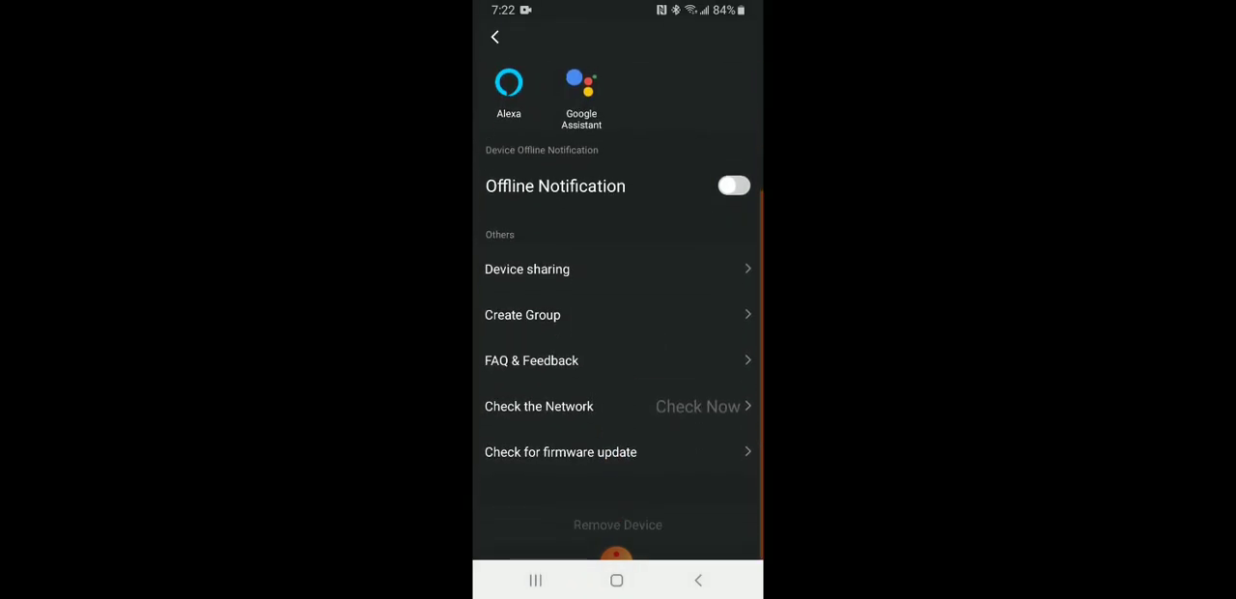
# Return to the outlet controls and enter 'Light' as the second outlet's new name.
pyautogui.scroll(-3)
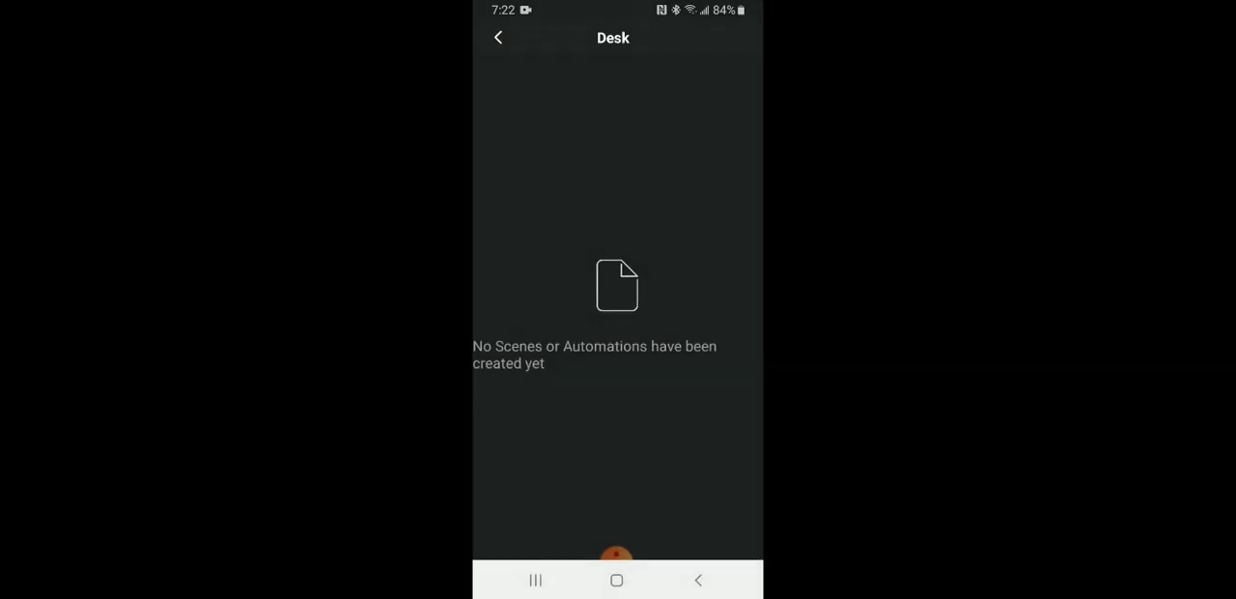
pyautogui.click(498, 36)
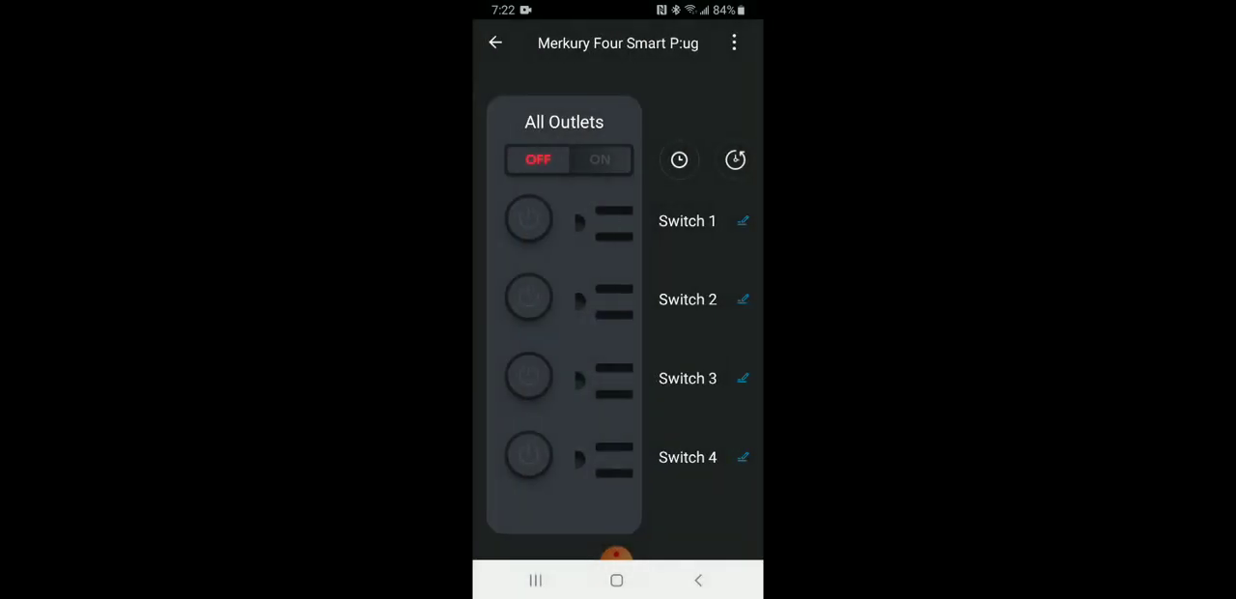
pyautogui.click(680, 159)
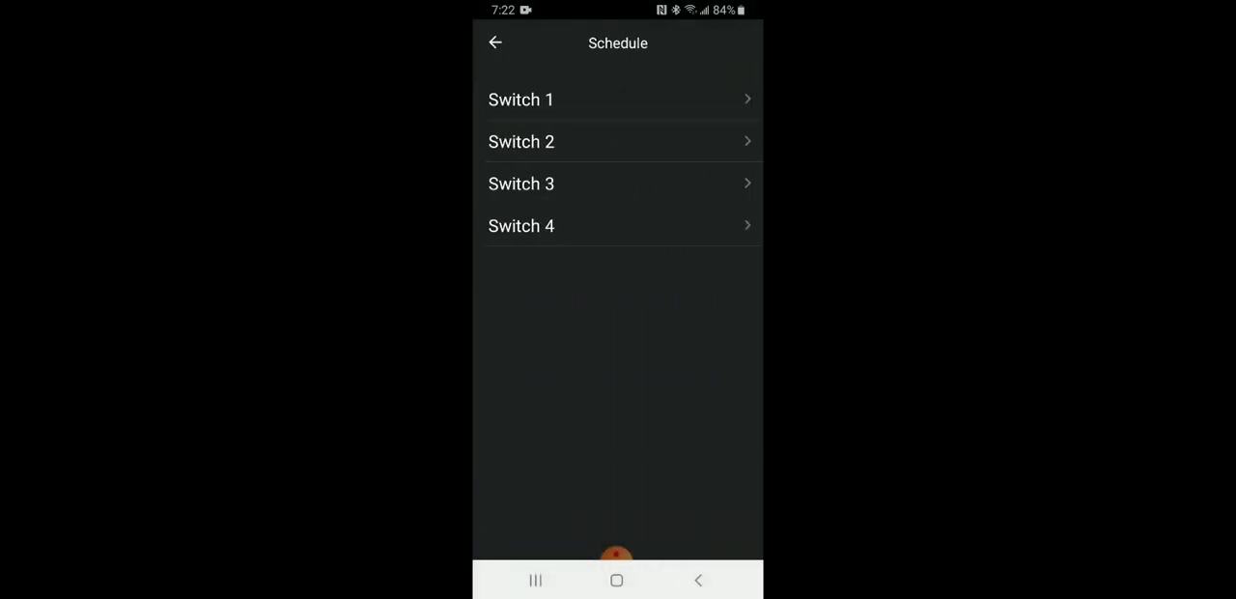
pyautogui.click(495, 42)
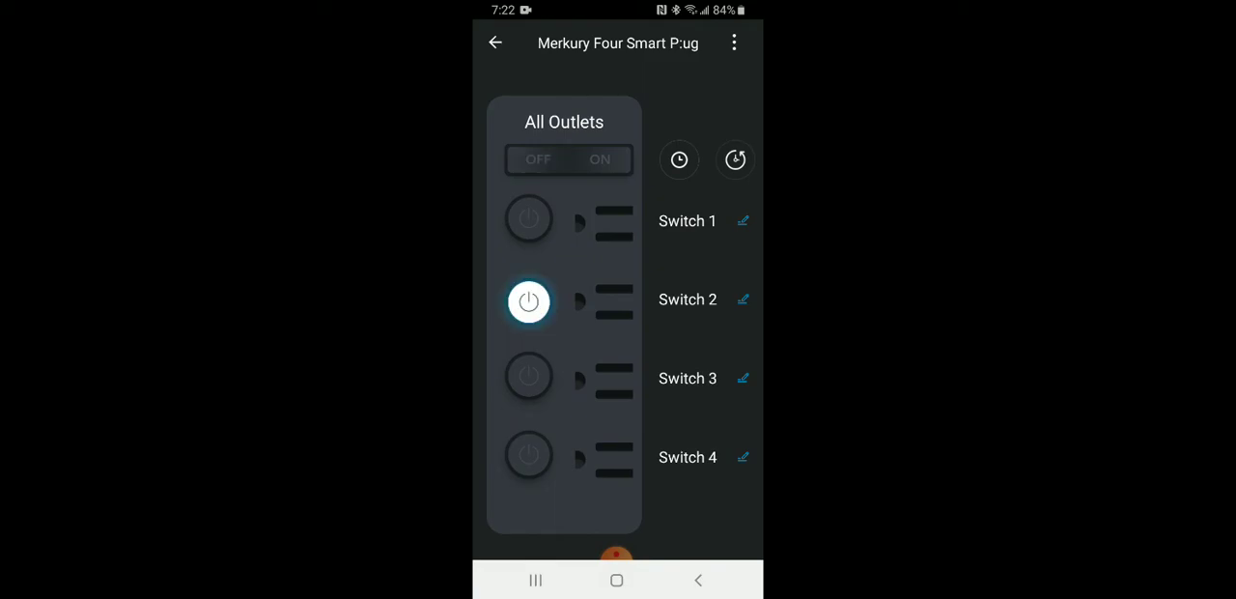
pyautogui.click(741, 300)
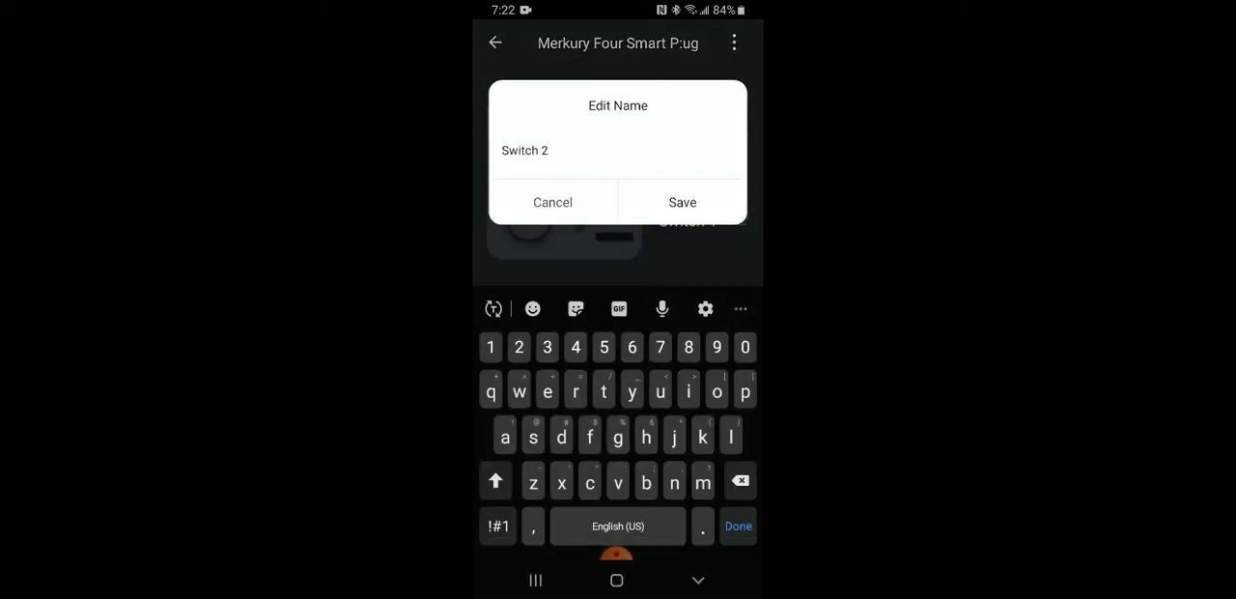
pyautogui.write('Light')
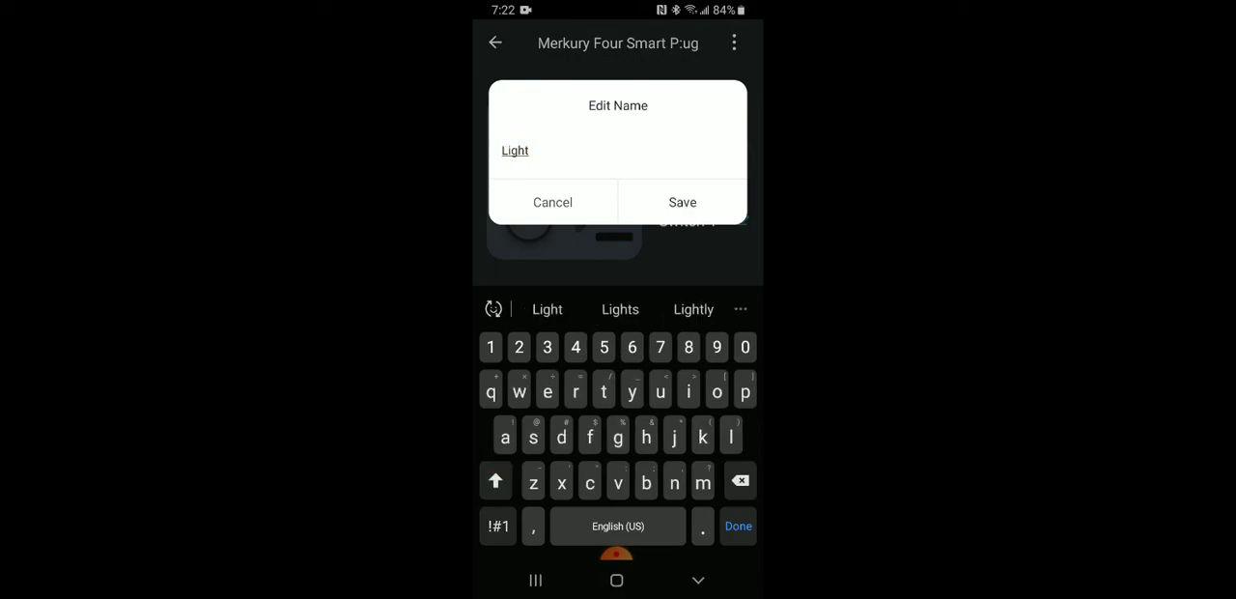
# Save 'Light' as Switch 2's name and start a one-minute countdown to turn it on.
pyautogui.click(682, 200)
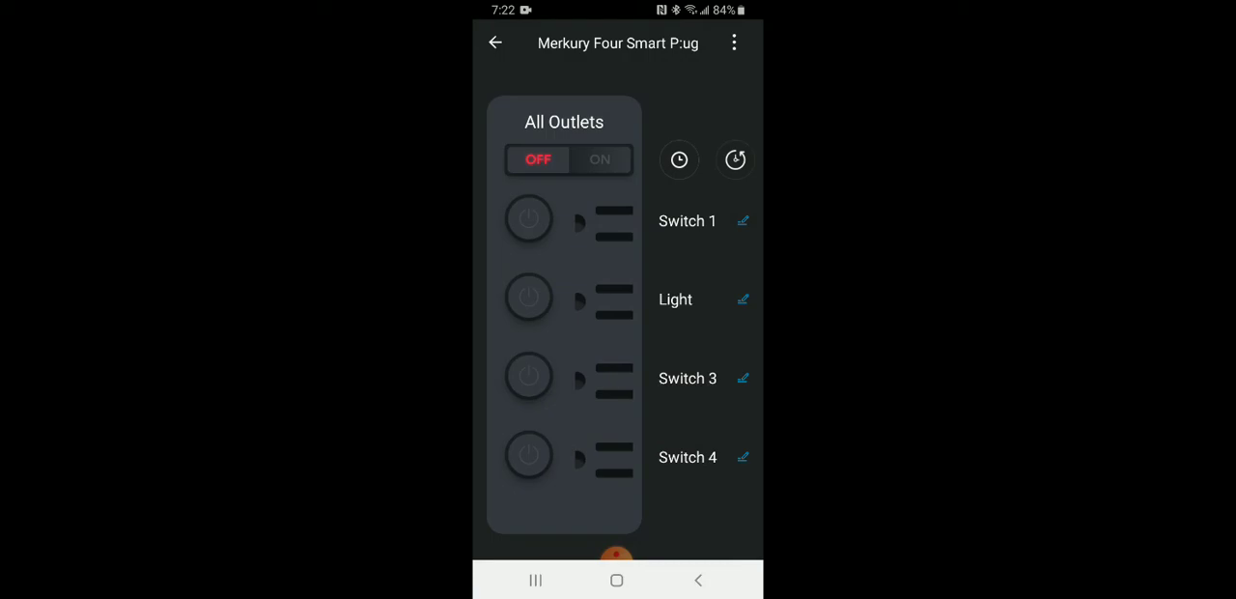
pyautogui.click(734, 158)
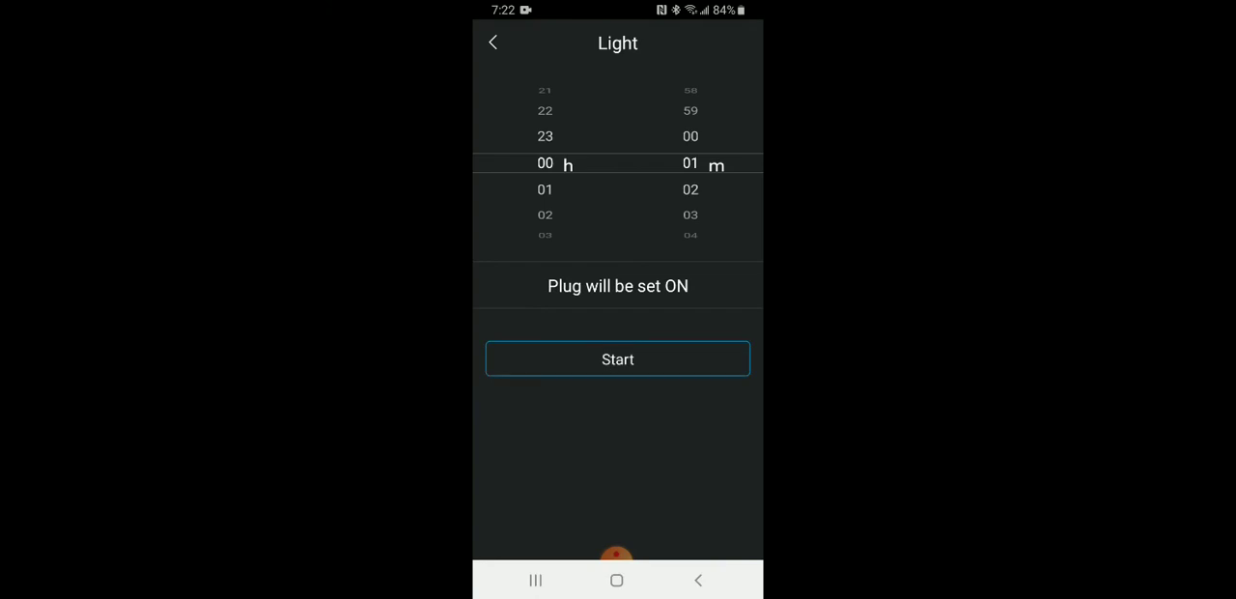
pyautogui.click(618, 359)
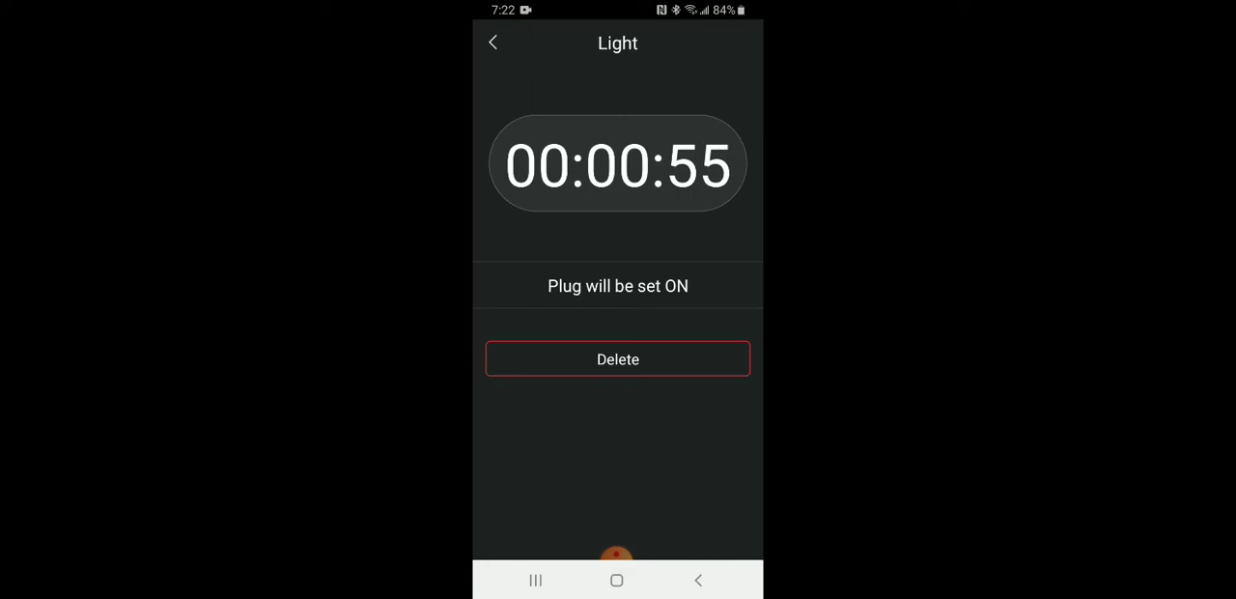
pyautogui.click(495, 43)
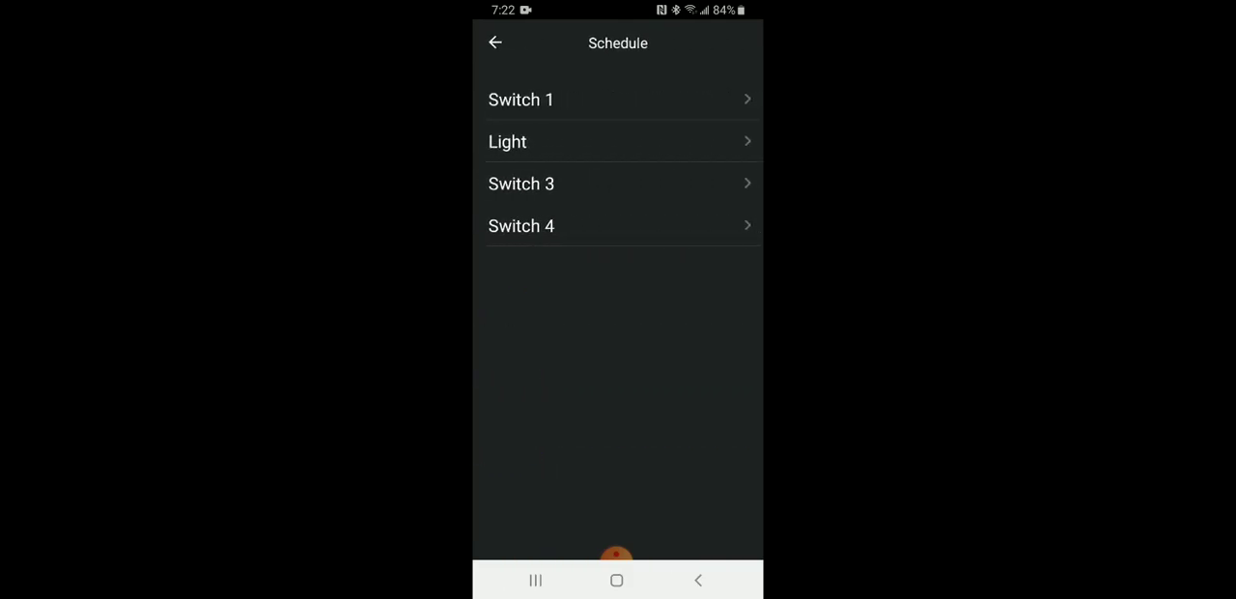
pyautogui.click(618, 141)
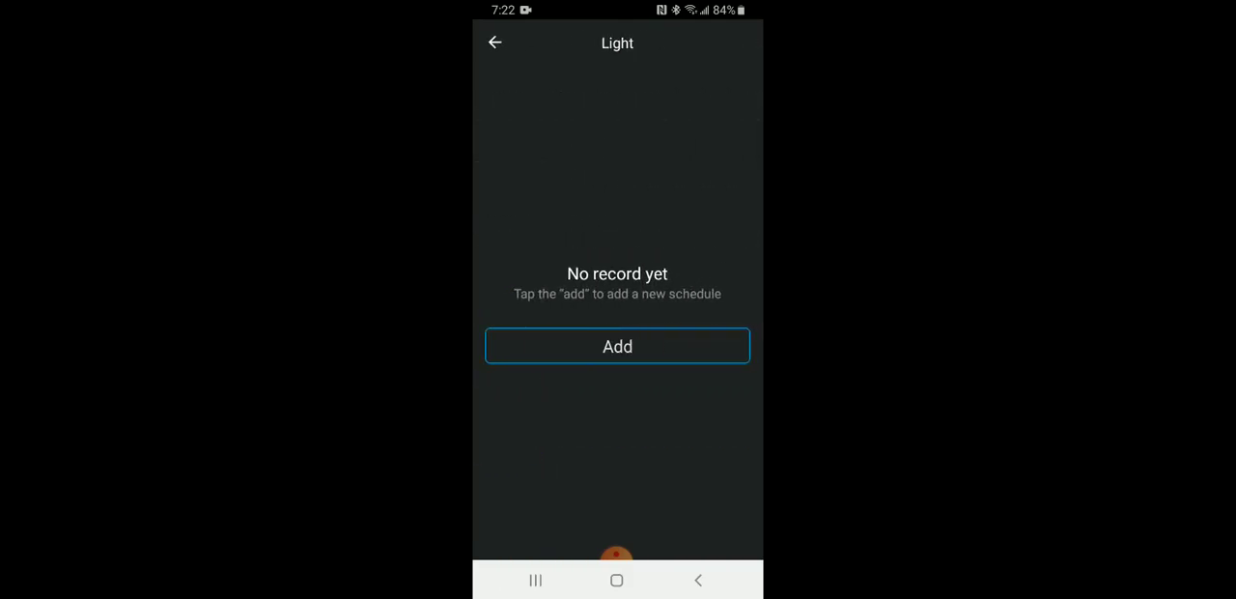
pyautogui.click(619, 346)
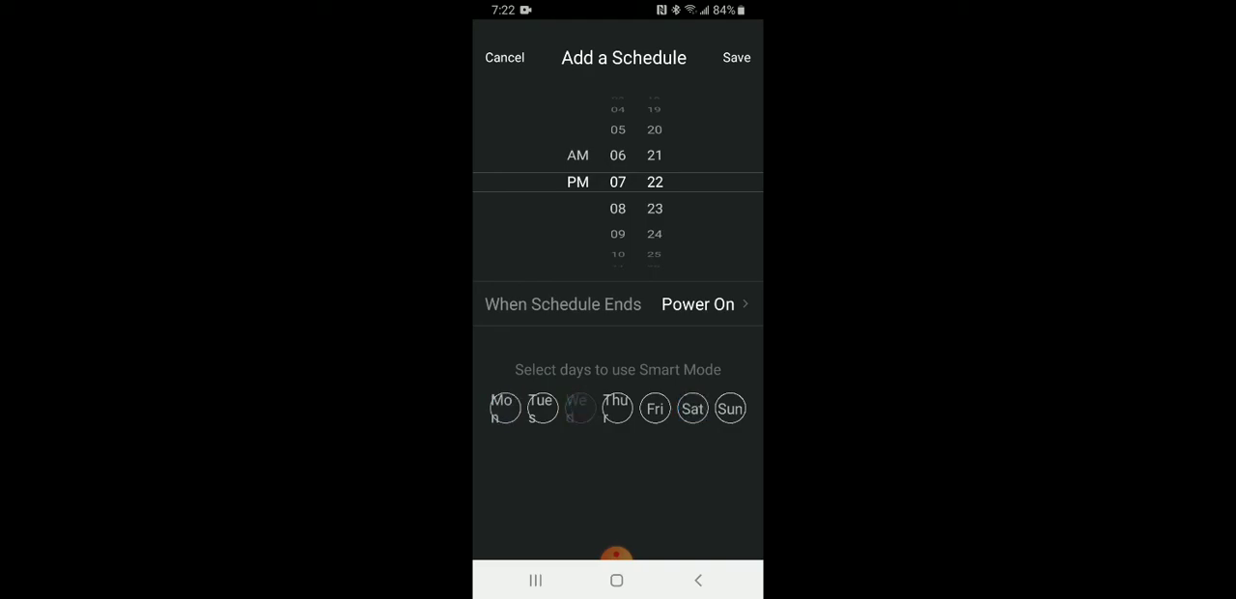
pyautogui.click(698, 303)
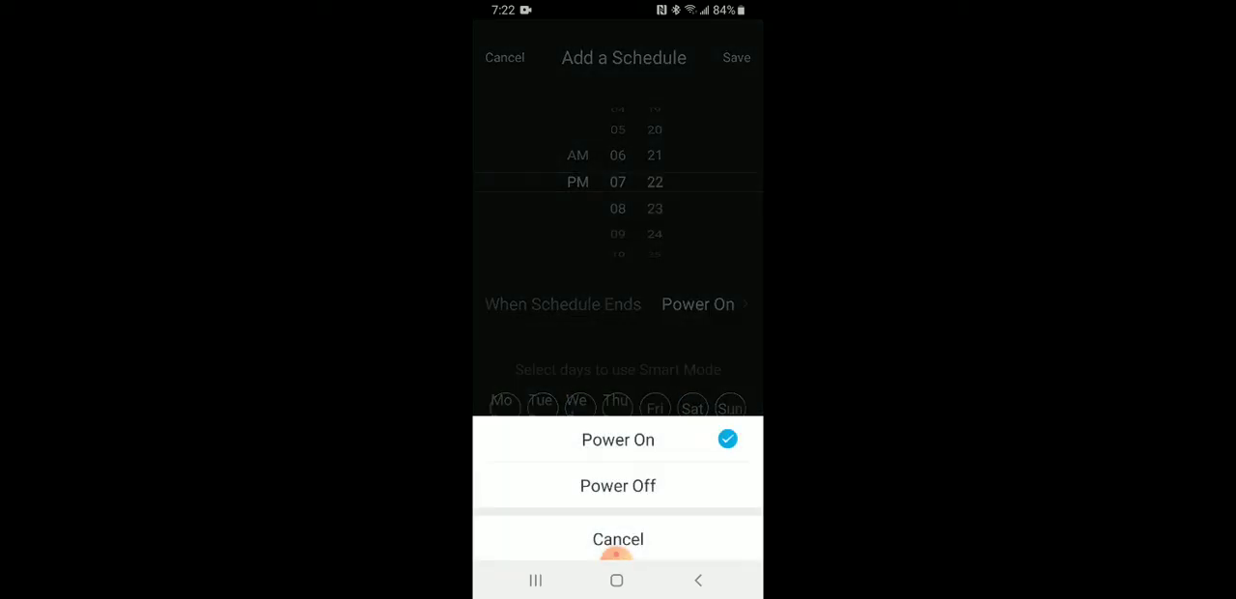
pyautogui.click(618, 539)
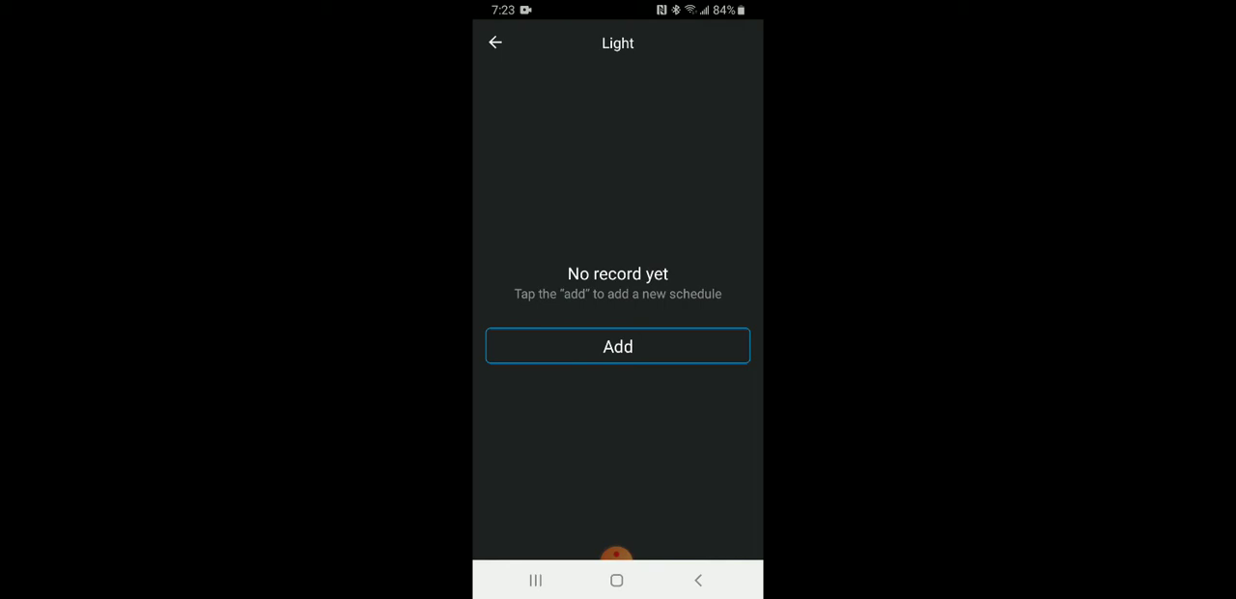
pyautogui.click(495, 43)
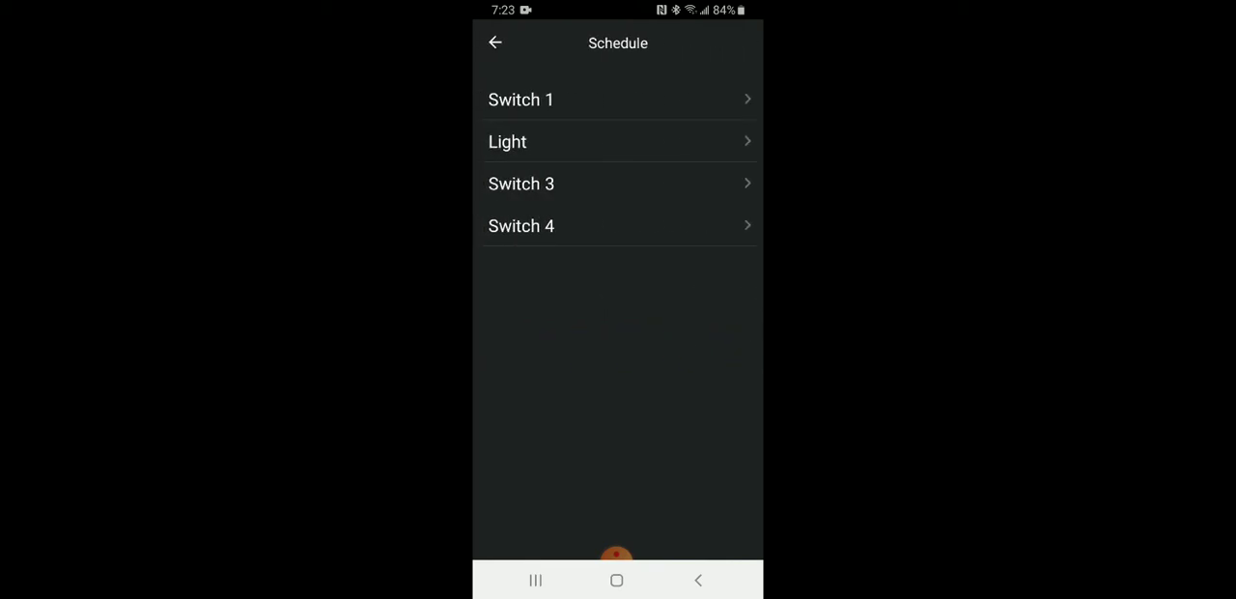
# Return to the outlet controls and toggle the Light outlet on, off and on again.
pyautogui.click(495, 42)
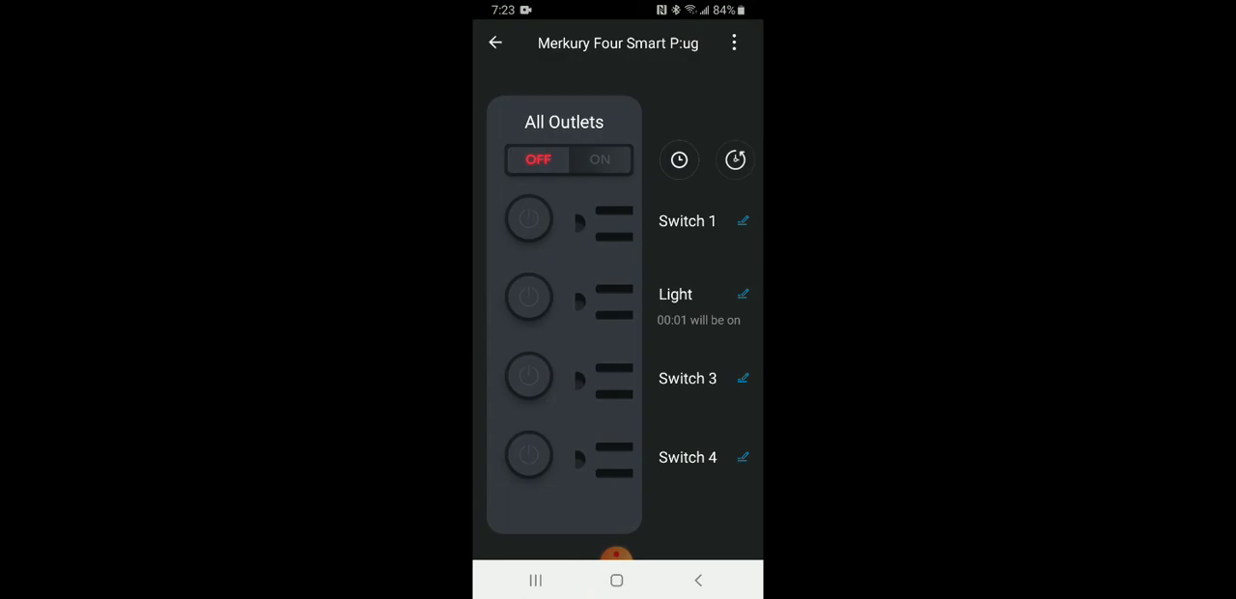
pyautogui.click(530, 301)
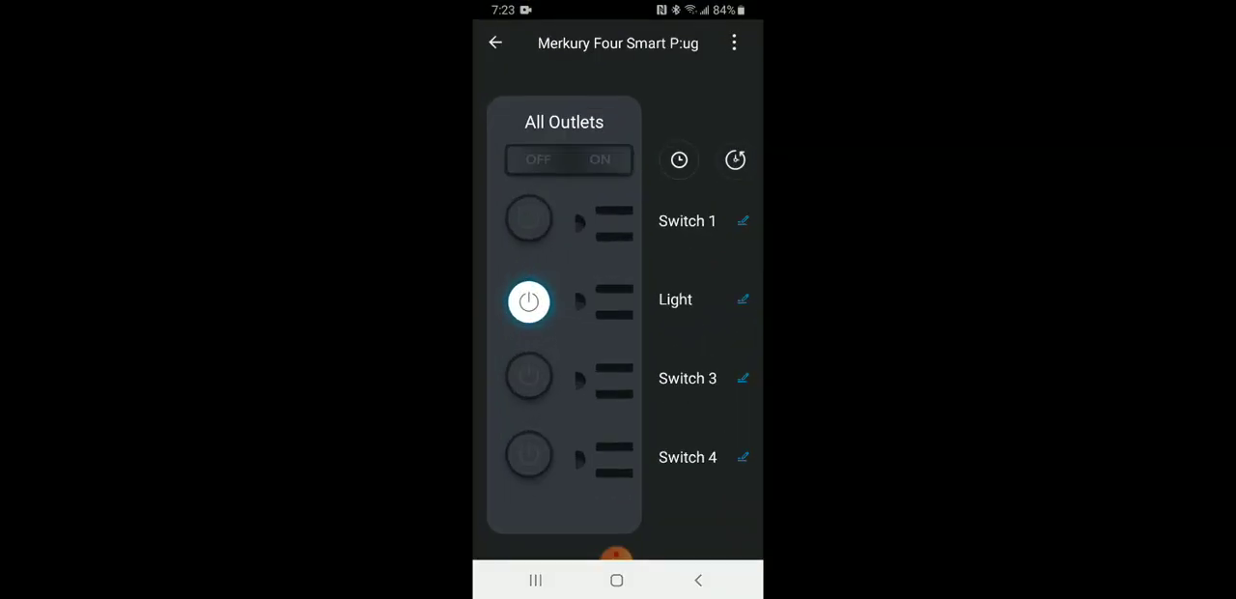
pyautogui.click(537, 158)
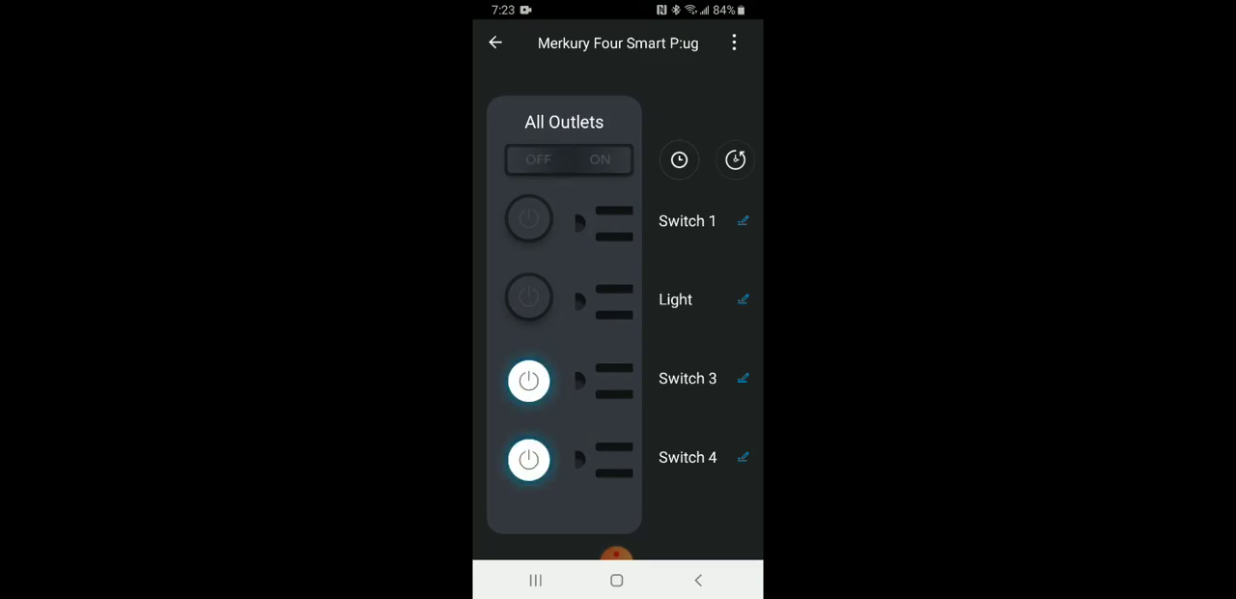
pyautogui.click(529, 302)
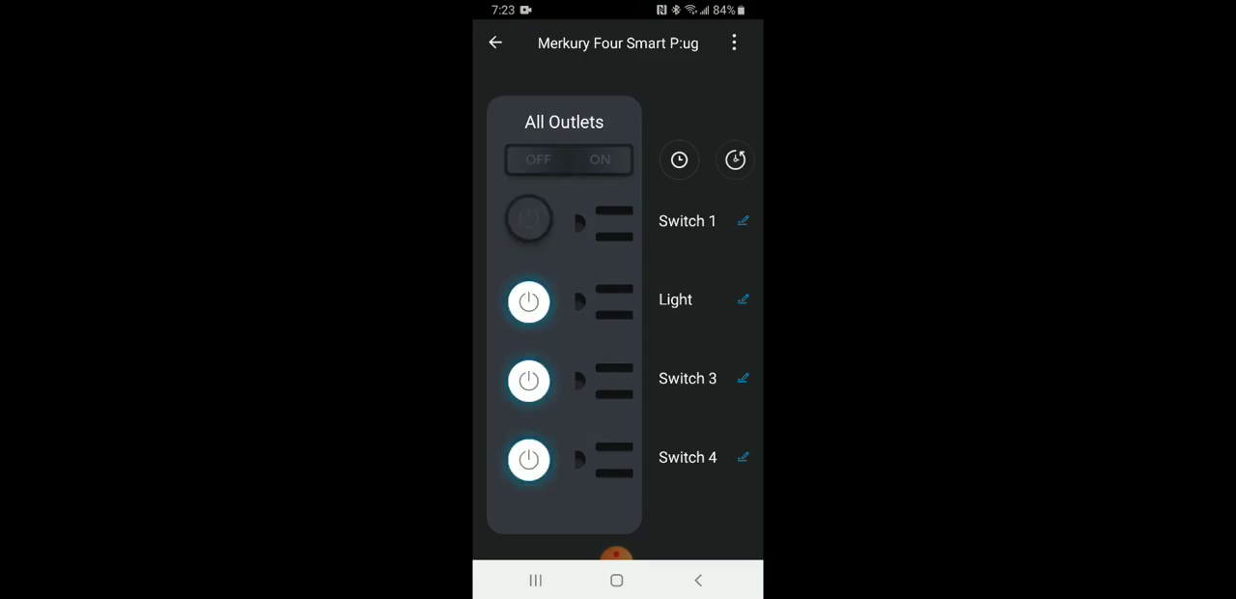
# Switch all outlets off, on and off together, leaving every outlet off.
pyautogui.click(538, 159)
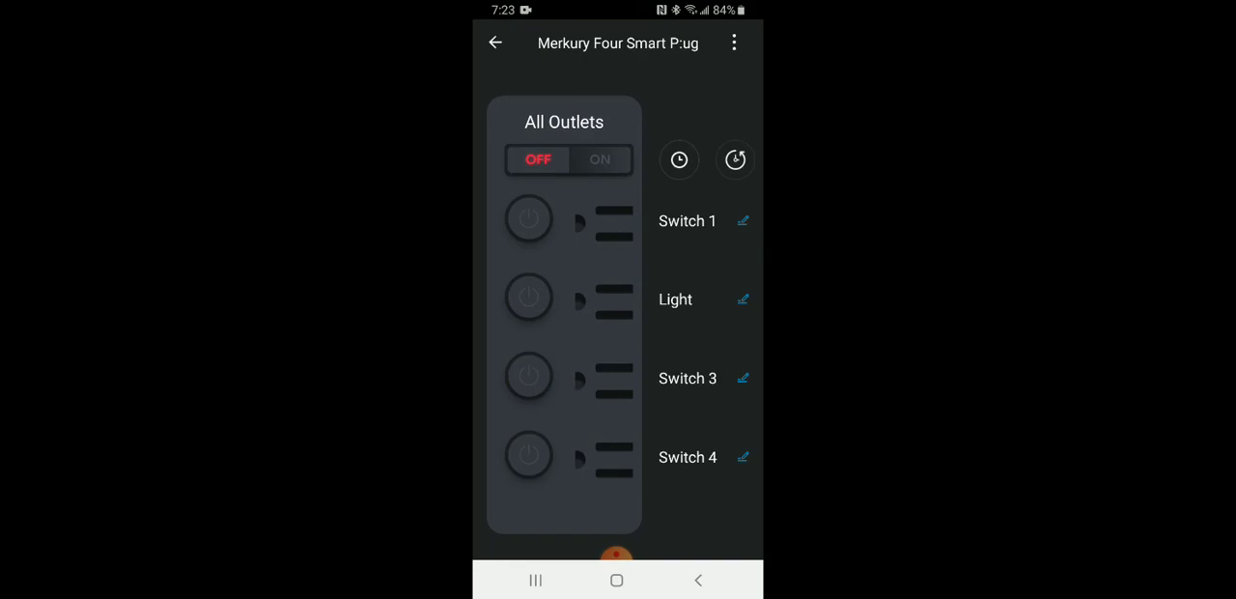
pyautogui.click(598, 158)
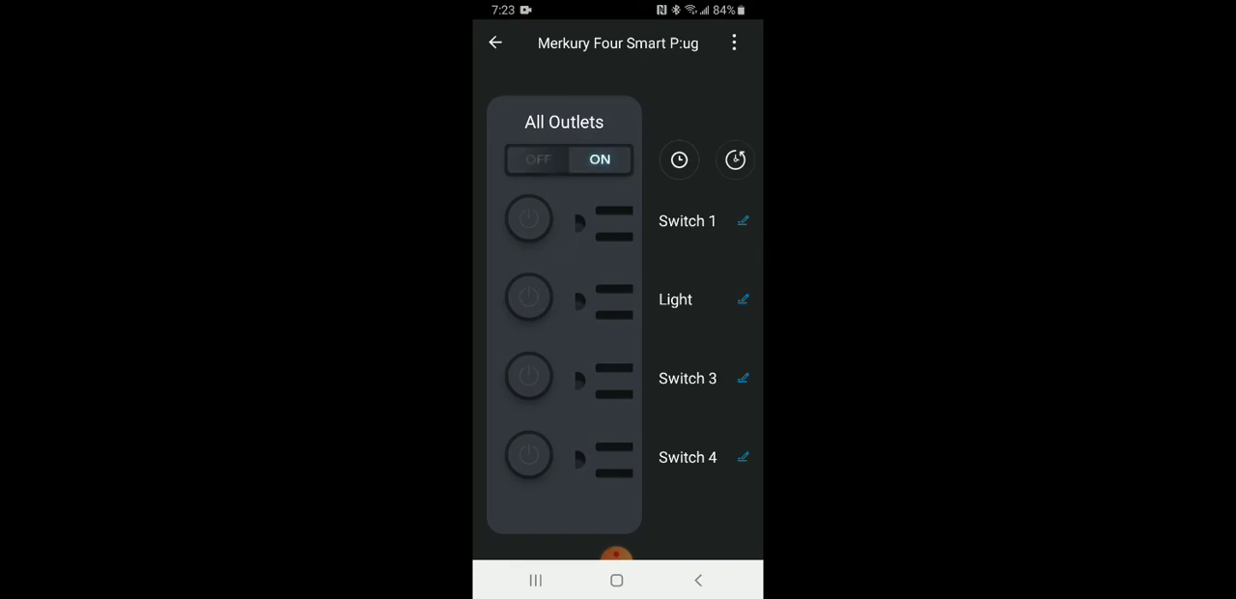
pyautogui.click(537, 158)
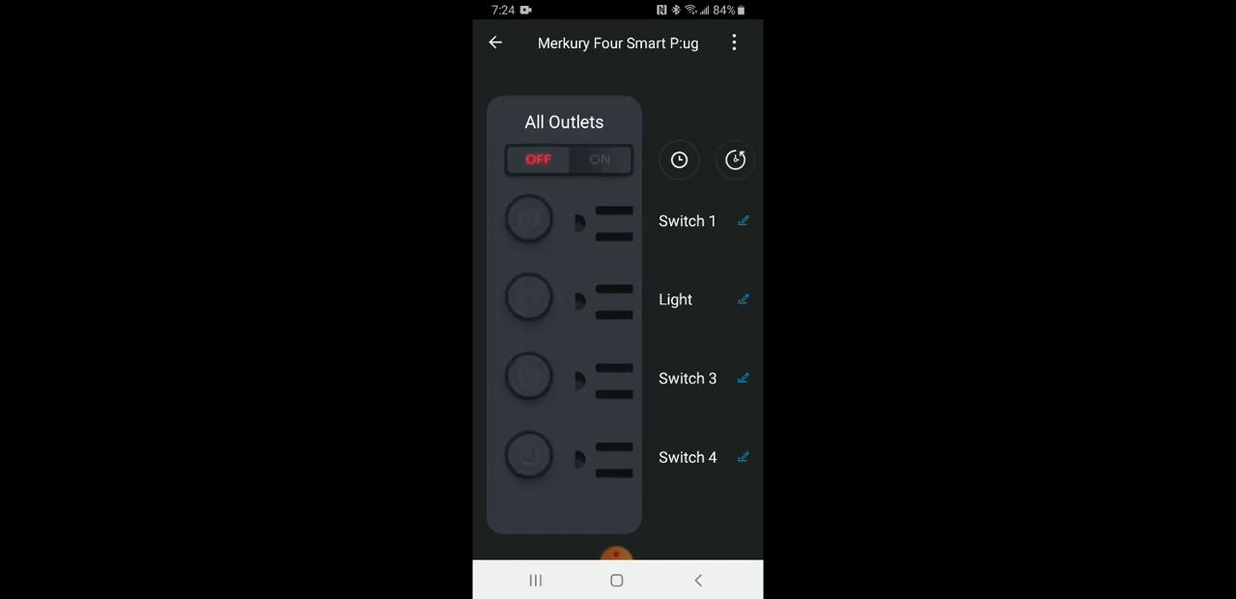
# Leave Geeni and bring up the Smart Home app folder on the home screen.
pyautogui.click(734, 42)
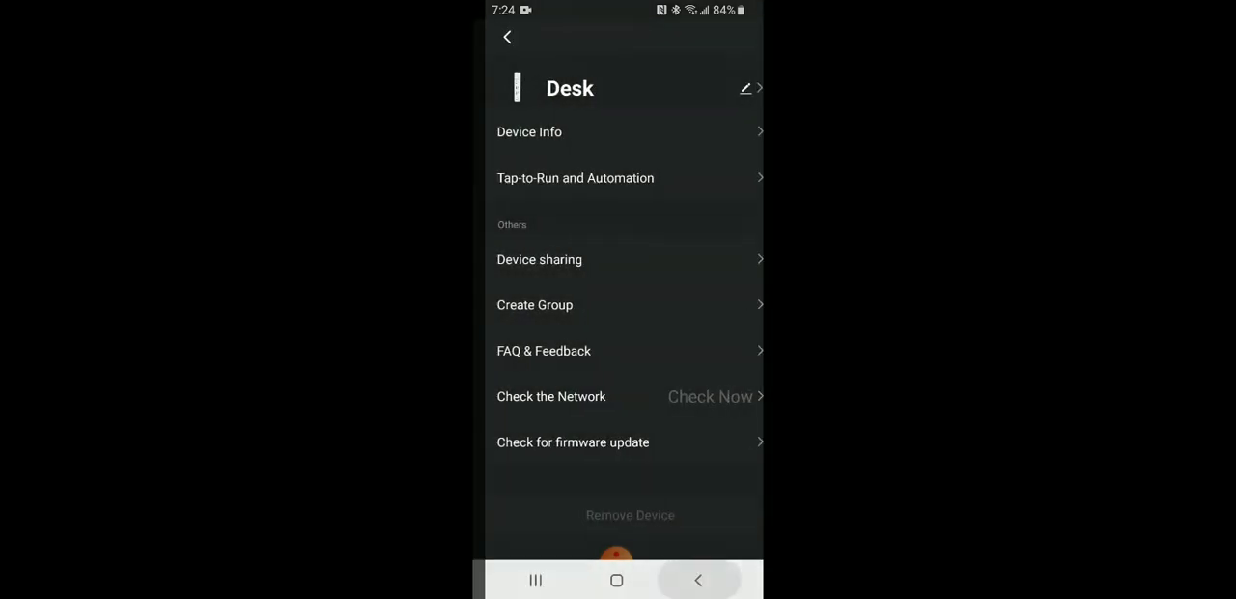
pyautogui.click(506, 36)
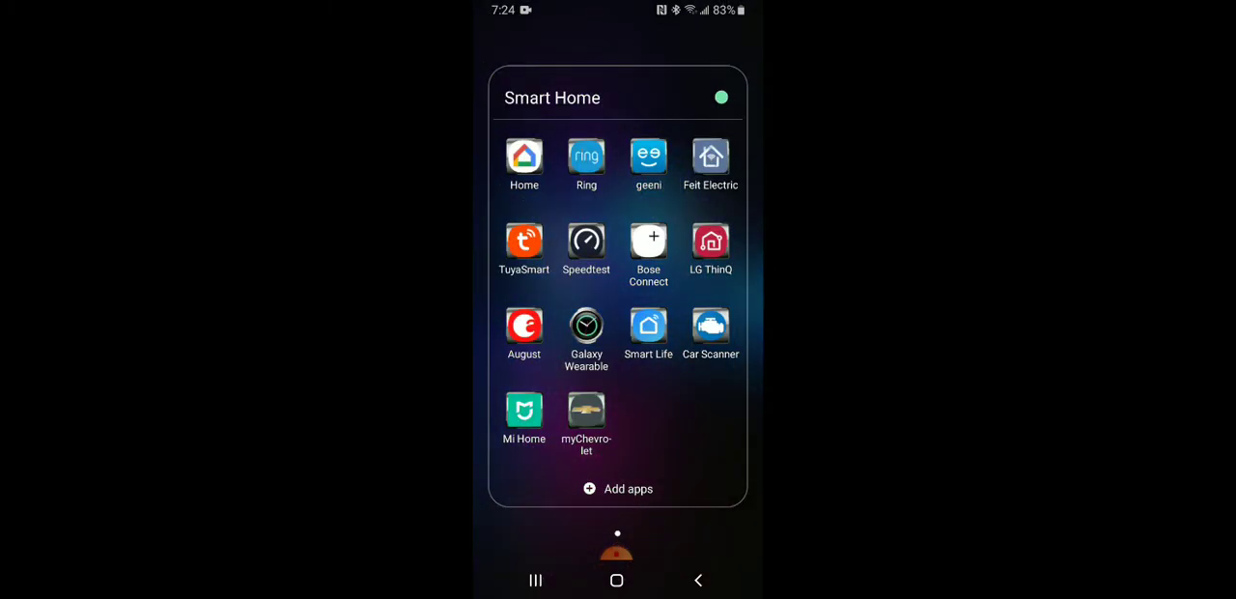
# Launch Google Home and scroll to the 'Linked to you' devices.
pyautogui.click(523, 157)
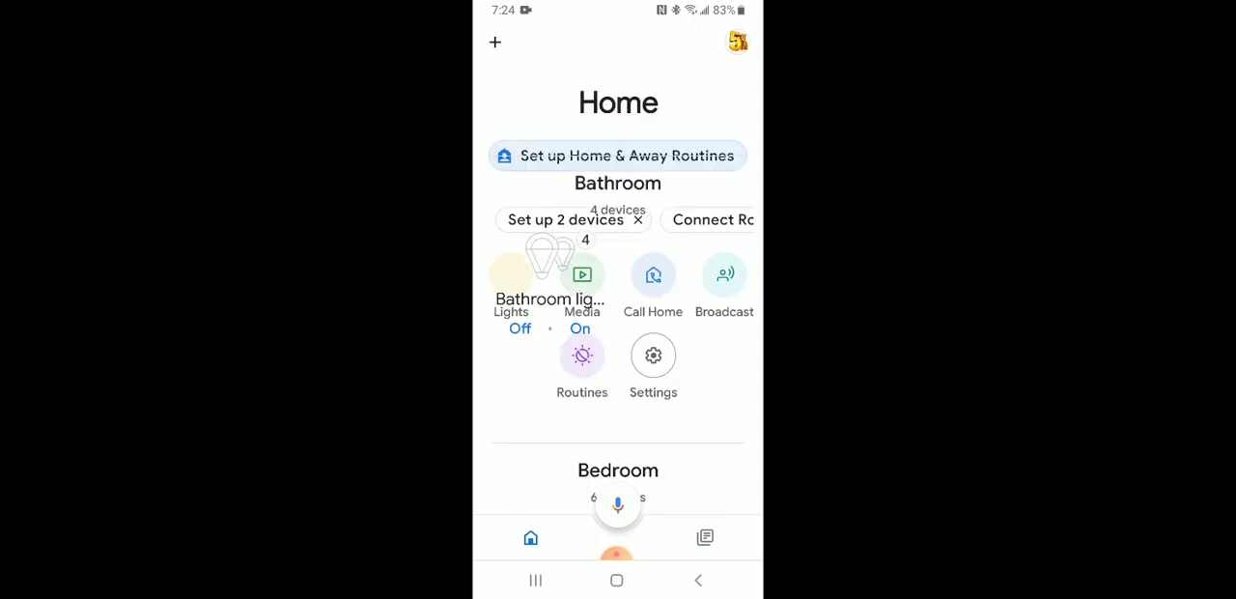
pyautogui.scroll(-3)
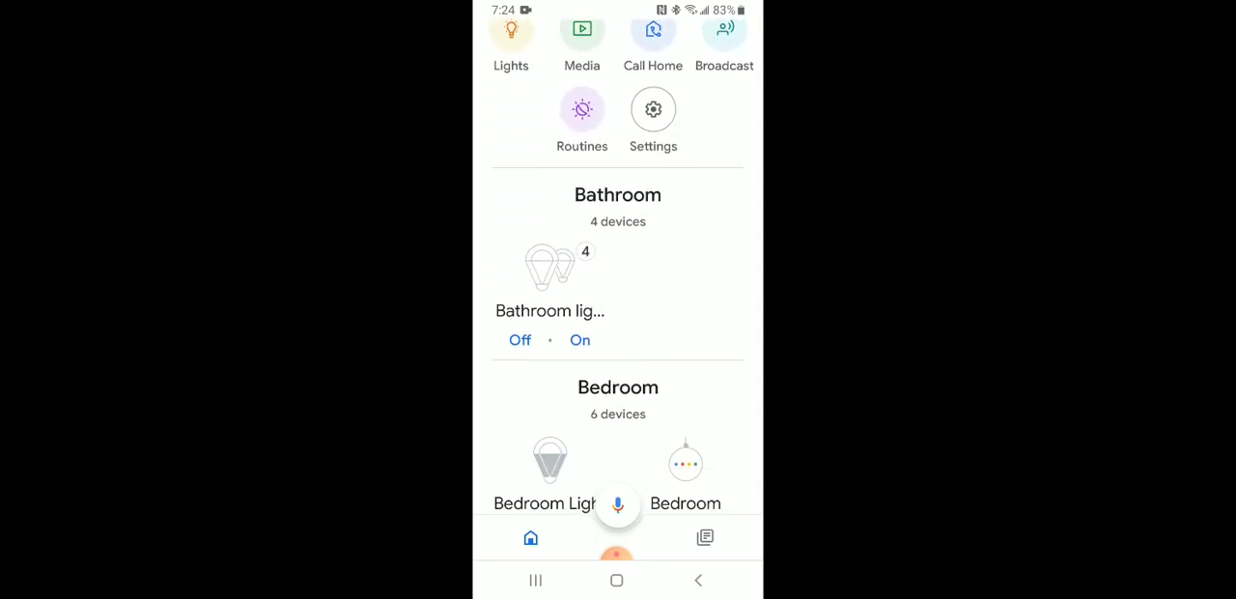
pyautogui.scroll(-3)
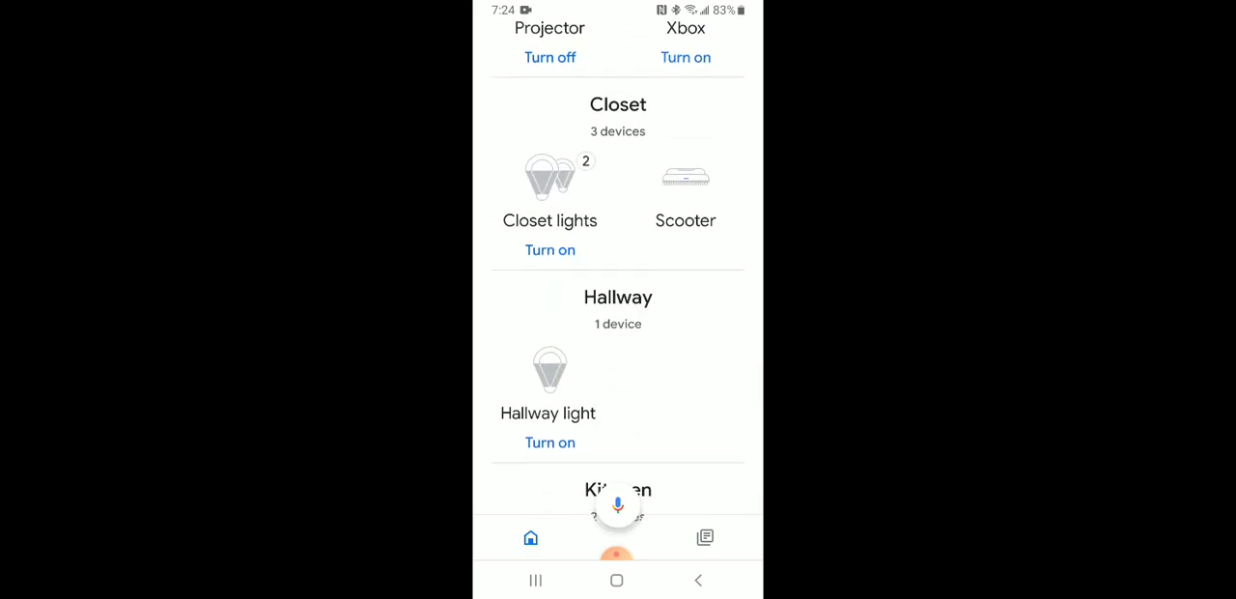
pyautogui.scroll(3)
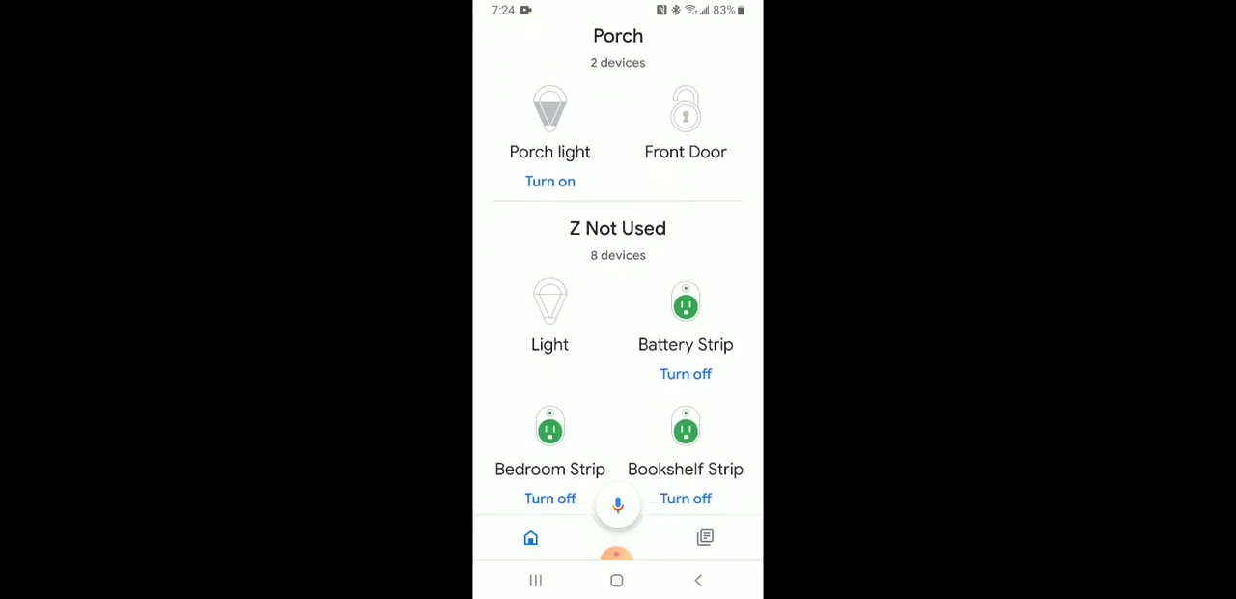
pyautogui.scroll(-3)
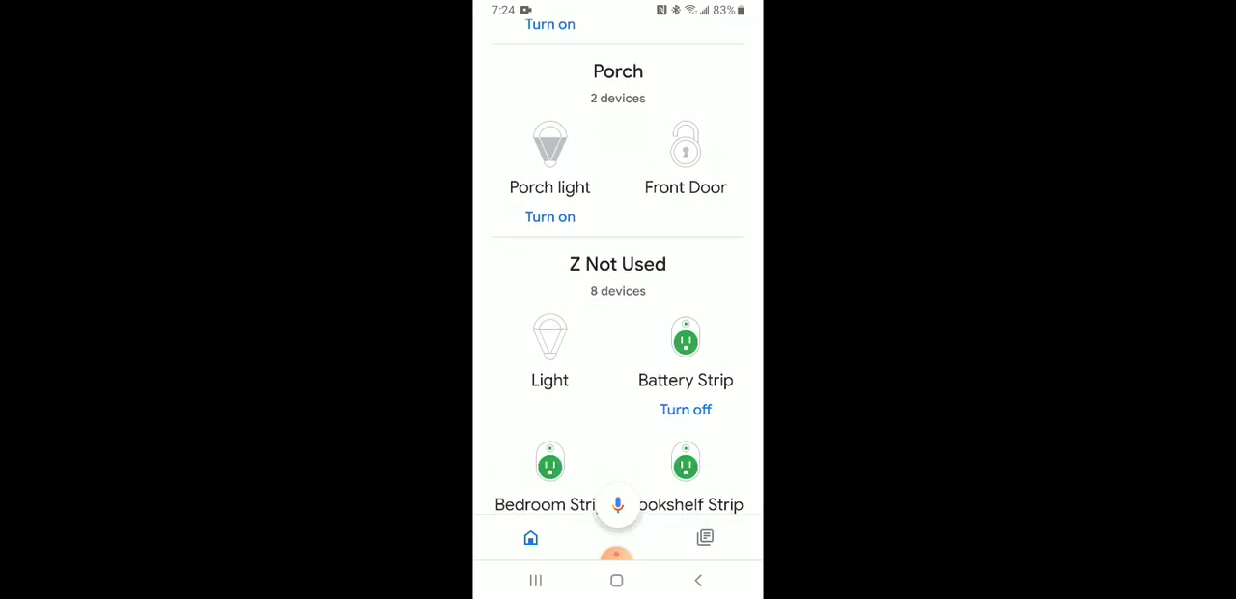
pyautogui.scroll(3)
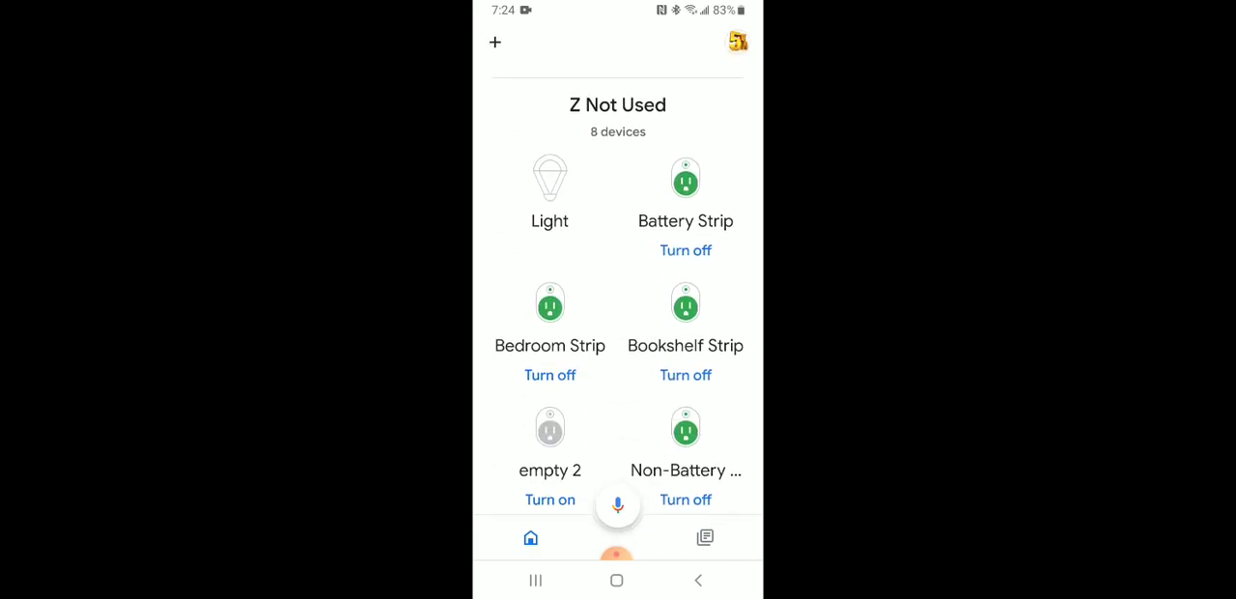
pyautogui.scroll(-3)
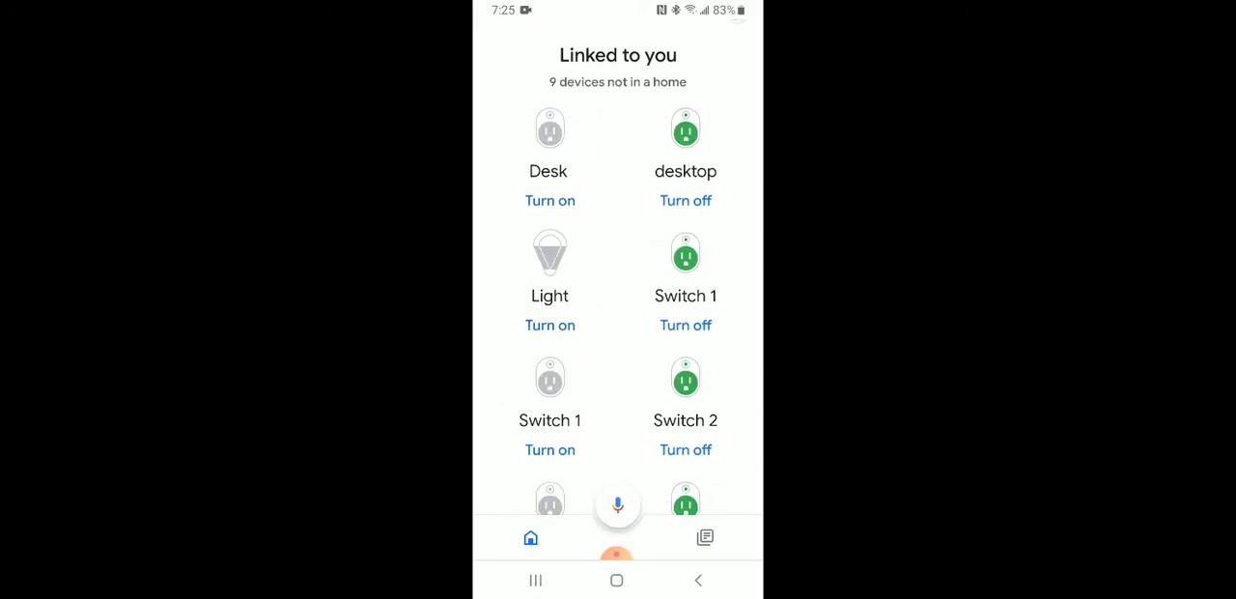
pyautogui.scroll(3)
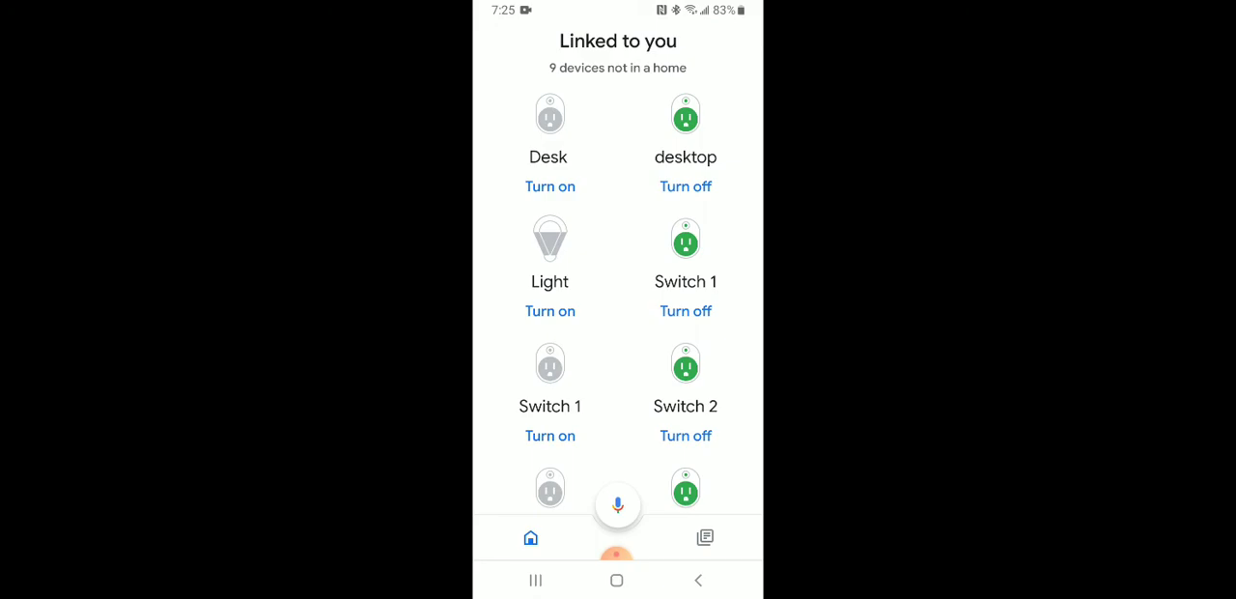
pyautogui.scroll(3)
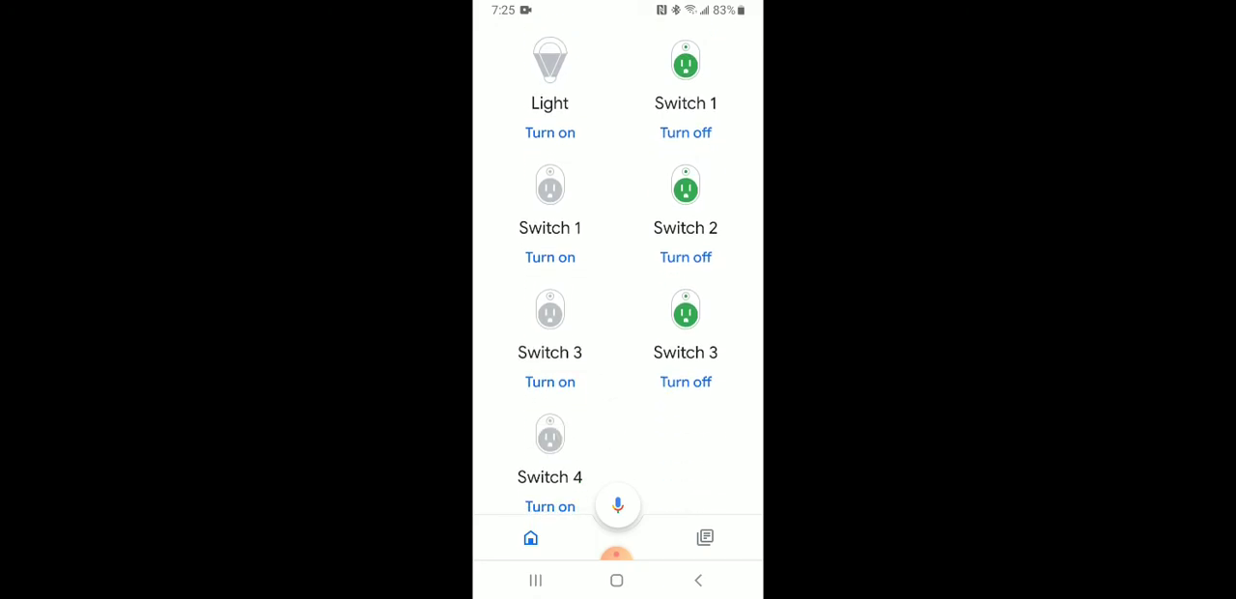
pyautogui.scroll(3)
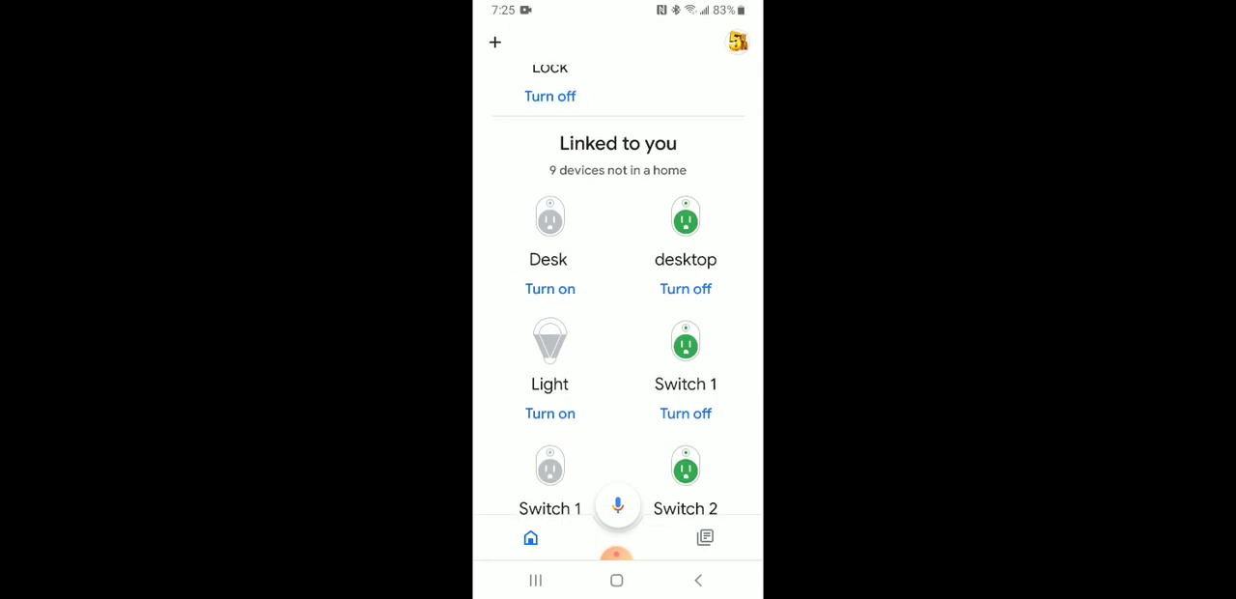
# Check the Desk device, then open the Light device's control page showing it off.
pyautogui.click(548, 242)
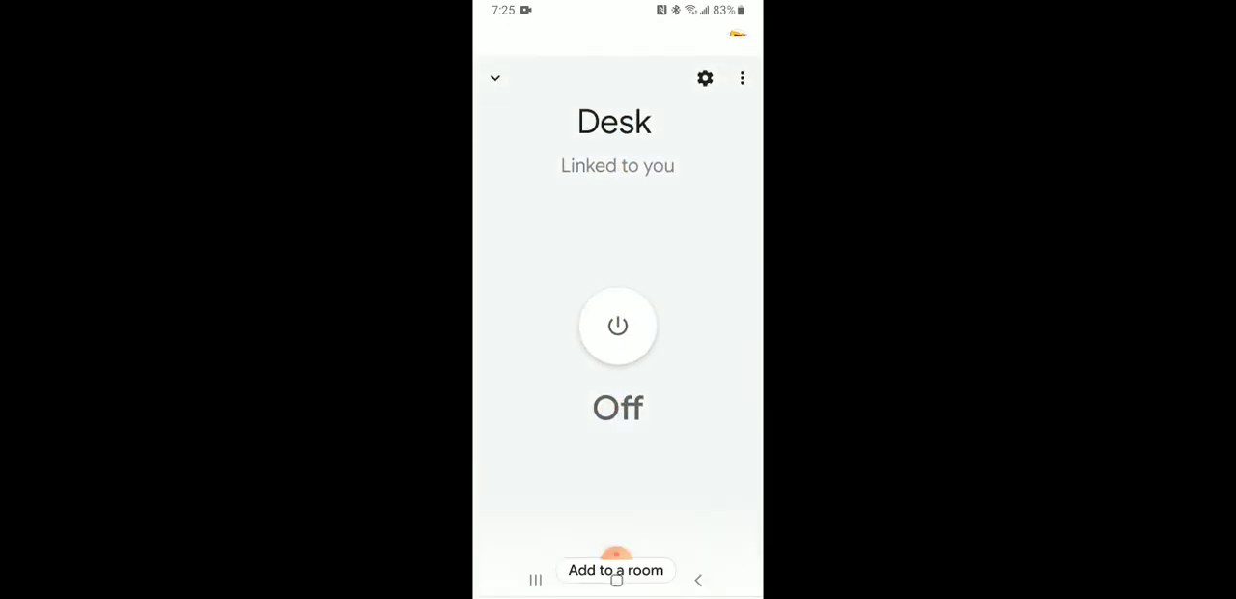
pyautogui.scroll(3)
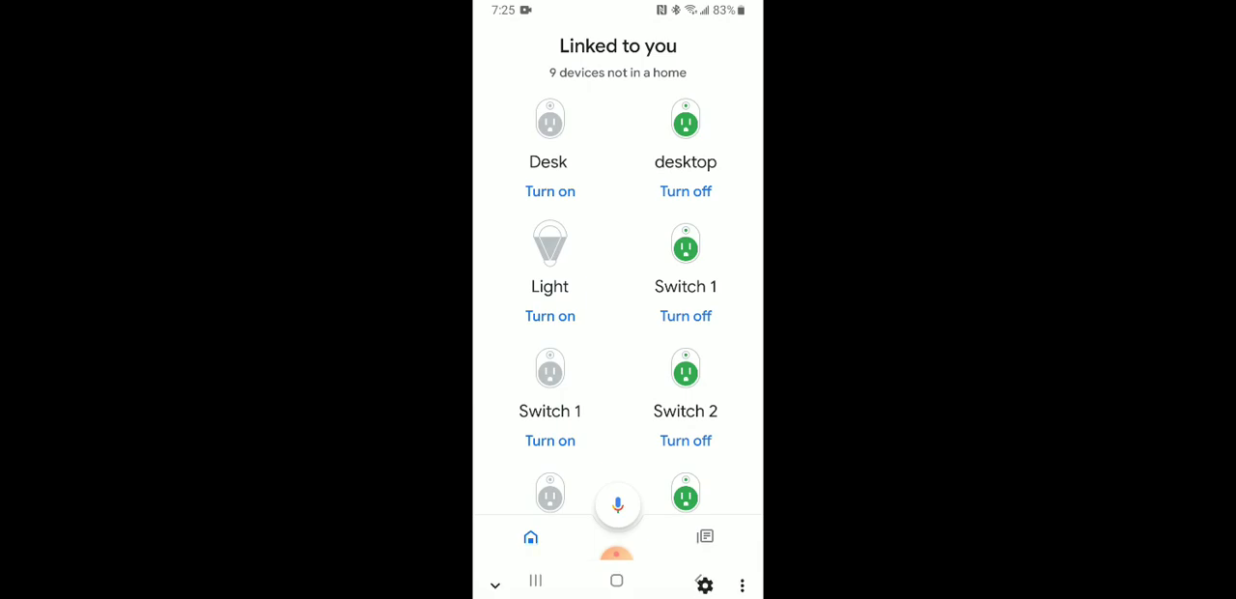
pyautogui.click(549, 241)
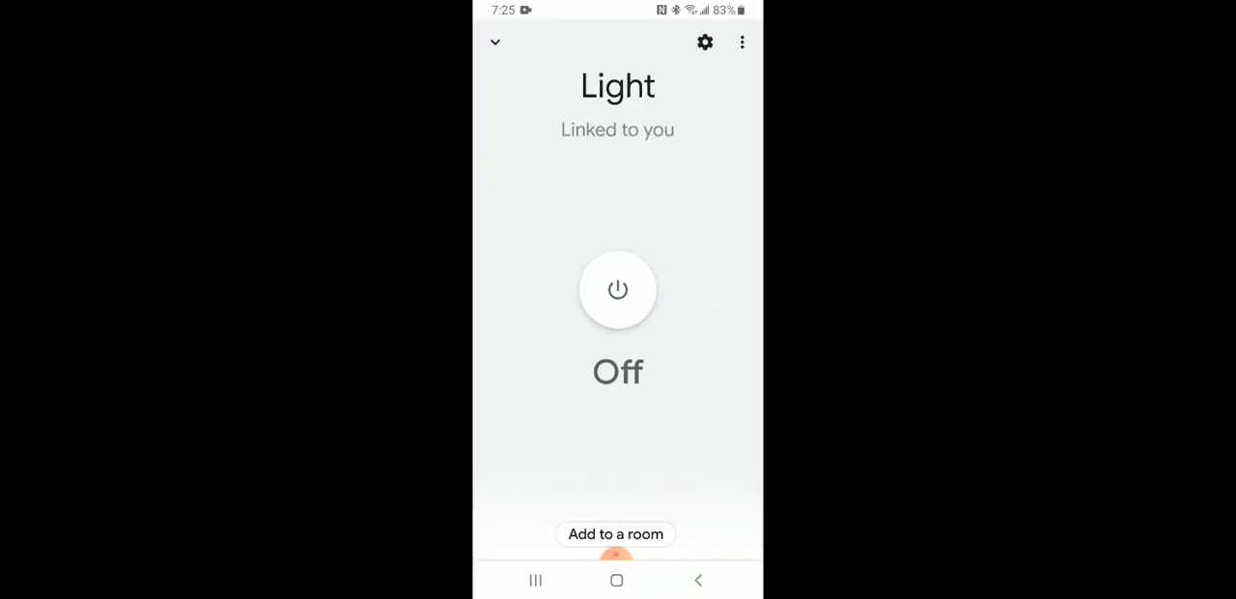
# Assign the Light device to the Closet room, keeping the existing Home.
pyautogui.click(615, 533)
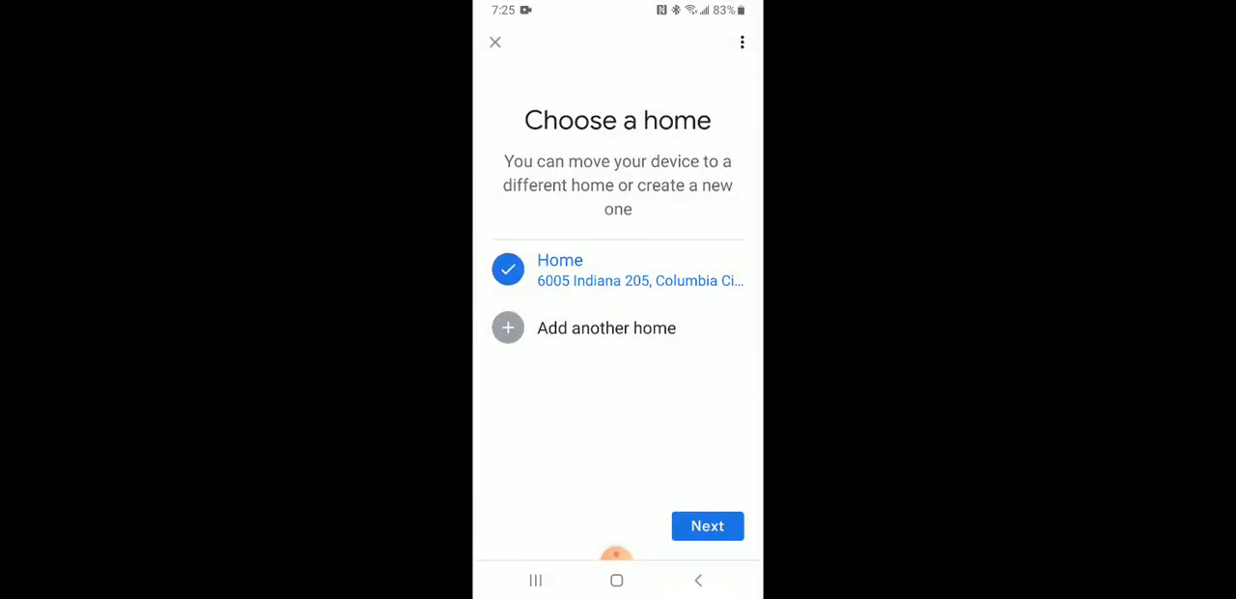
pyautogui.click(707, 525)
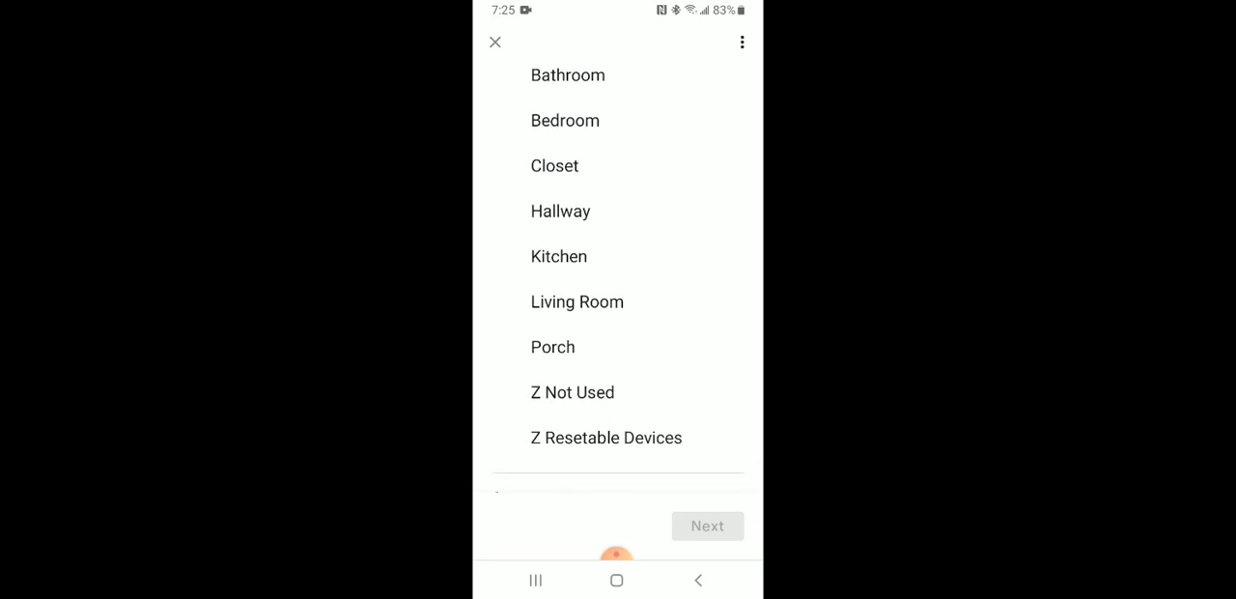
pyautogui.click(554, 167)
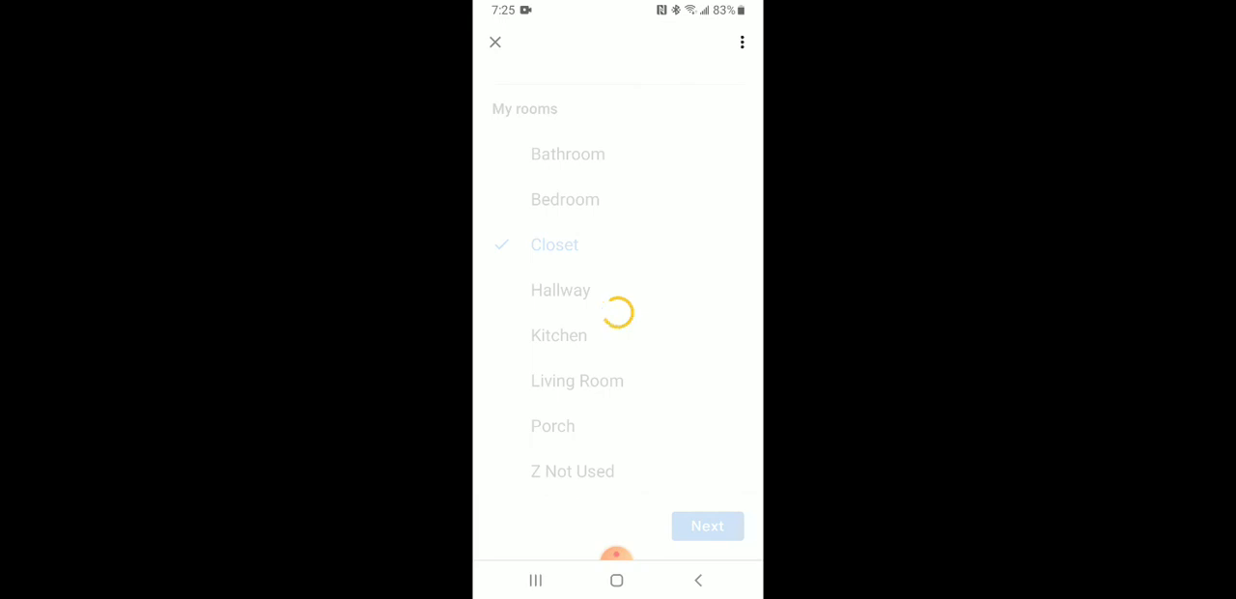
pyautogui.click(707, 525)
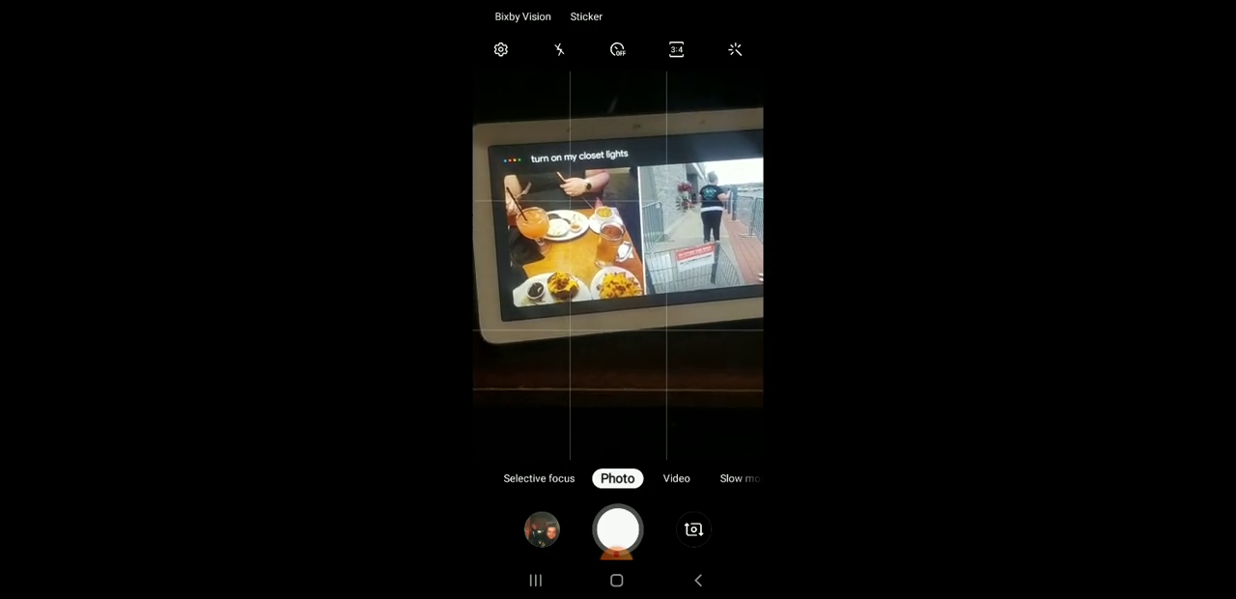
pyautogui.click(537, 479)
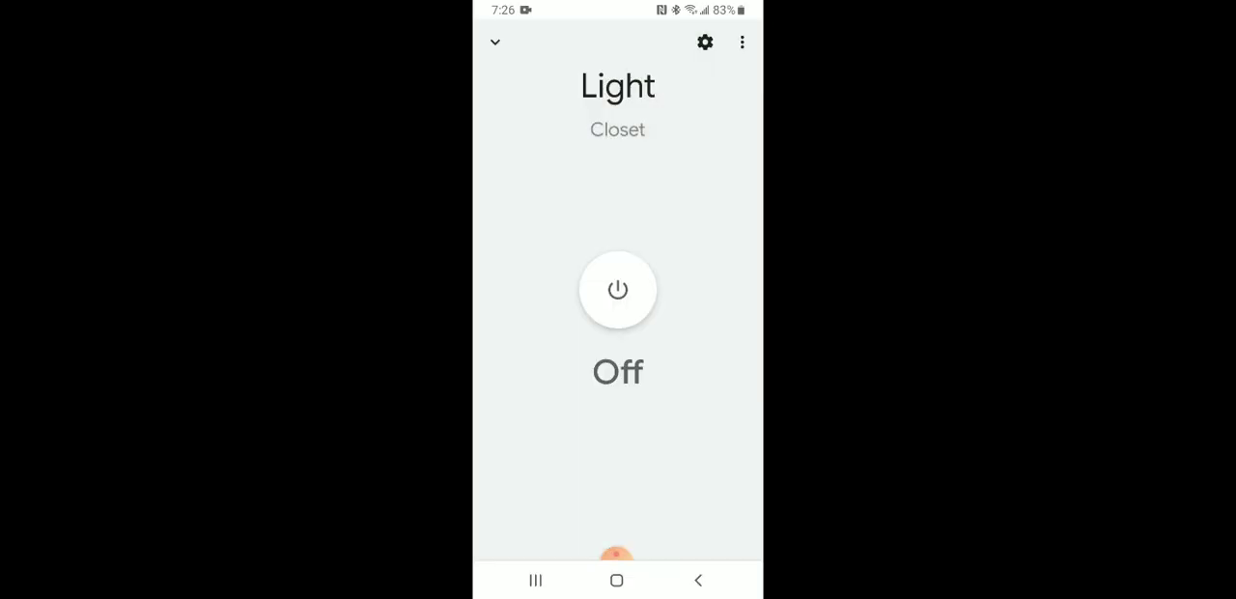
pyautogui.click(616, 580)
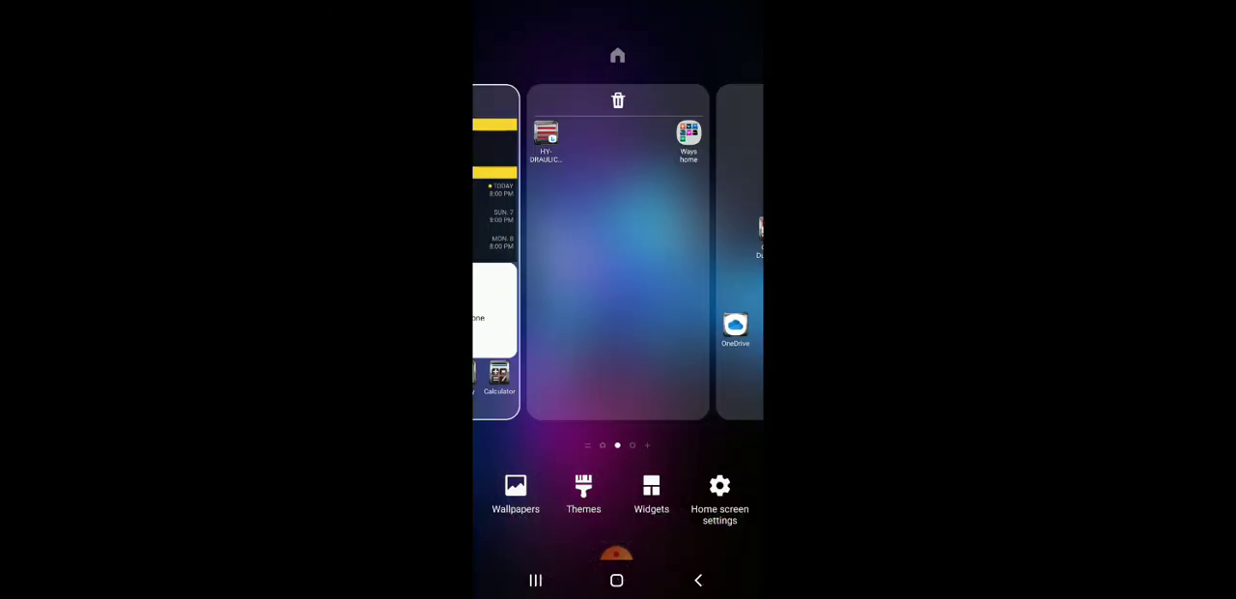
pyautogui.click(651, 493)
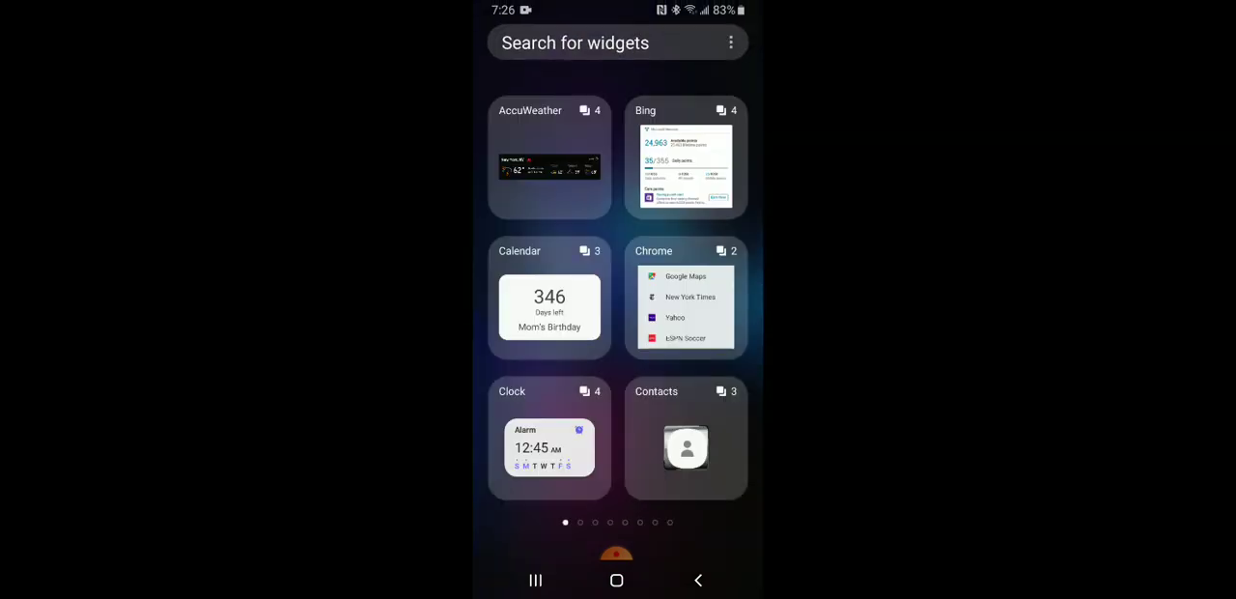
pyautogui.hscroll(-3)
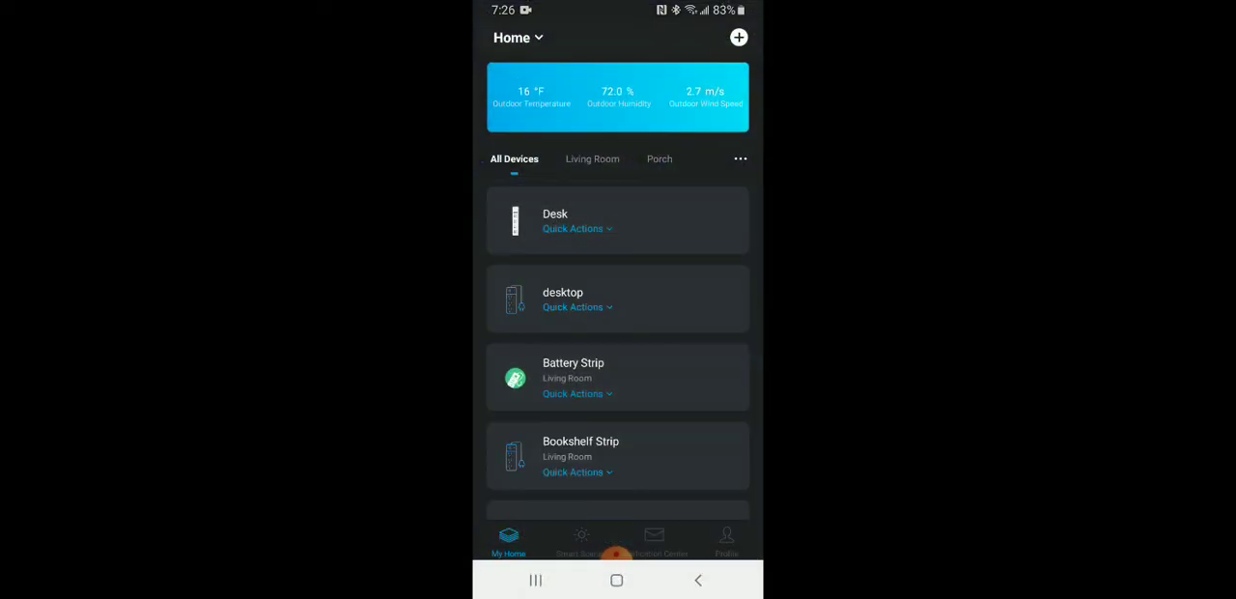
# Rename the Desk strip's Light outlet to 'desk light', save, and return to the home screen.
pyautogui.click(616, 580)
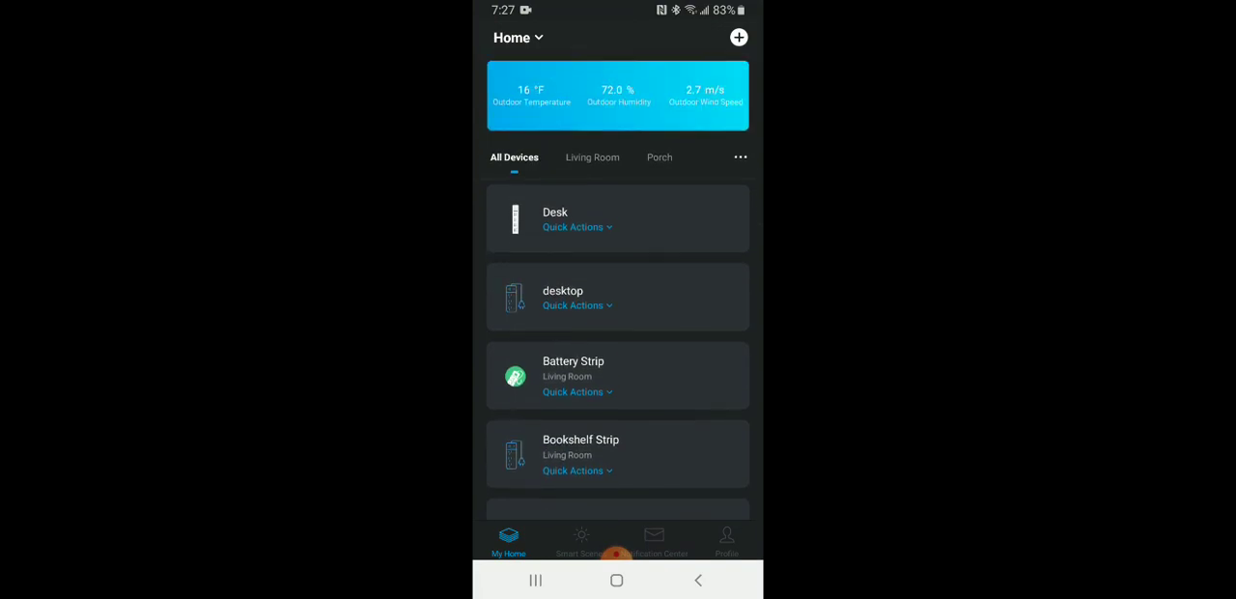
pyautogui.scroll(-3)
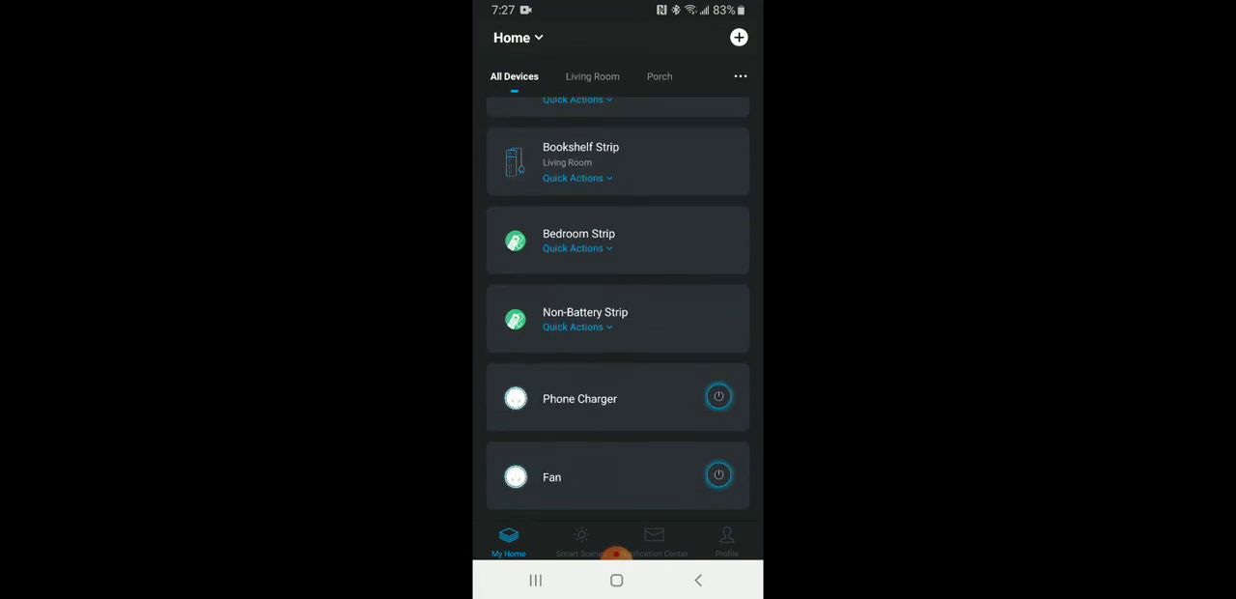
pyautogui.scroll(-3)
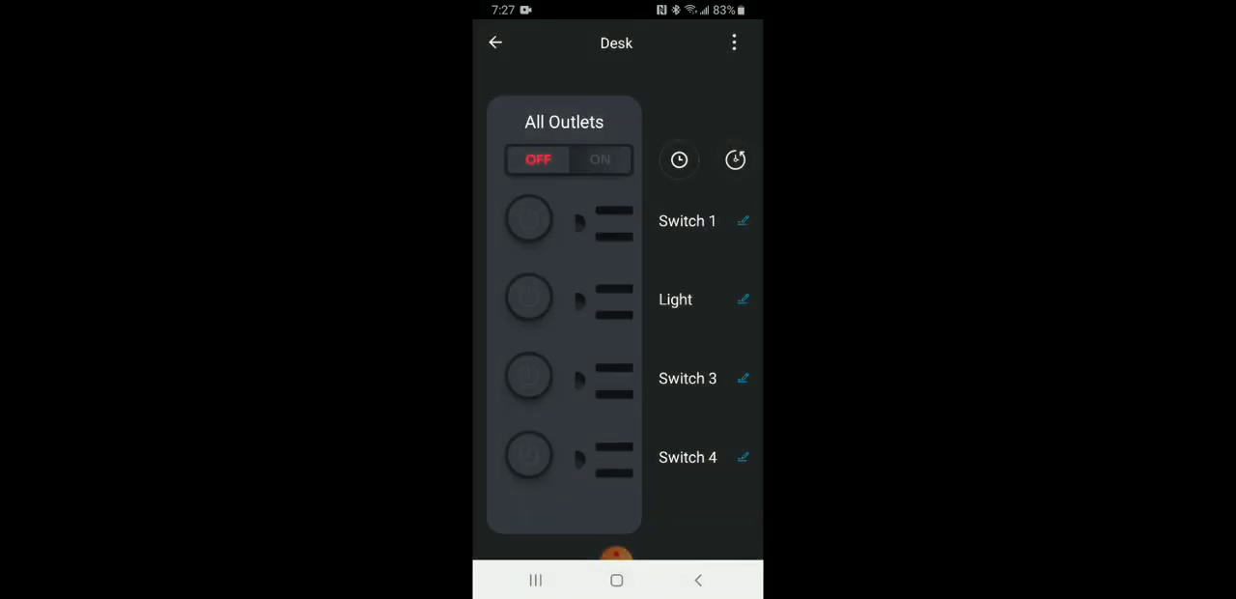
pyautogui.click(742, 298)
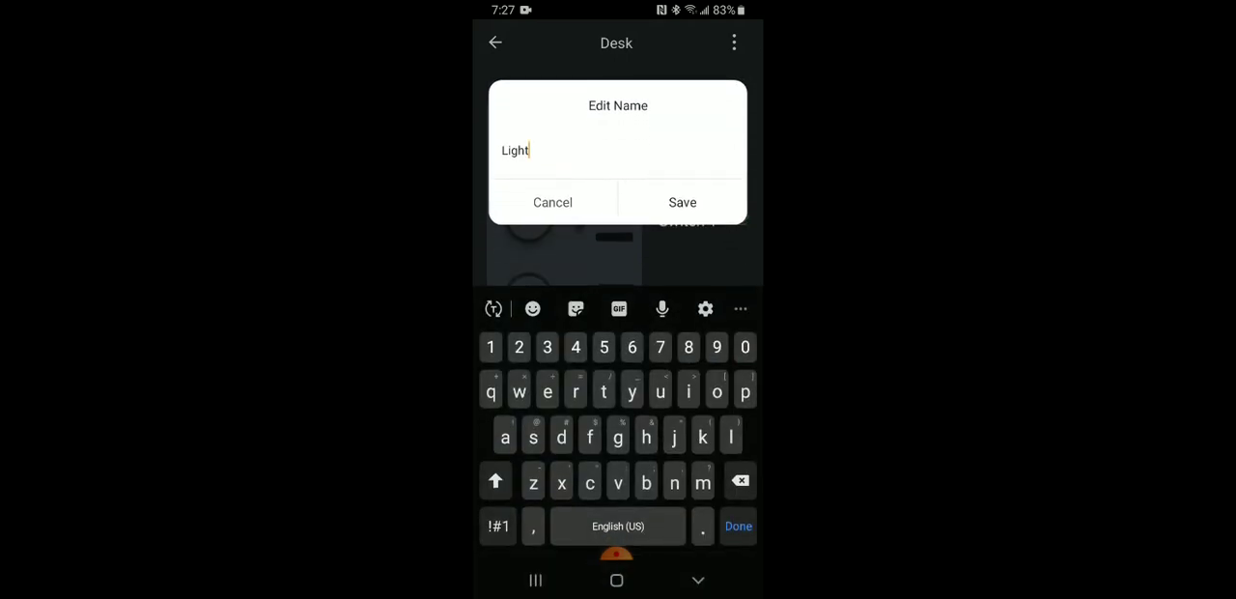
pyautogui.click(681, 200)
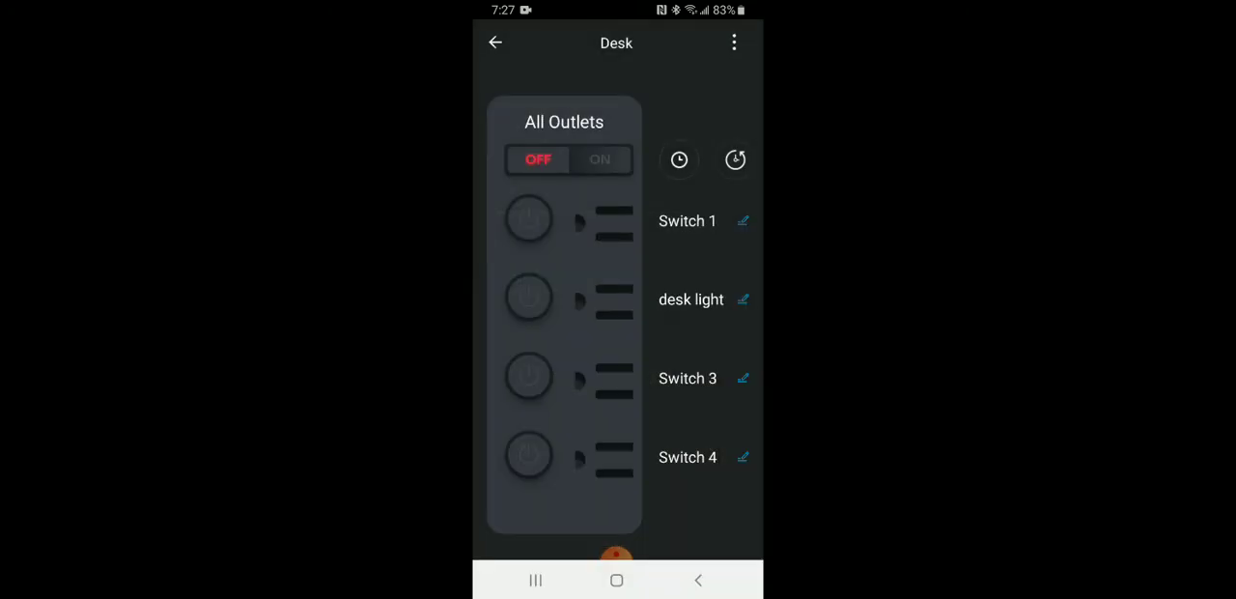
pyautogui.click(616, 579)
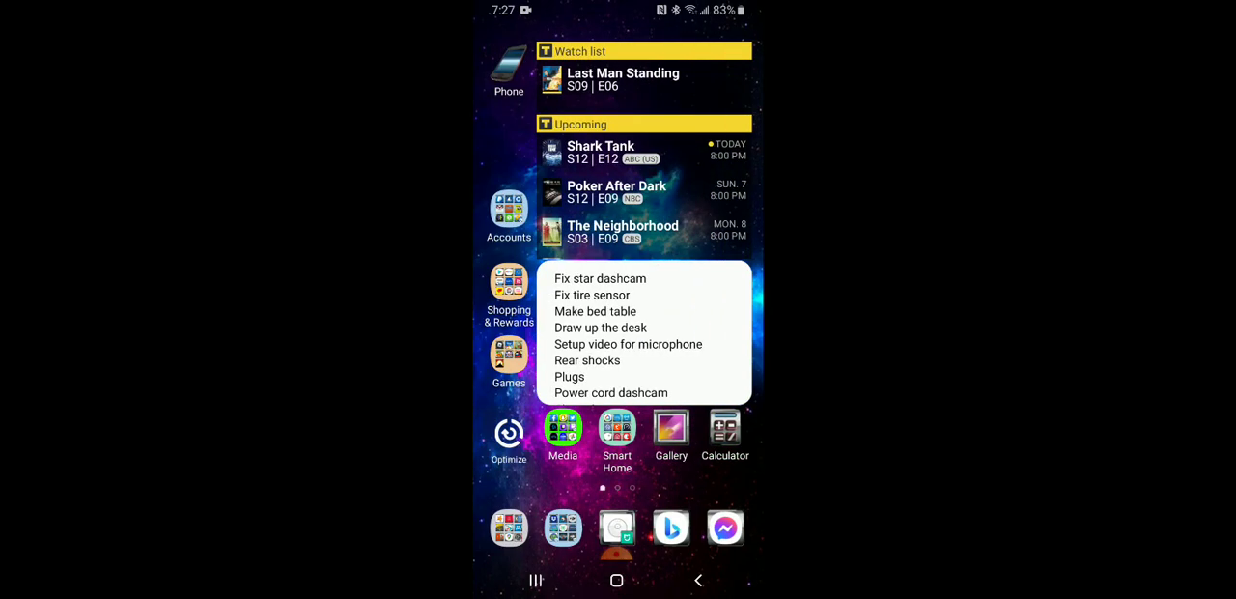
# Launch Google Home from the Smart Home folder and find desk light under Closet lights.
pyautogui.click(618, 429)
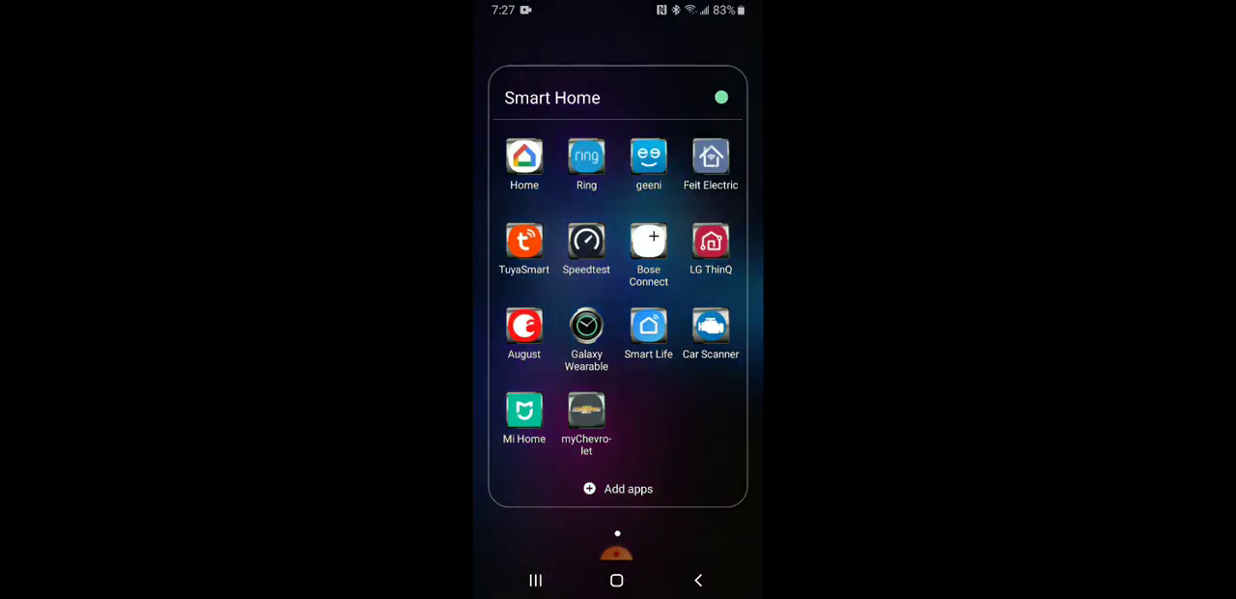
pyautogui.click(523, 156)
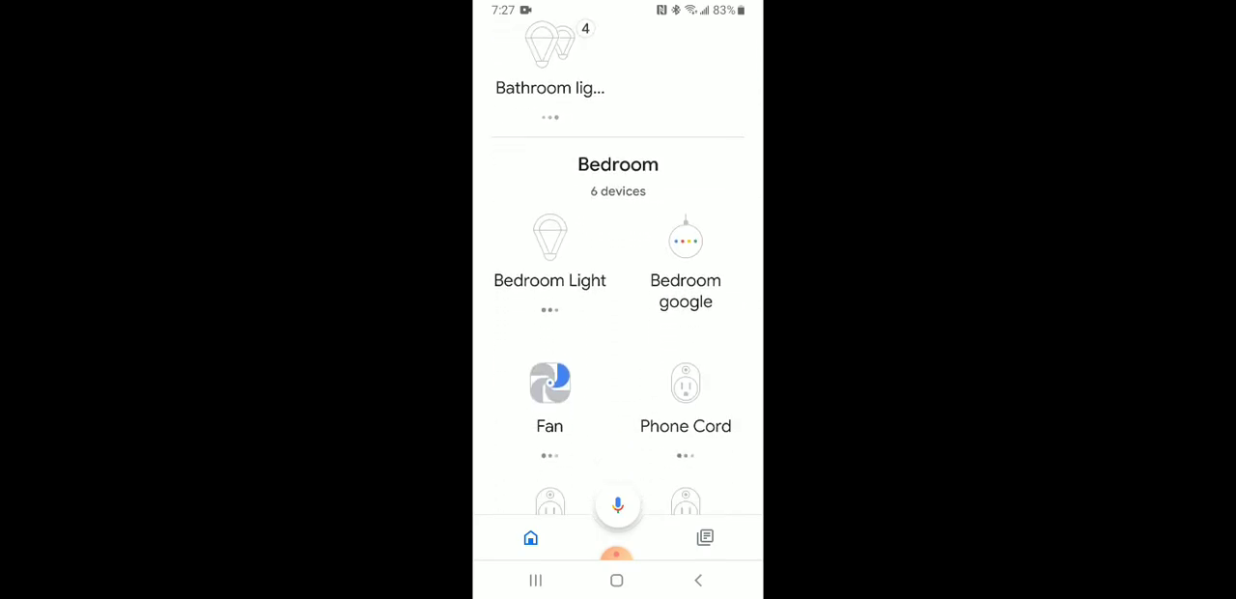
pyautogui.scroll(-3)
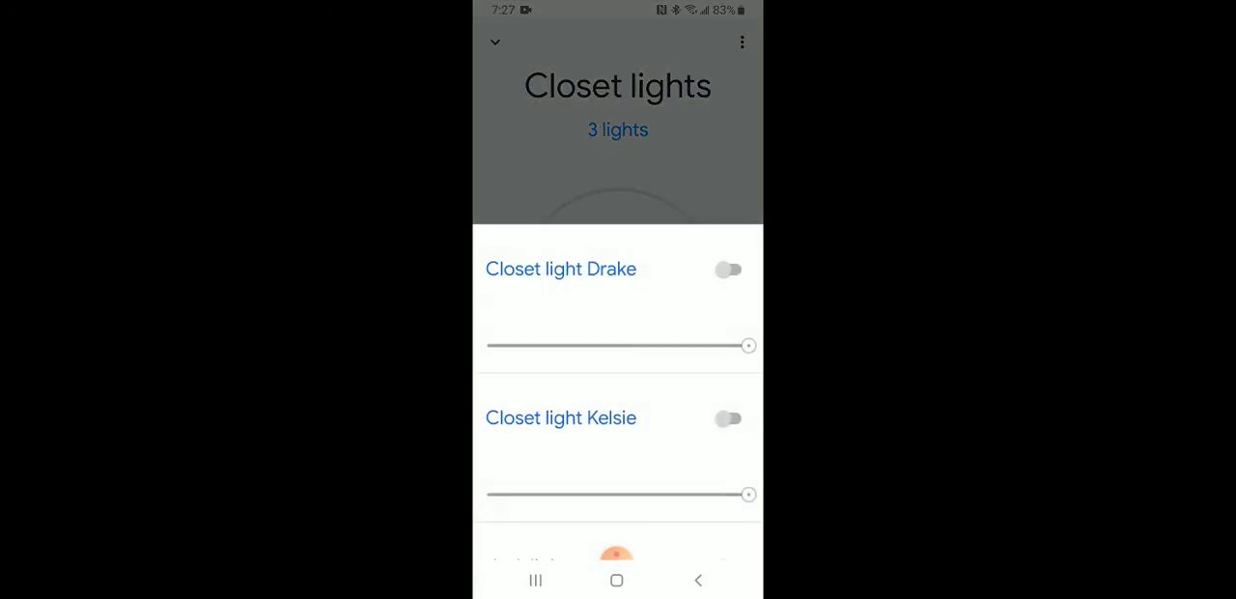
pyautogui.scroll(3)
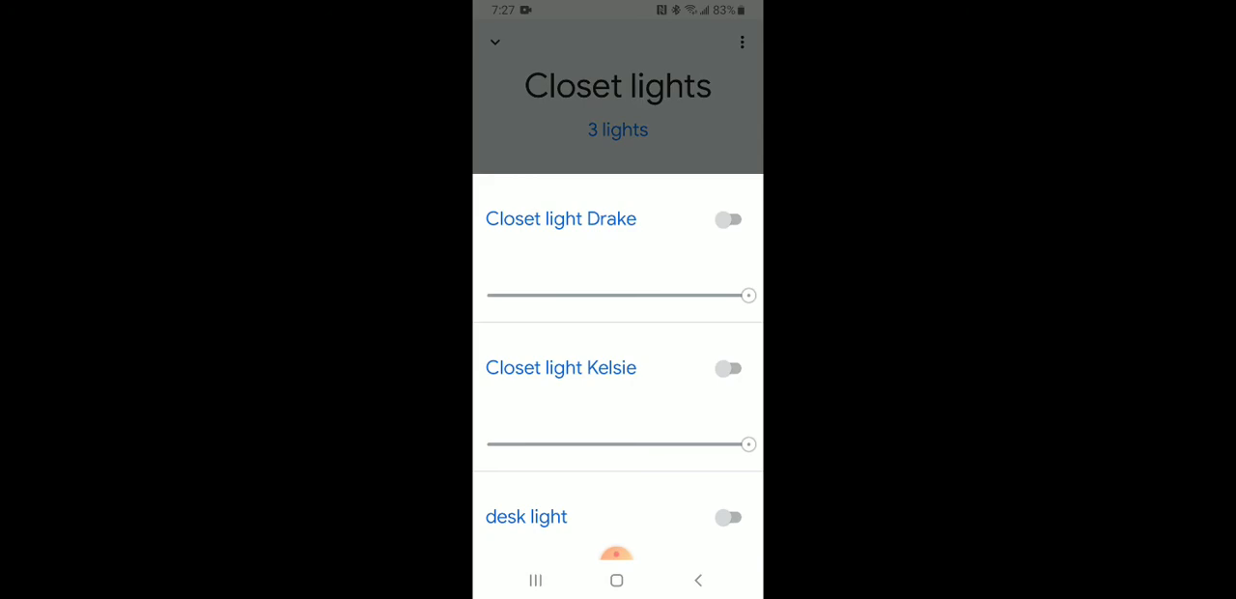
# Toggle desk light on and back off, then open its control page.
pyautogui.click(731, 518)
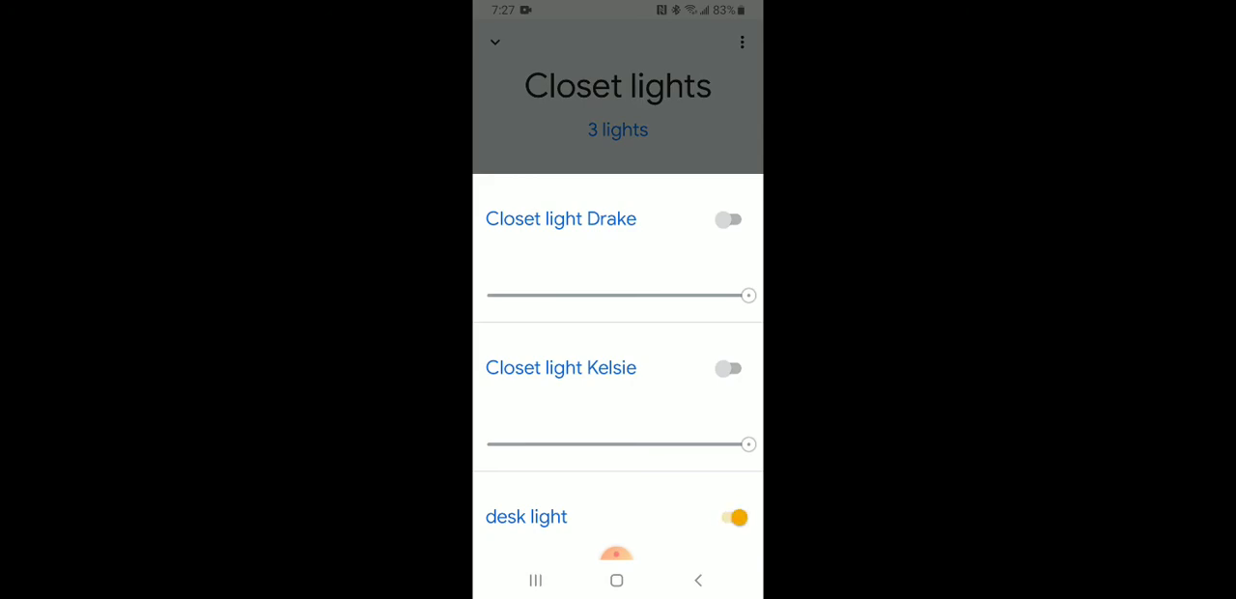
pyautogui.click(733, 518)
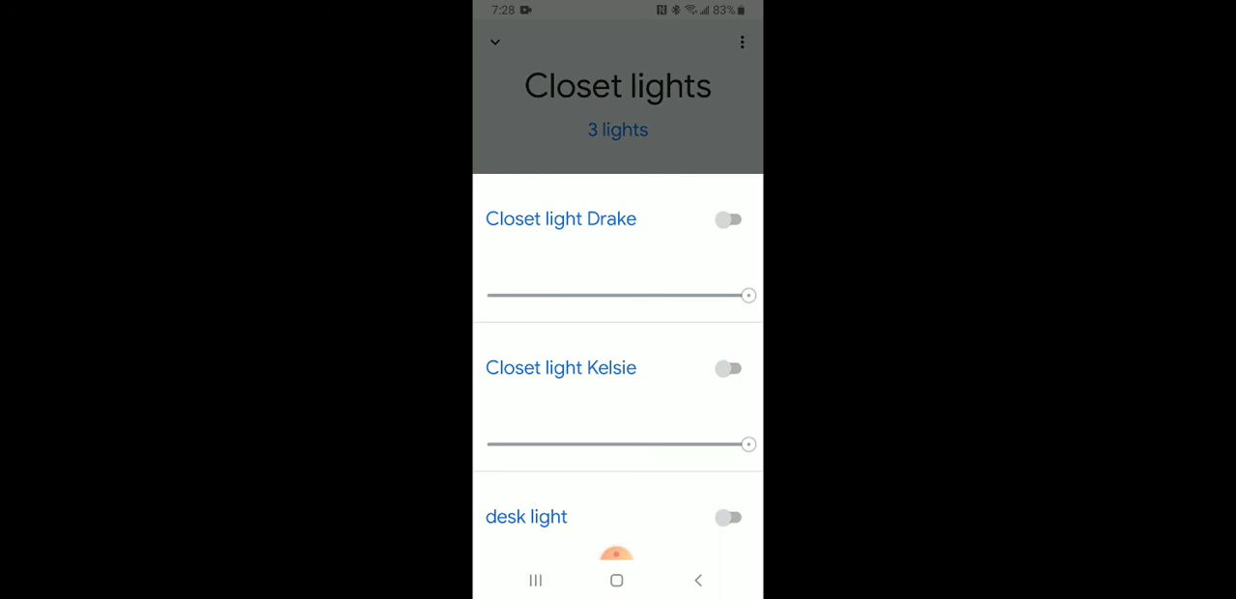
pyautogui.click(525, 516)
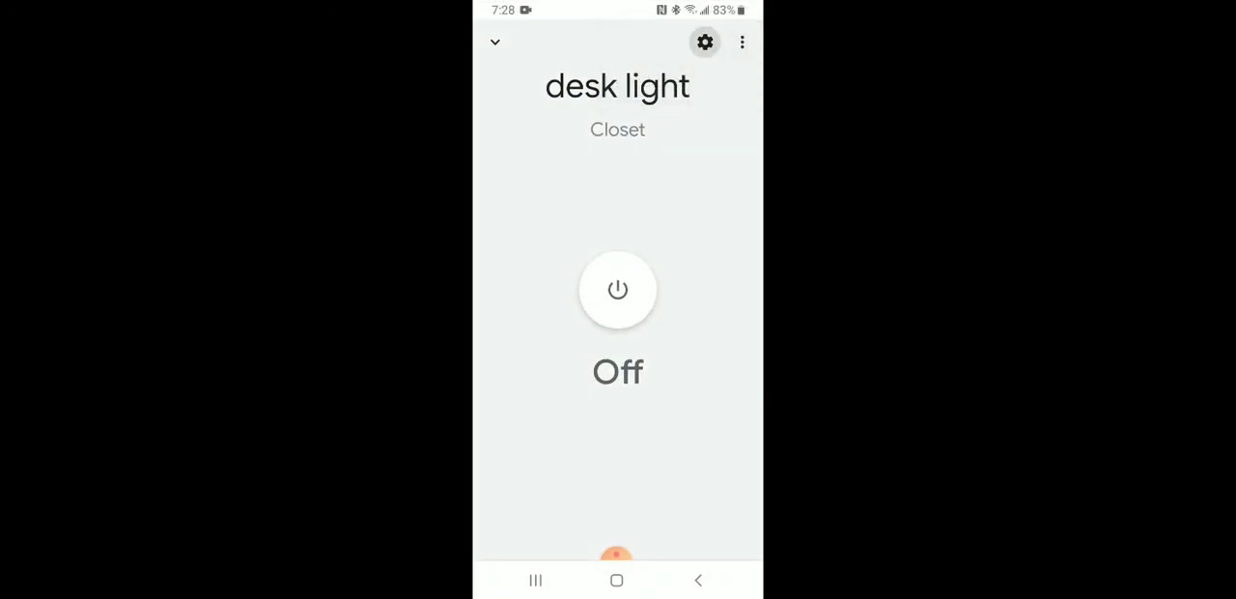
# Rename the desk light device to 'LIGHT!!' in its settings, save, and return to the device list.
pyautogui.click(705, 42)
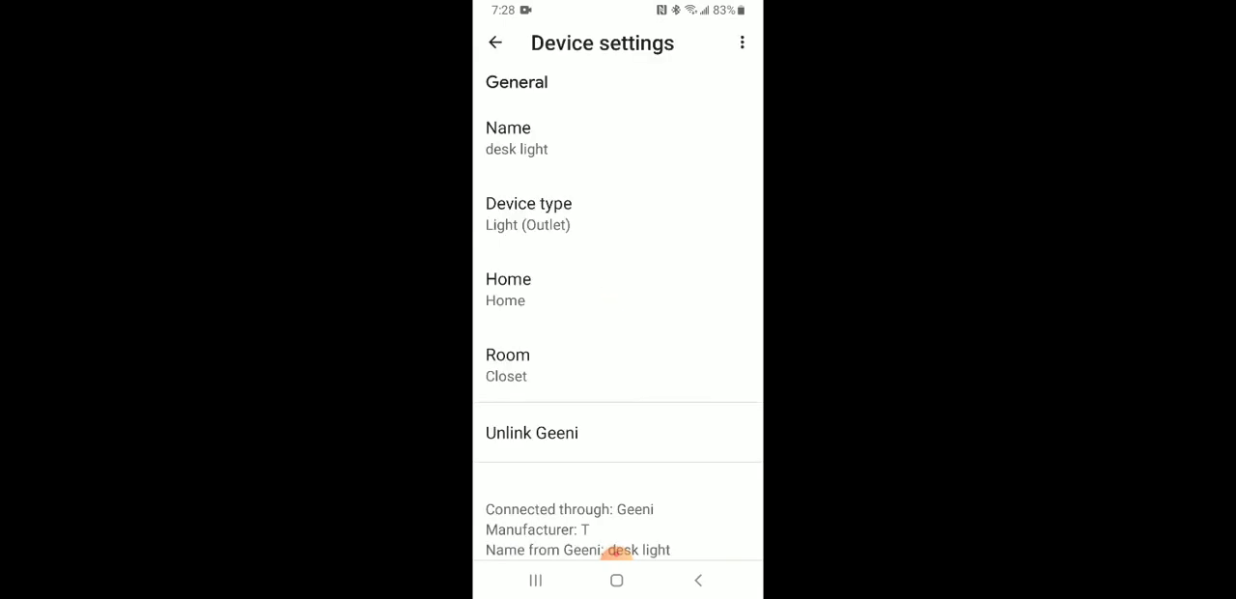
pyautogui.click(518, 139)
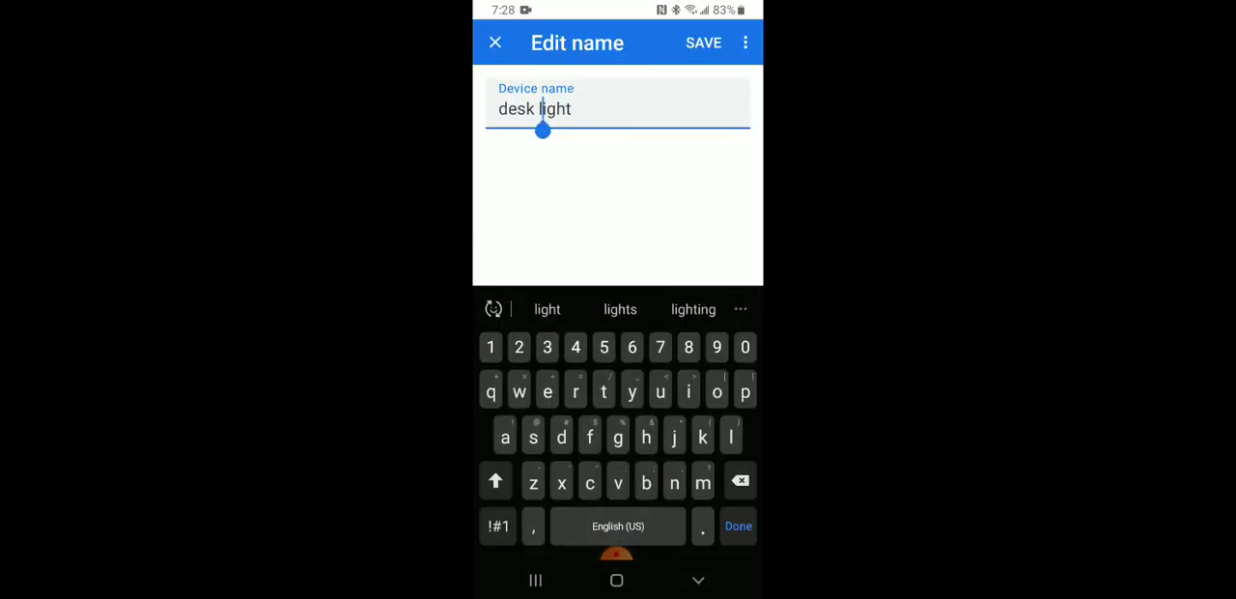
pyautogui.click(738, 481)
pyautogui.write('LIG')
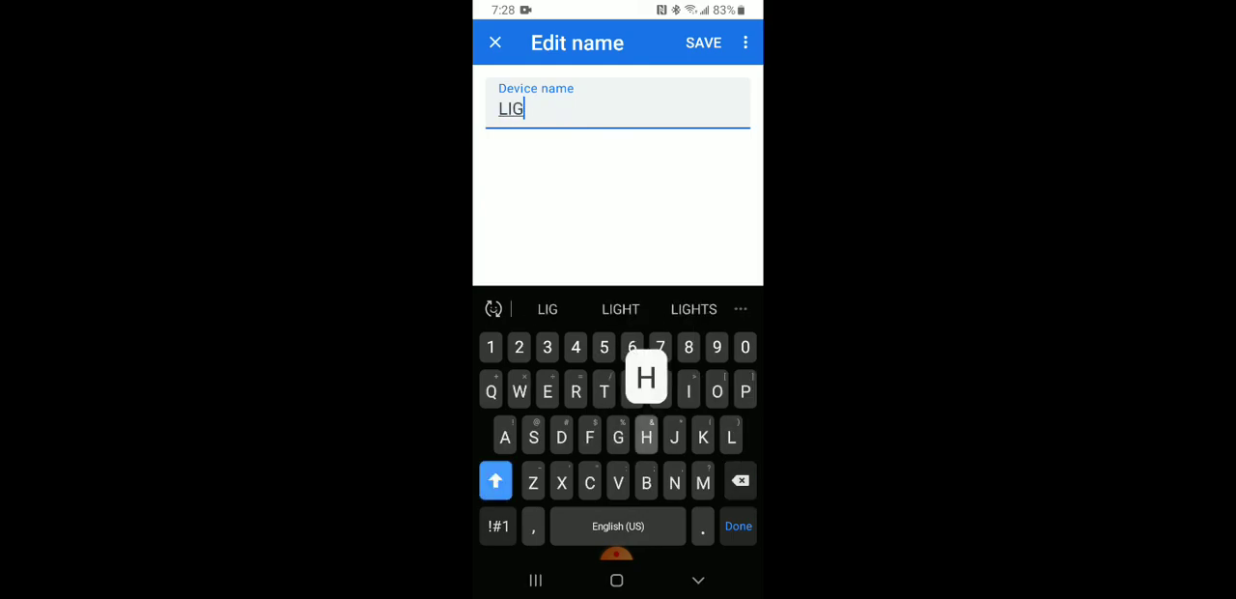
pyautogui.click(621, 310)
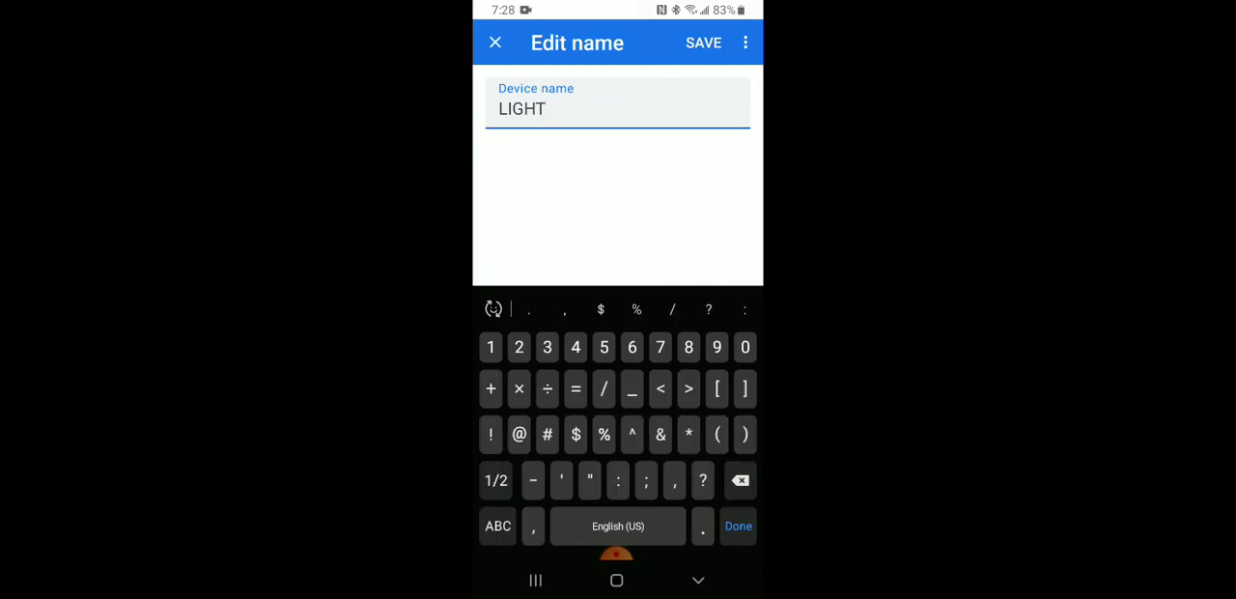
pyautogui.click(703, 42)
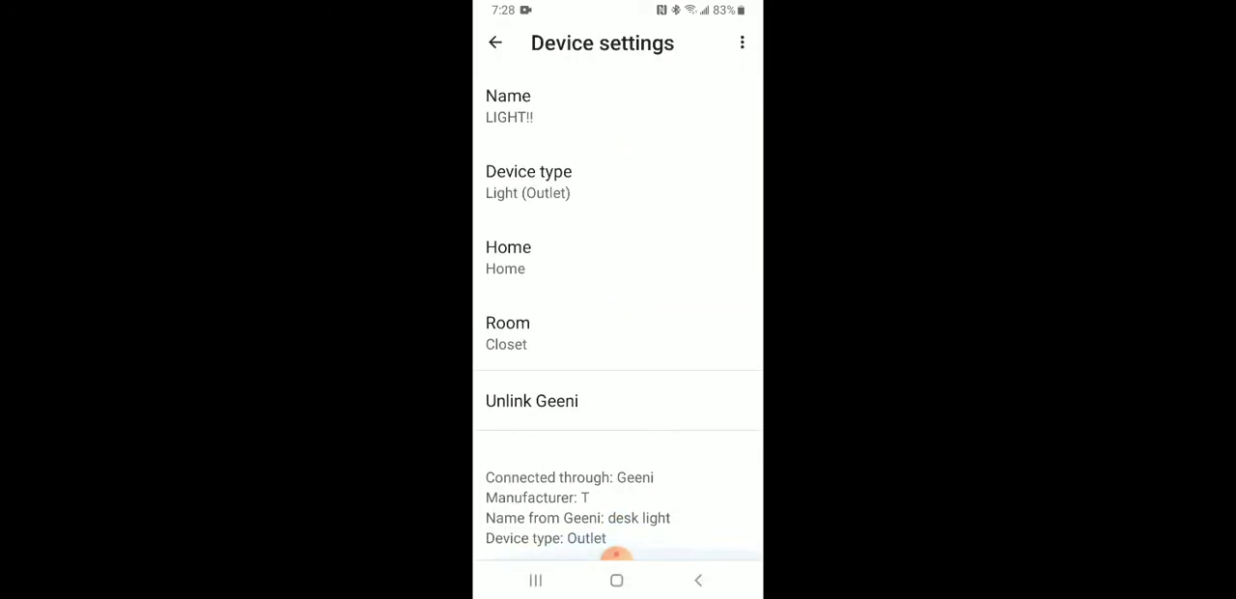
pyautogui.click(495, 43)
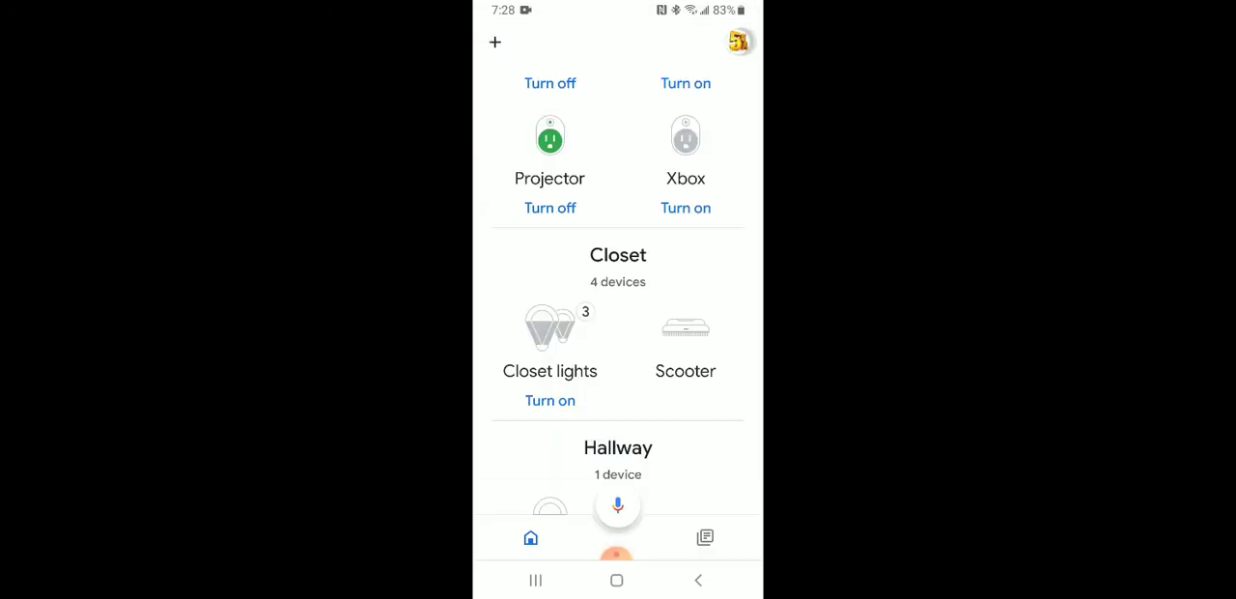
pyautogui.click(738, 43)
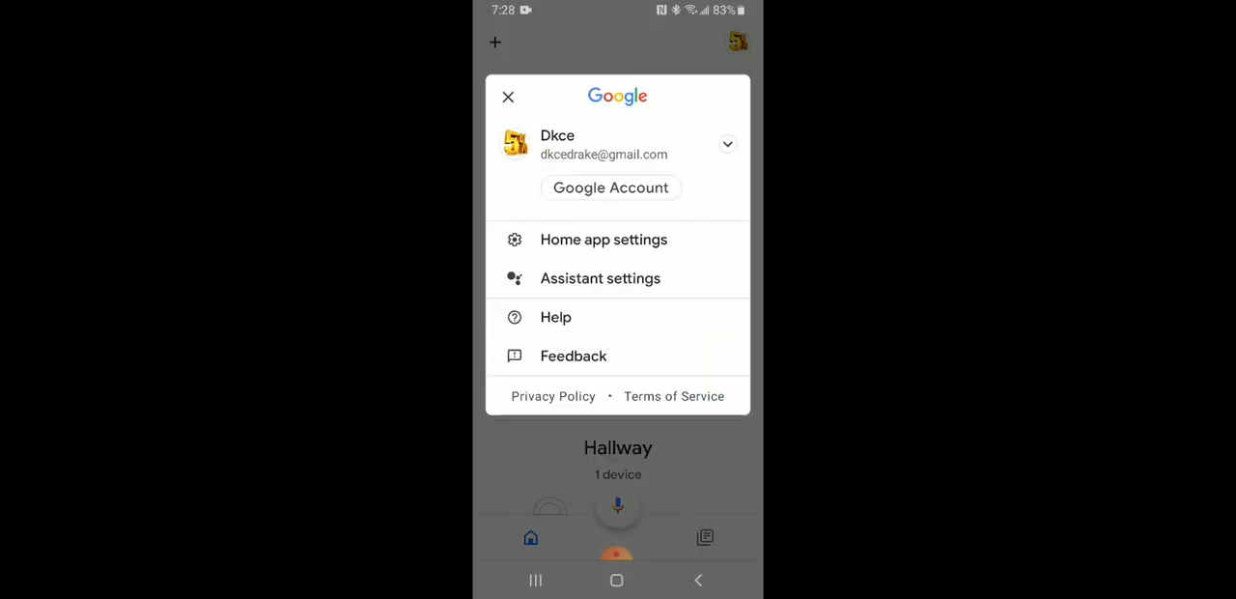
pyautogui.click(508, 97)
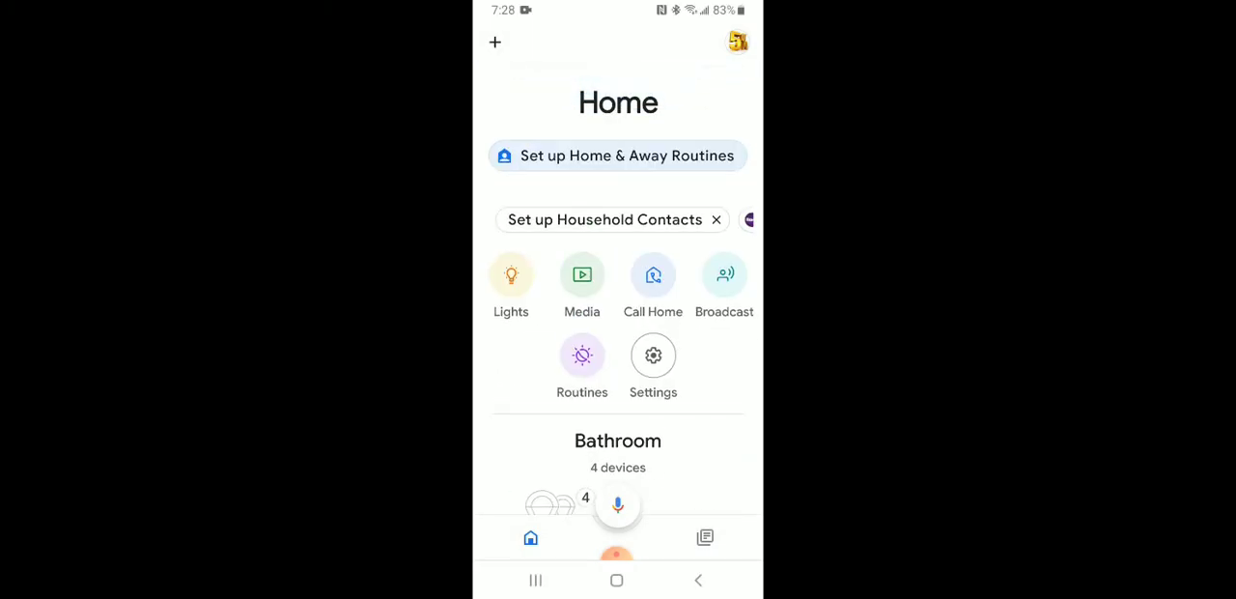
pyautogui.click(653, 355)
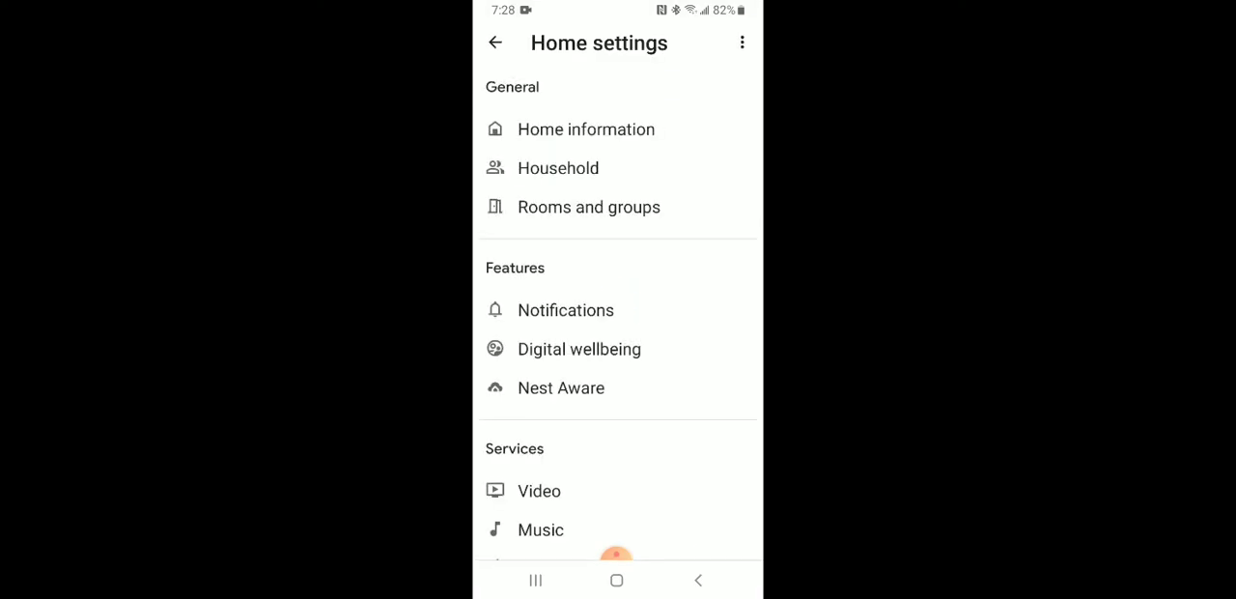
pyautogui.click(495, 42)
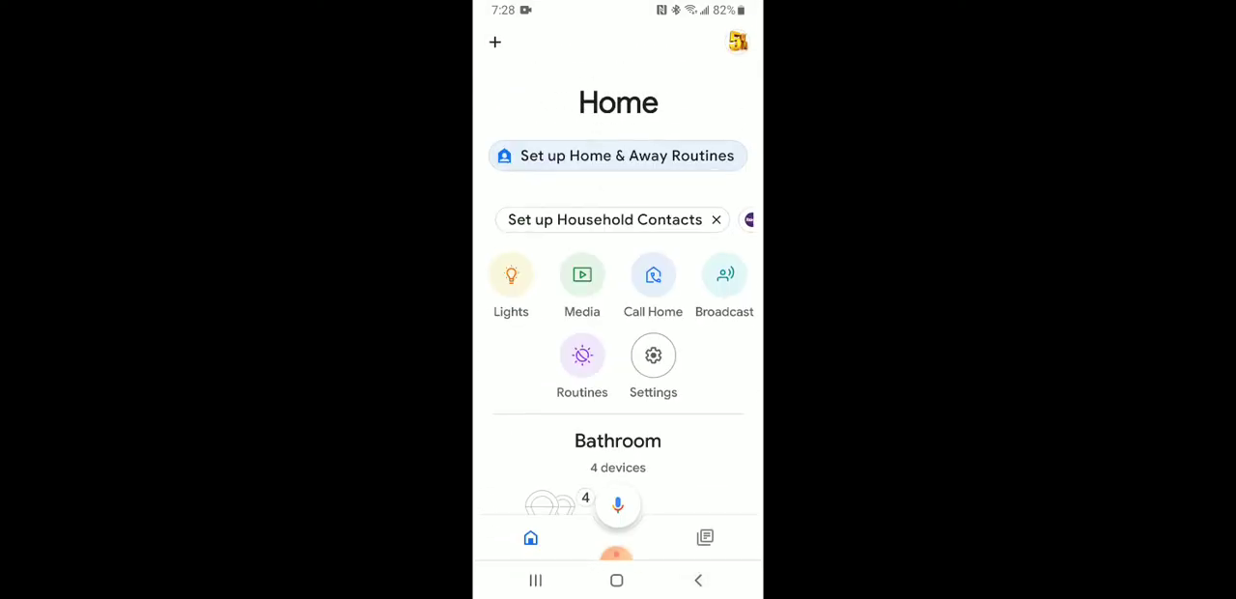
pyautogui.hscroll(-3)
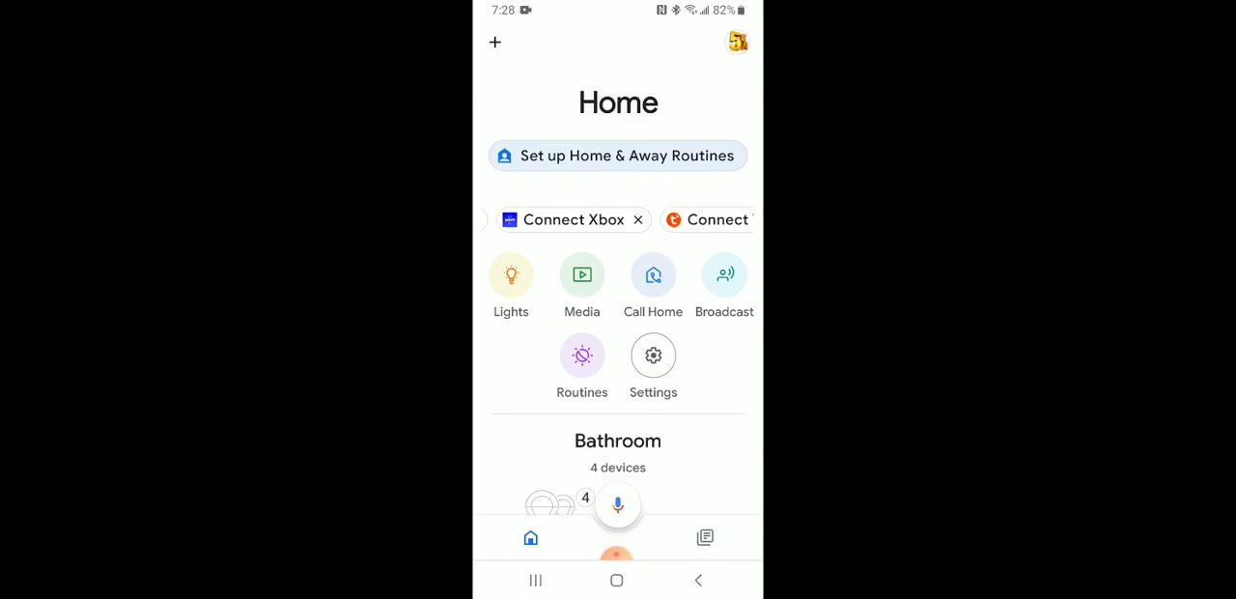
pyautogui.hscroll(-3)
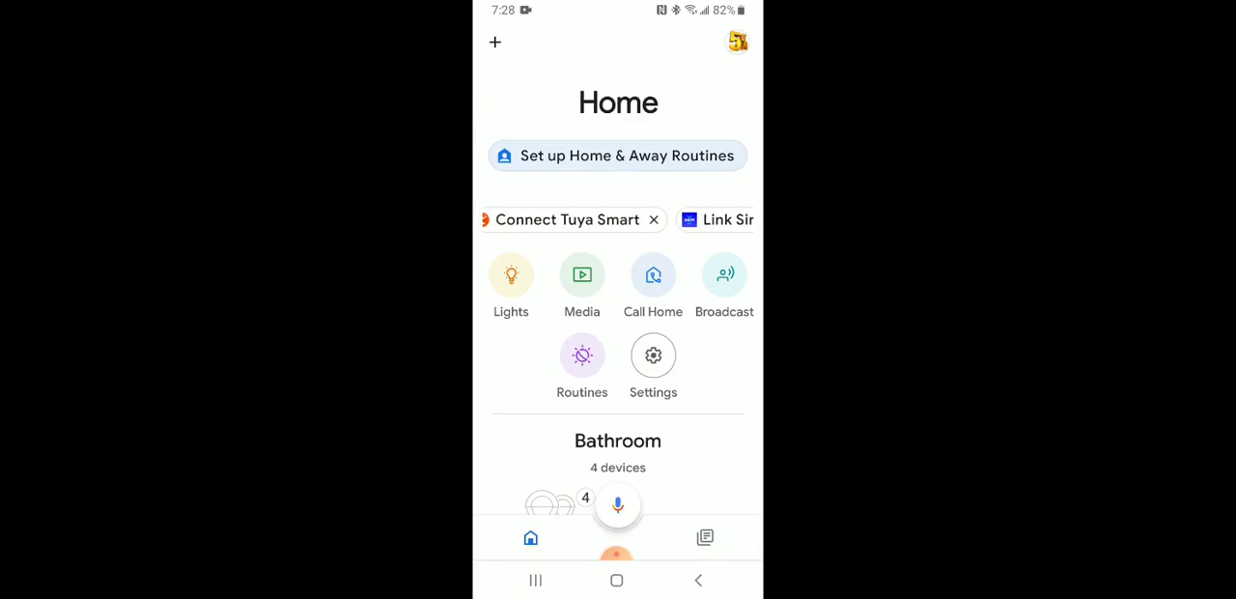
pyautogui.hscroll(-3)
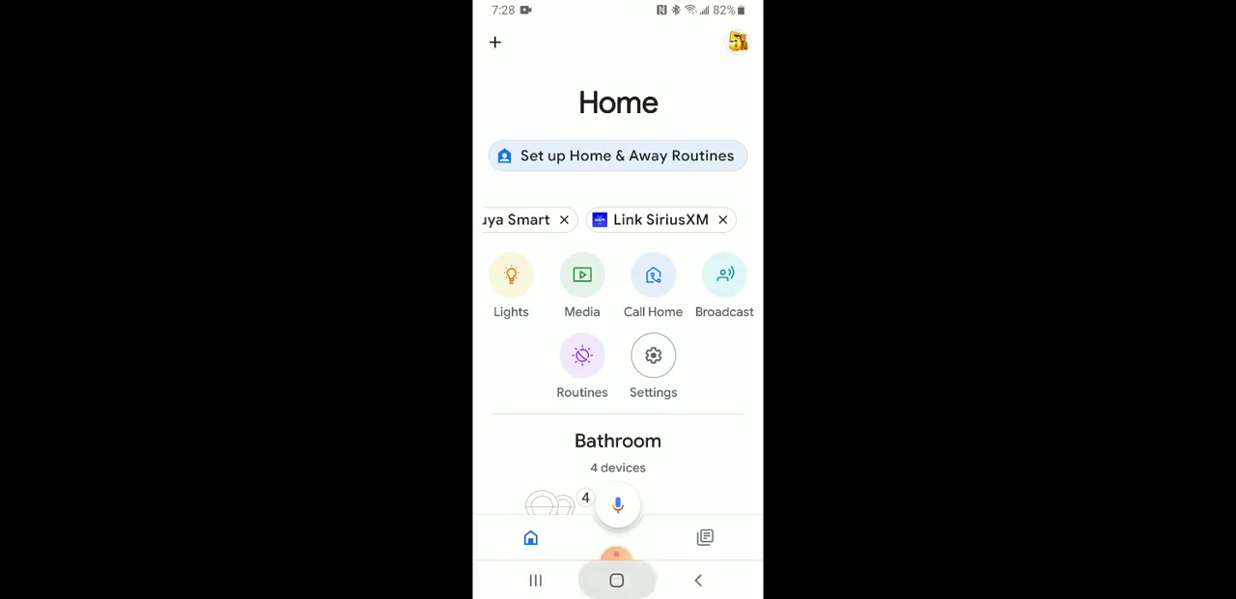
# Leave Google Home and reopen Geeni to its device list.
pyautogui.click(616, 579)
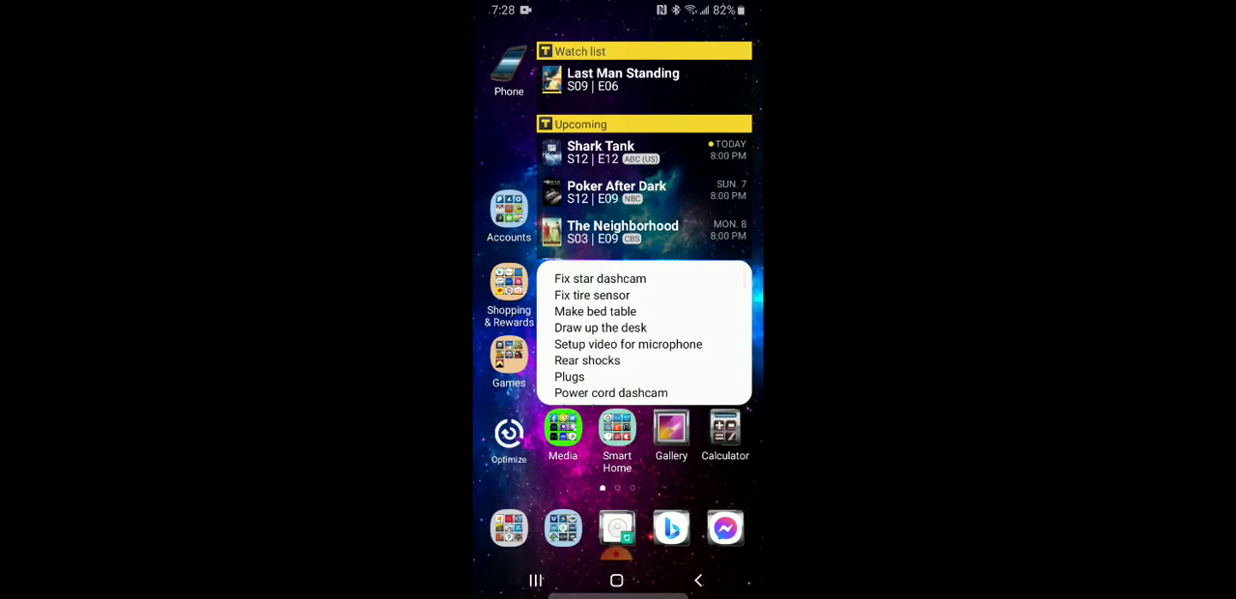
pyautogui.click(618, 429)
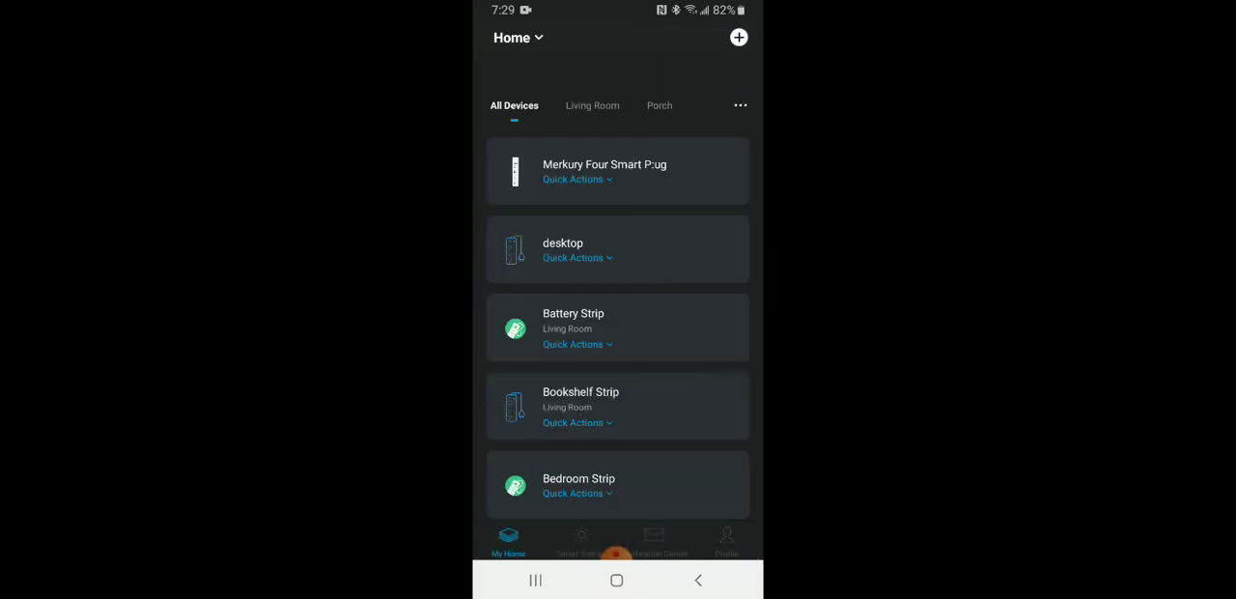
# Rename the Merkury Four Smart Plug's desk light outlet to 'Disk' and save.
pyautogui.click(618, 170)
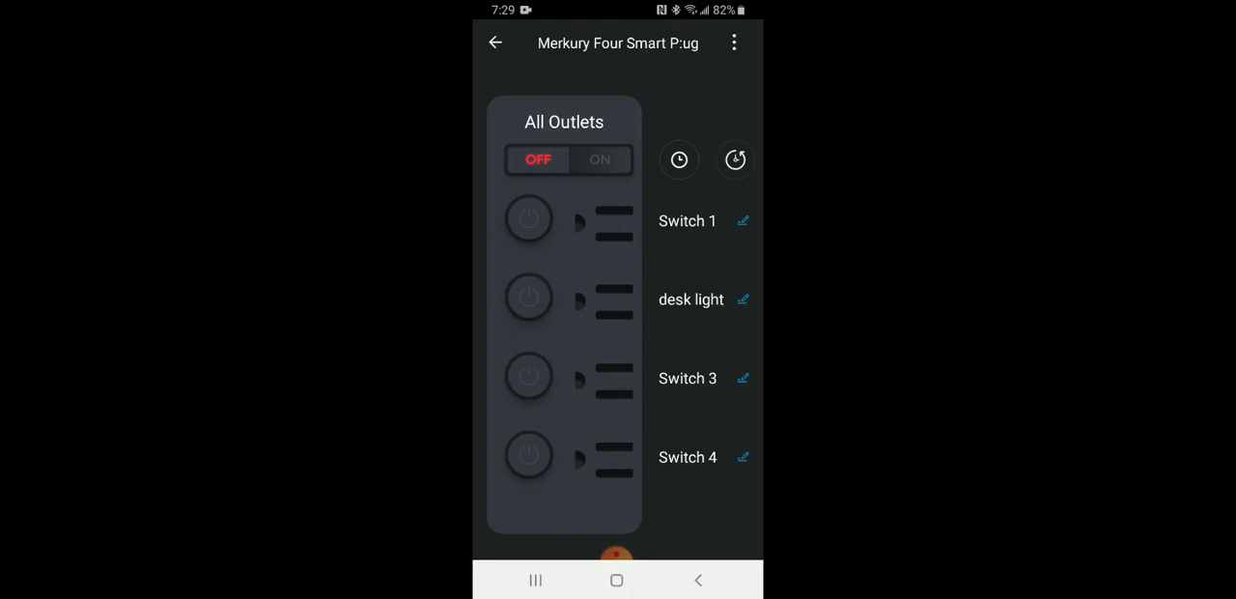
pyautogui.click(529, 301)
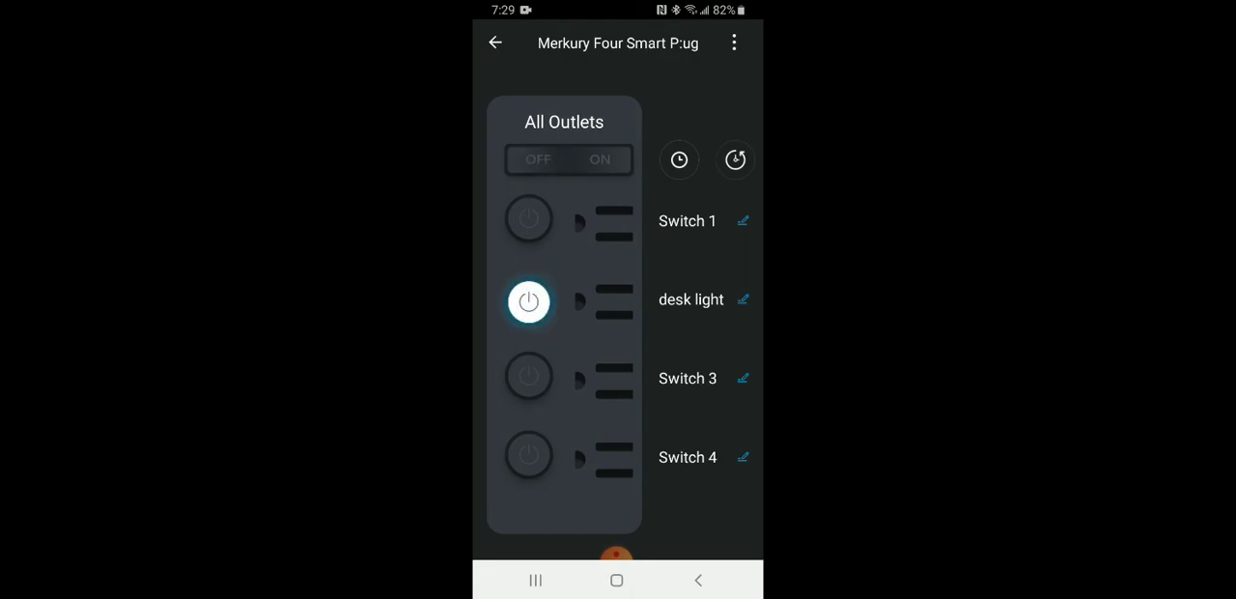
pyautogui.click(744, 299)
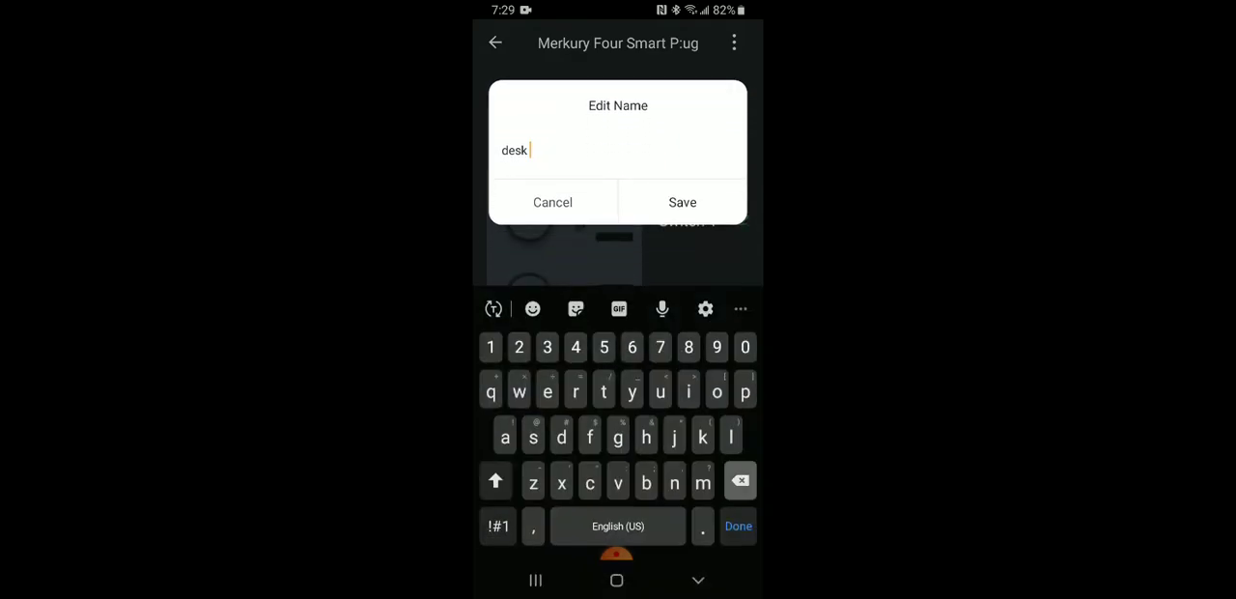
pyautogui.click(739, 479)
pyautogui.write('D')
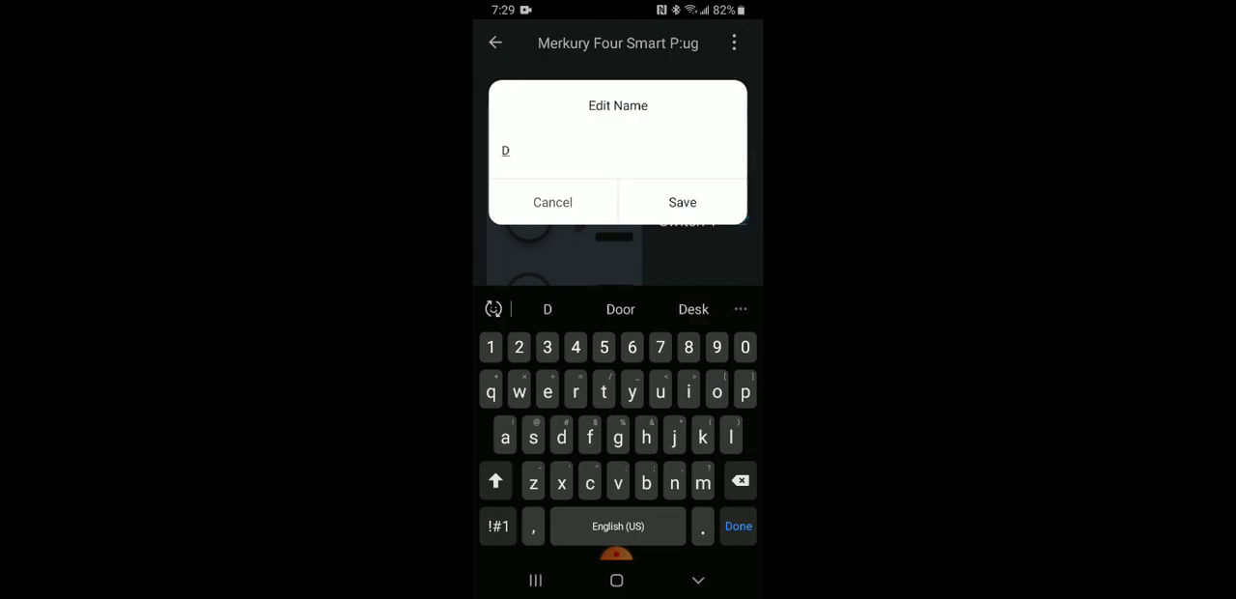
pyautogui.write('isk')
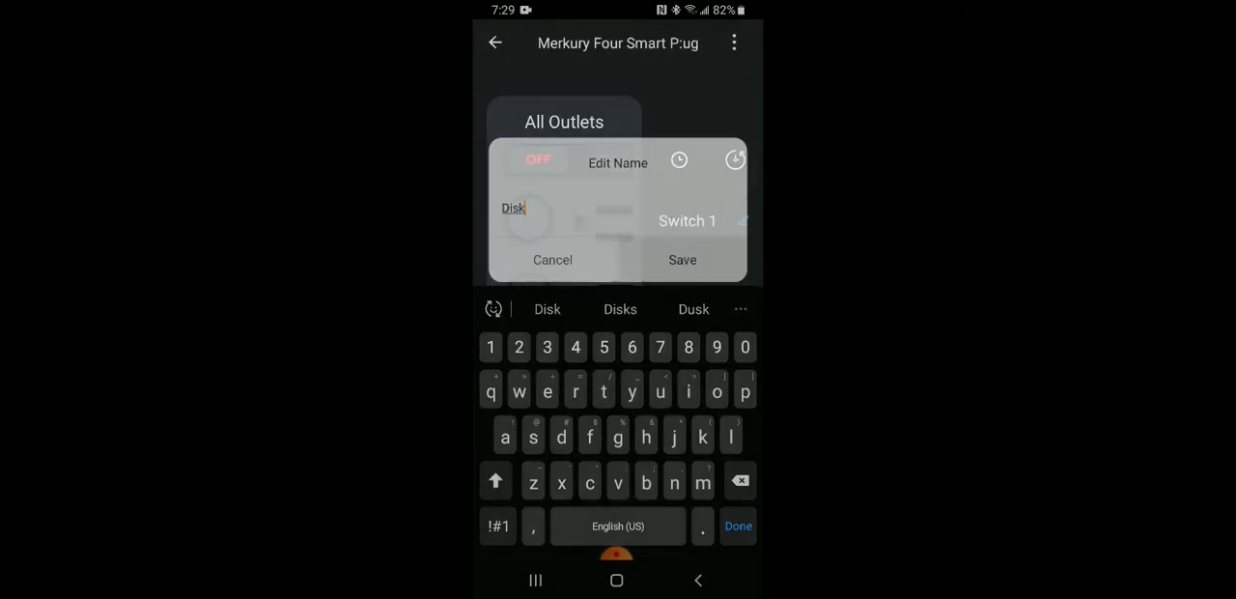
pyautogui.click(684, 259)
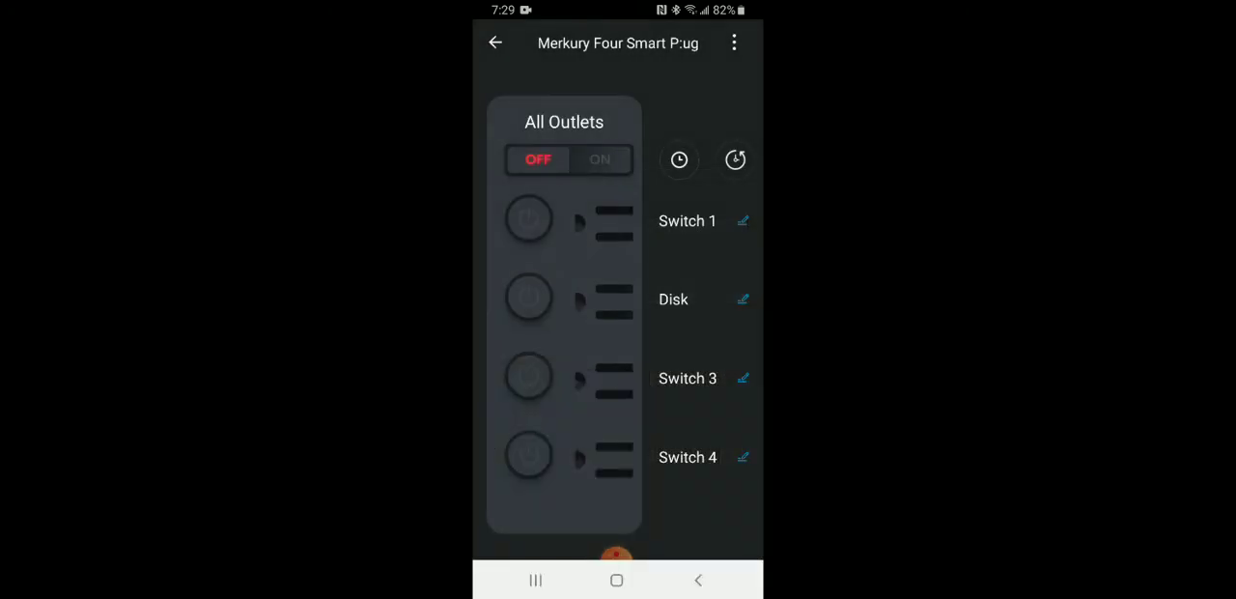
# Switch the Disk outlet on and leave Geeni for the home screen.
pyautogui.click(529, 301)
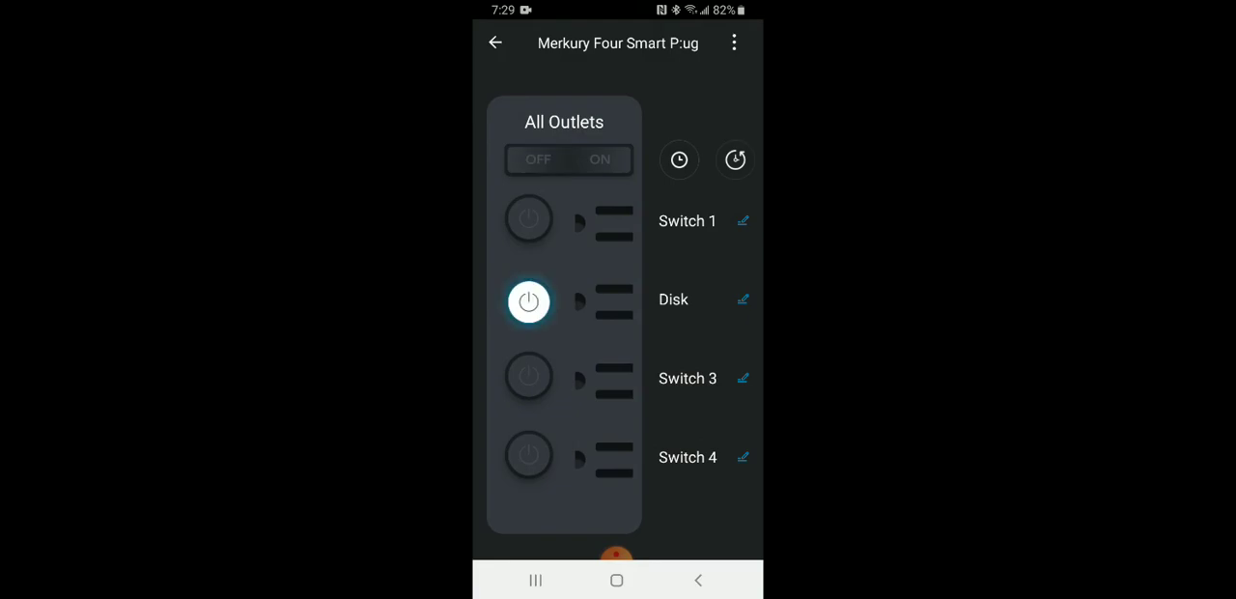
pyautogui.click(494, 42)
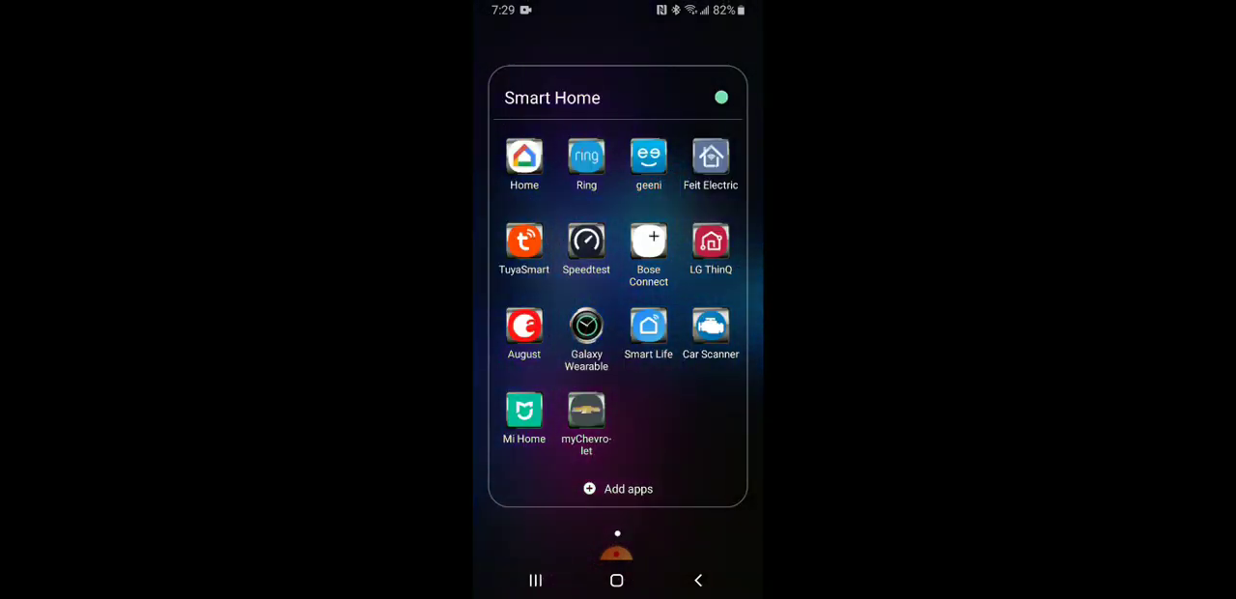
# Launch Google Home and open the Closet lights group.
pyautogui.click(526, 156)
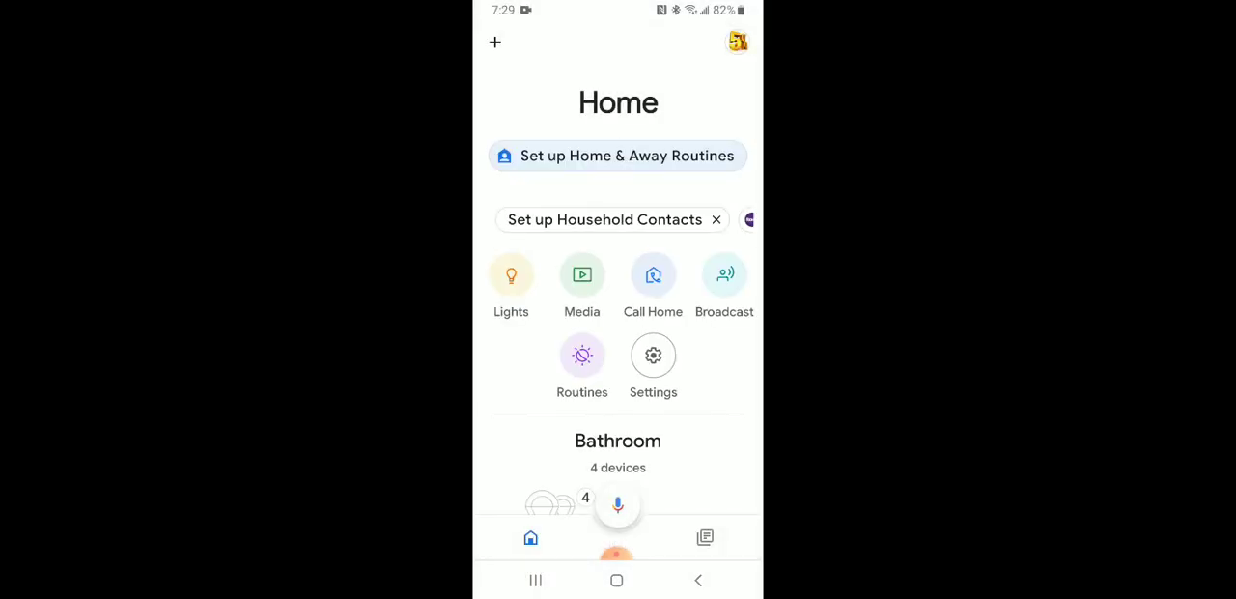
pyautogui.scroll(-3)
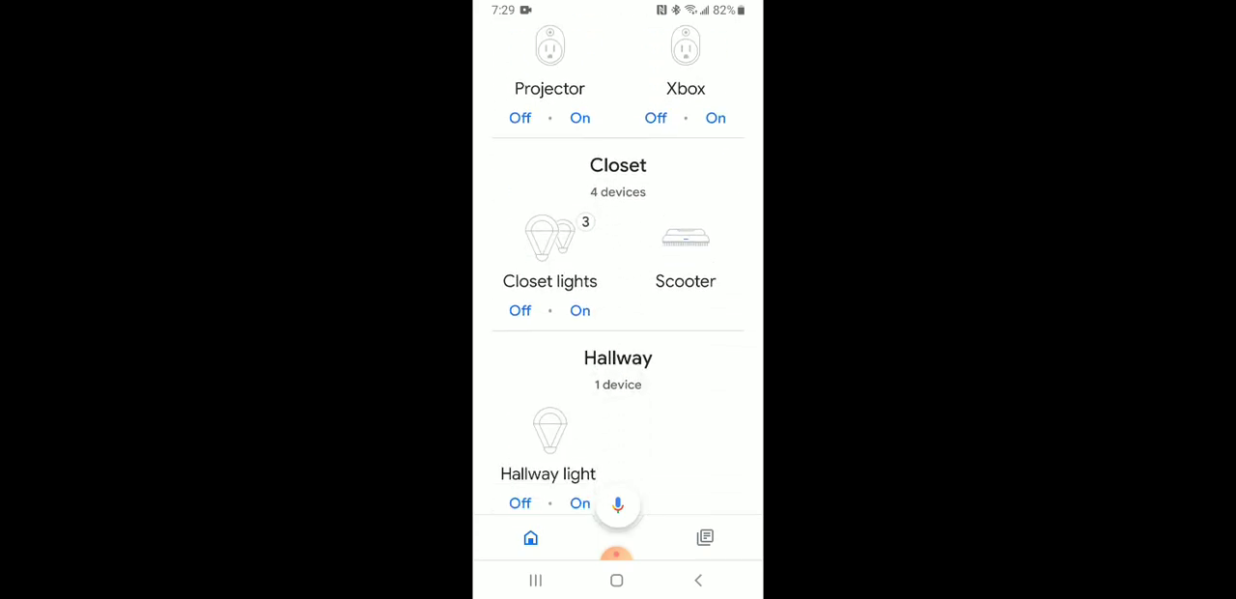
pyautogui.click(549, 241)
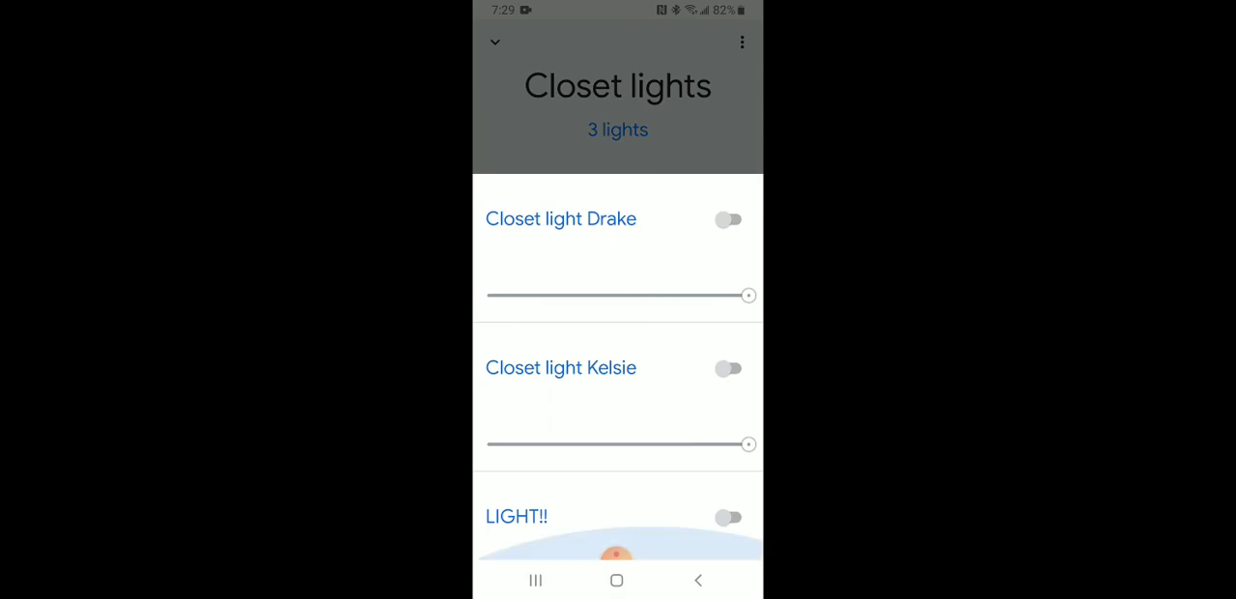
# Toggle LIGHT!! on, off and on again, then open its control page showing On.
pyautogui.click(730, 518)
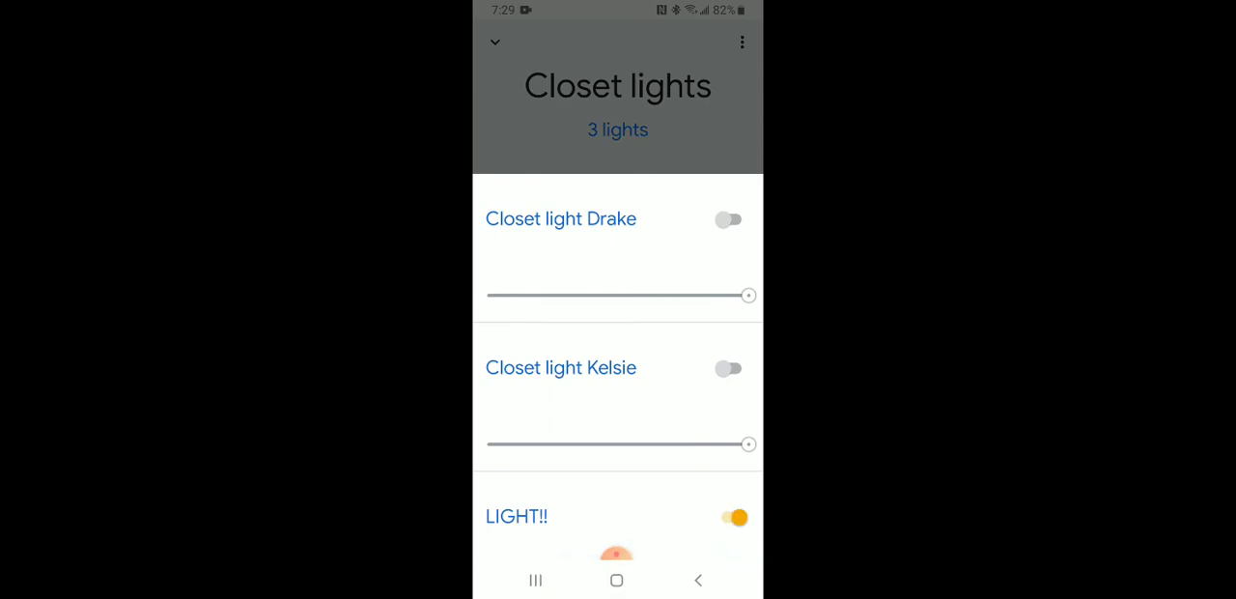
pyautogui.click(734, 517)
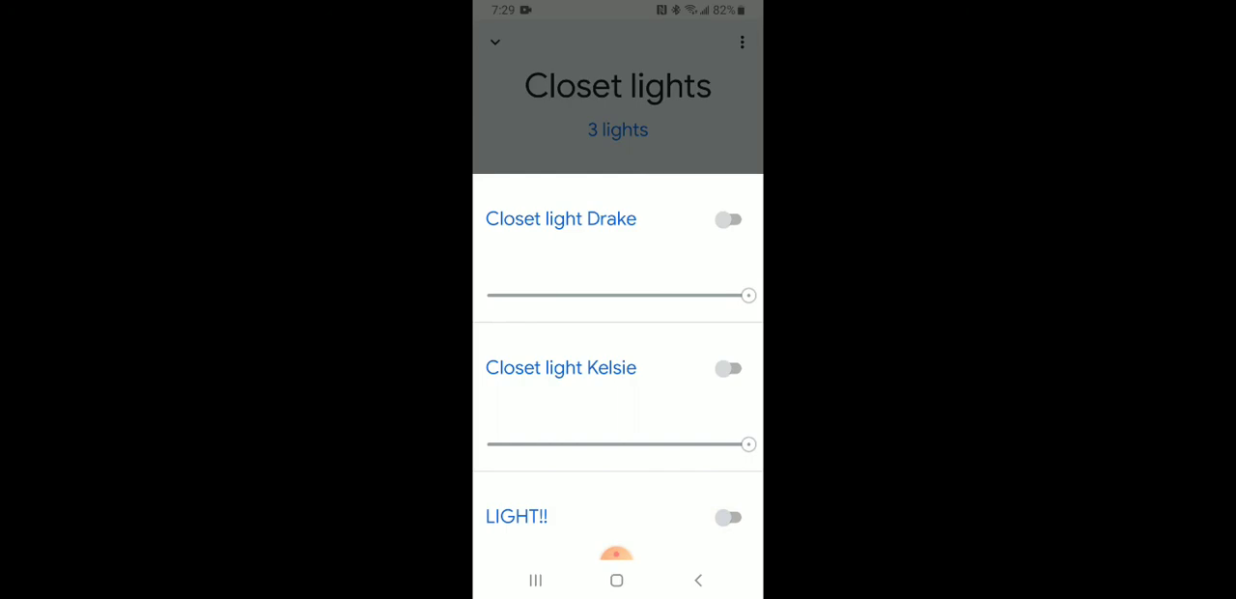
pyautogui.click(730, 518)
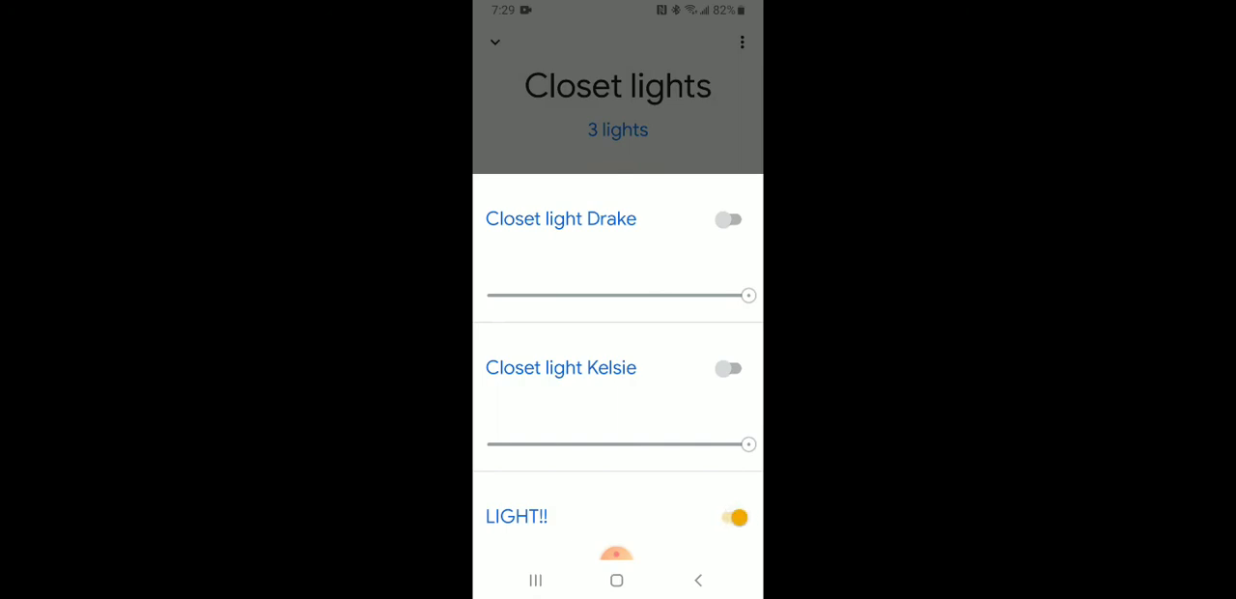
pyautogui.click(517, 516)
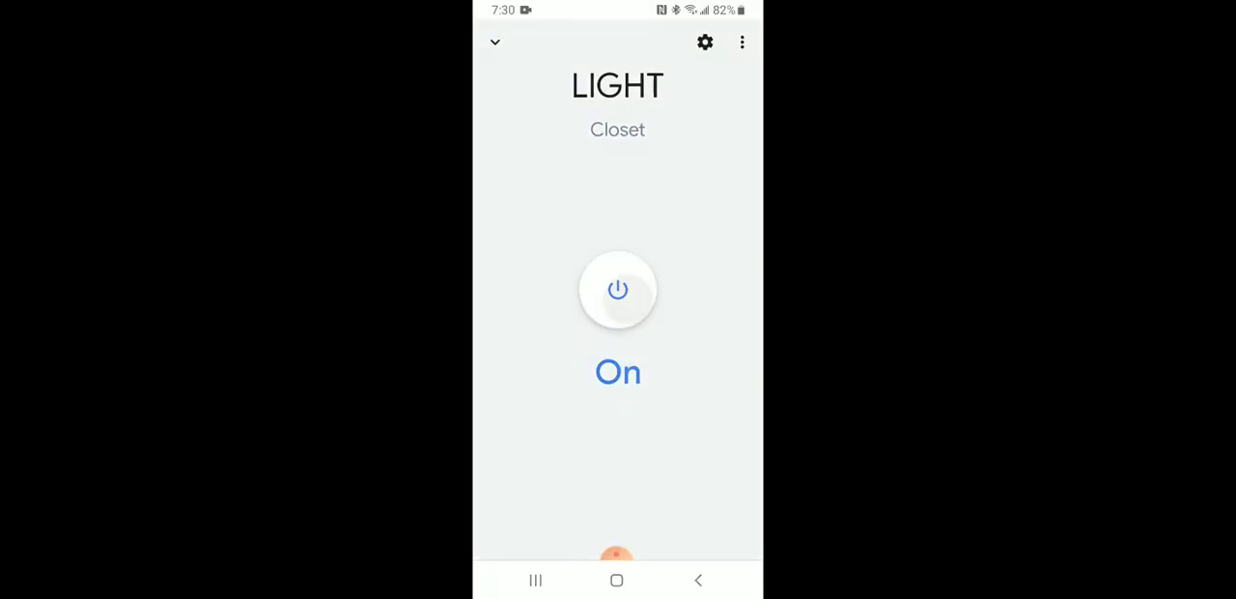
# Switch the Closet LIGHT off from its Google Home device page so its status reads Off.
pyautogui.click(618, 290)
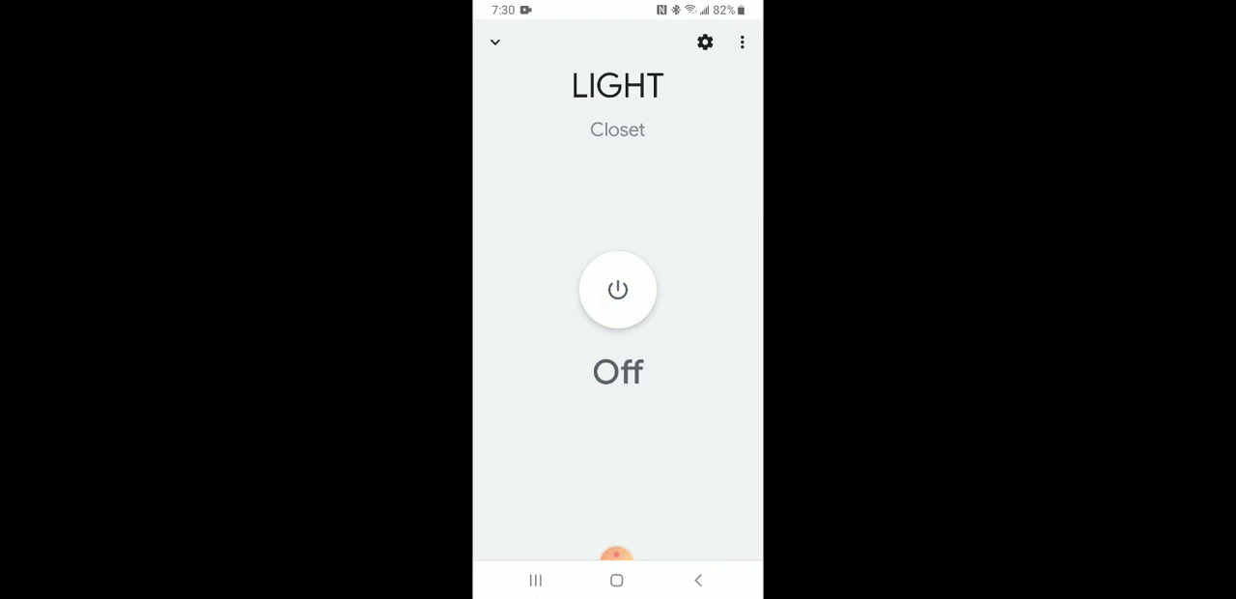
pyautogui.click(616, 552)
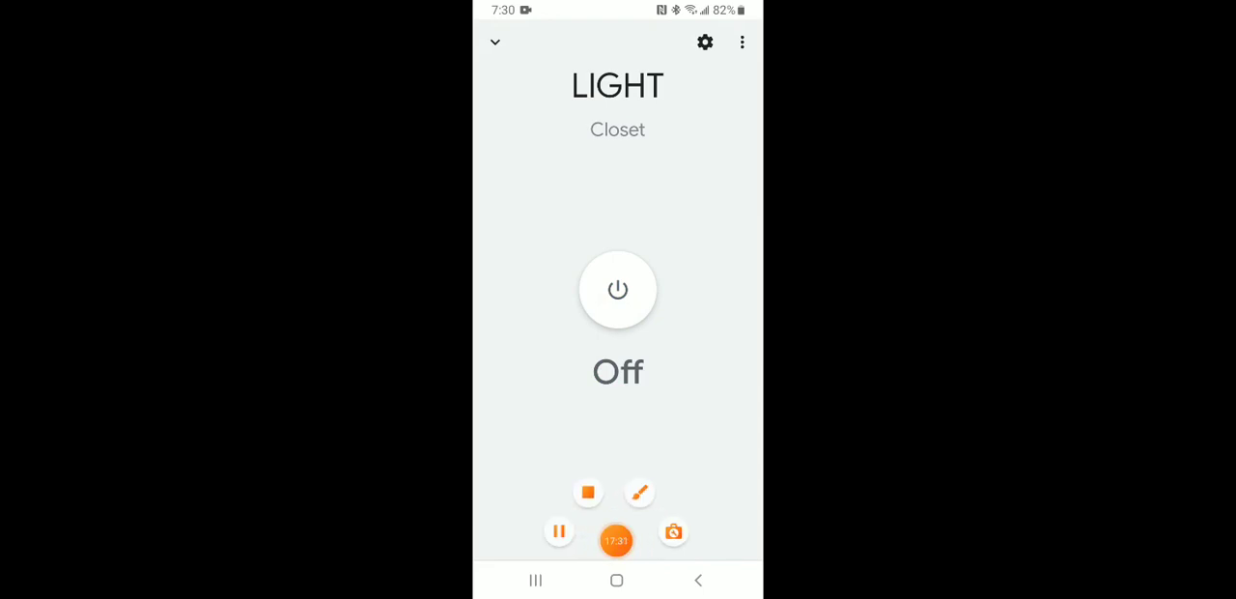
pyautogui.click(616, 541)
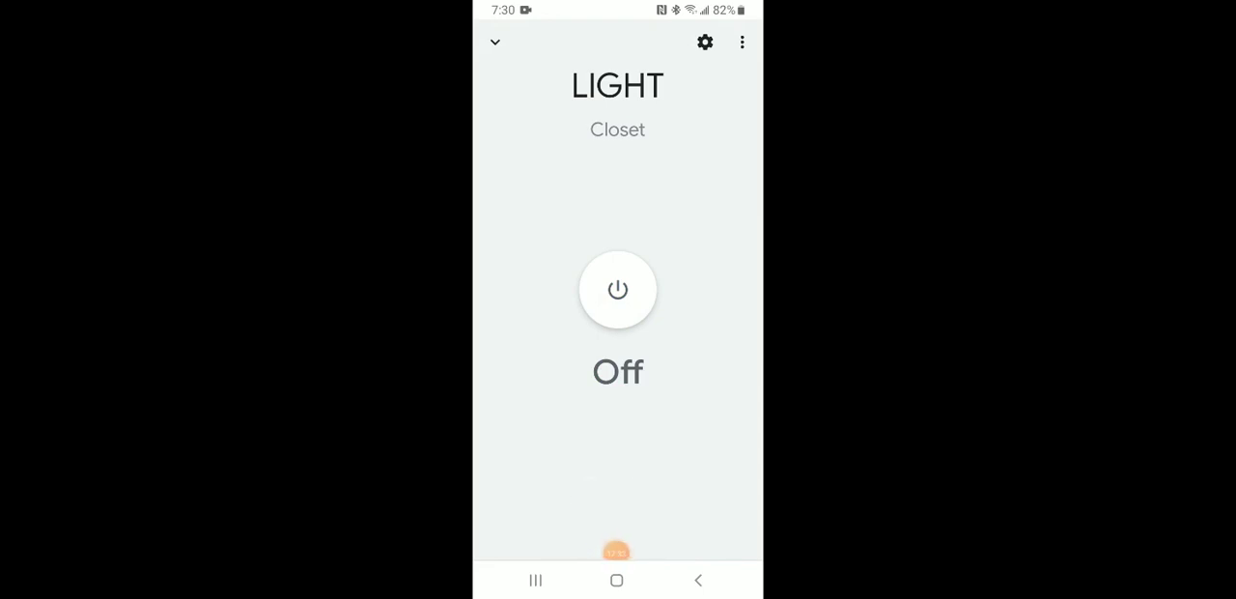